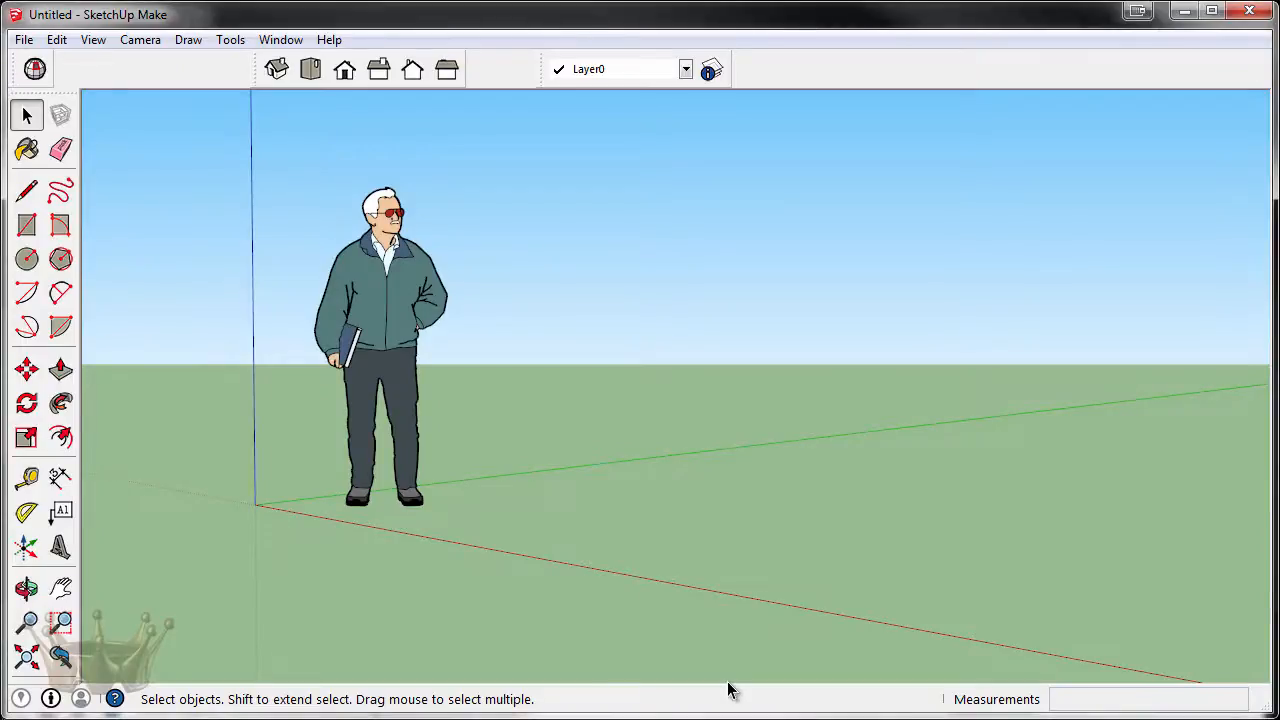
mouse_move(604, 596)
text(10')
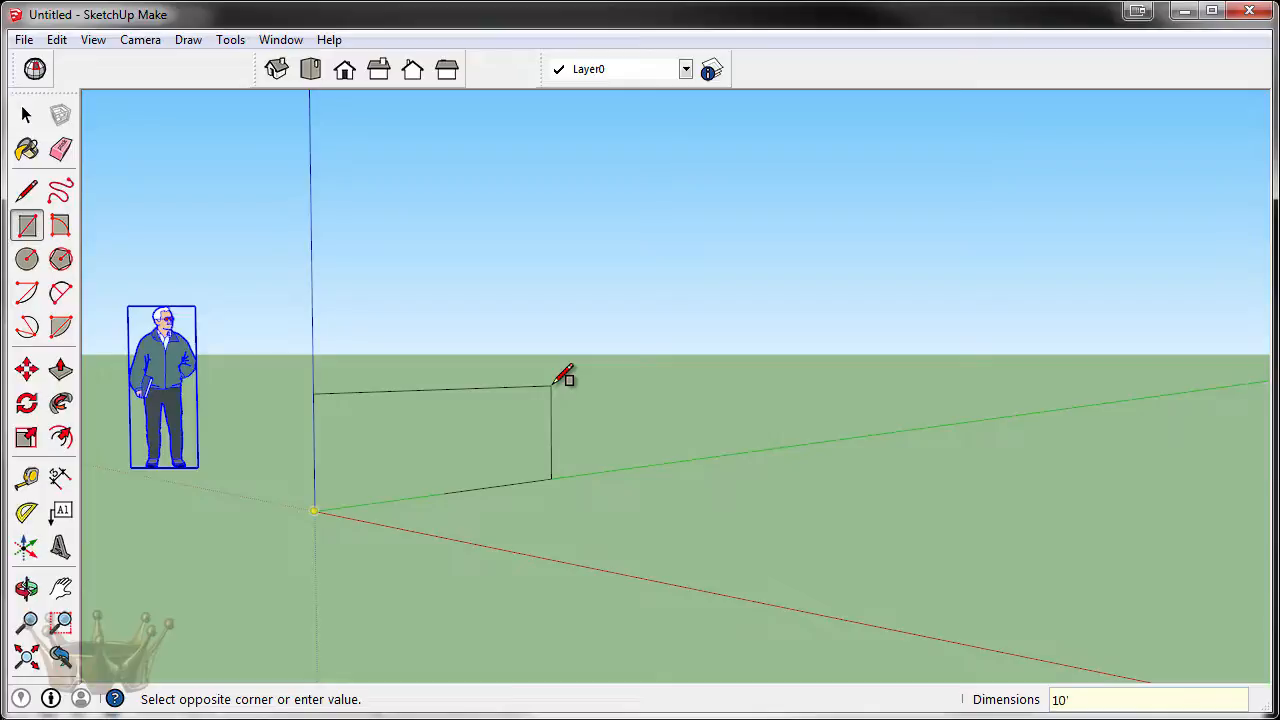
Draw a 10' by 10' square at the origin and pull it up into a cube.
text(,)
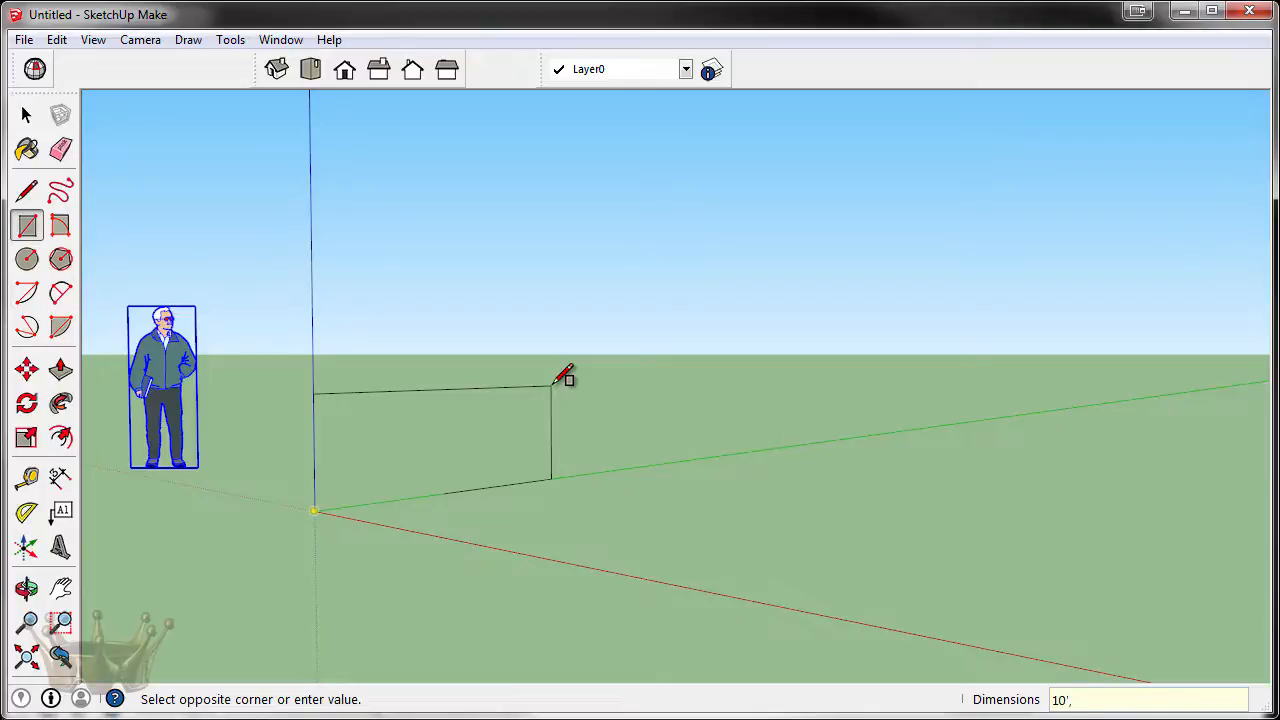
text(10')
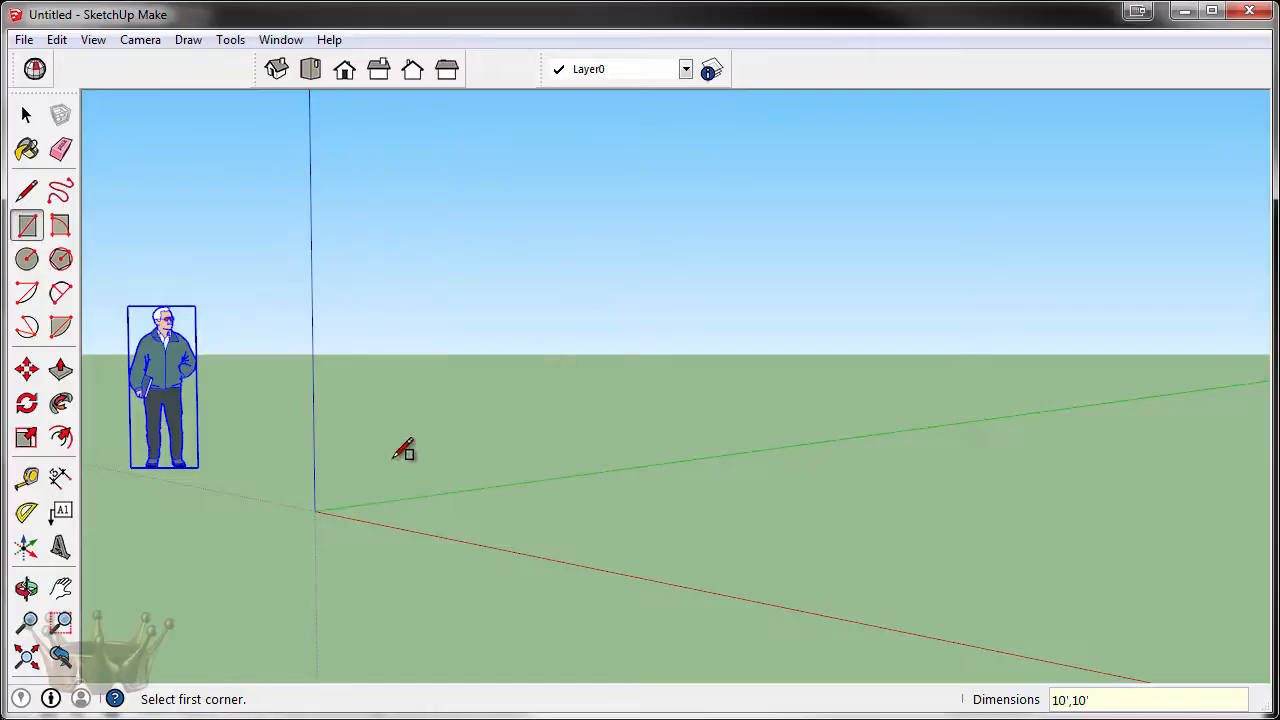
click(316, 512)
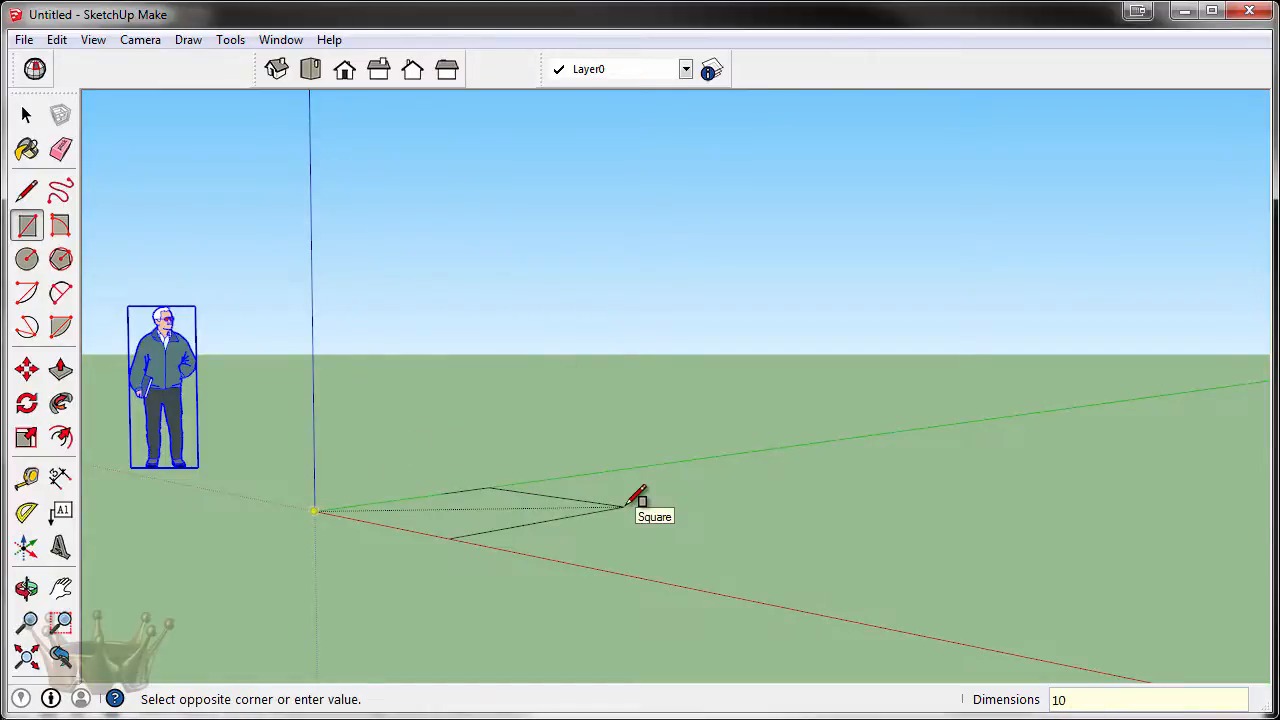
text(10')
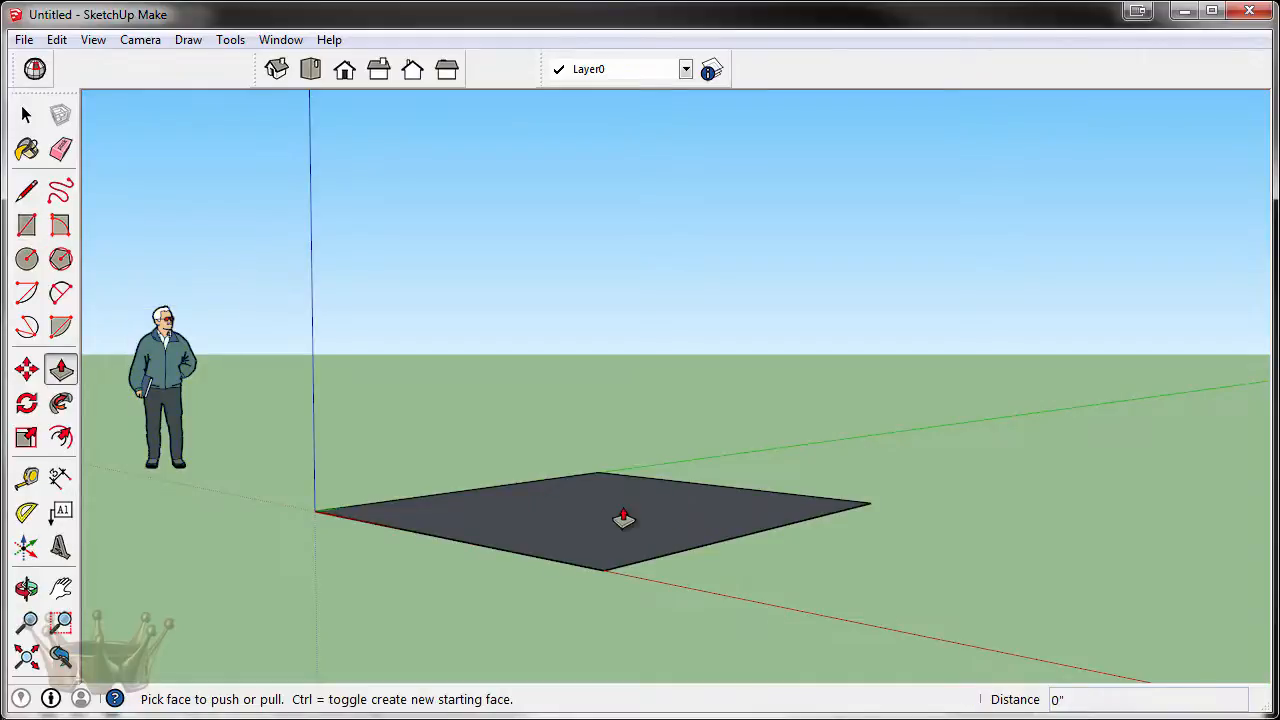
drag(624, 518, 616, 424)
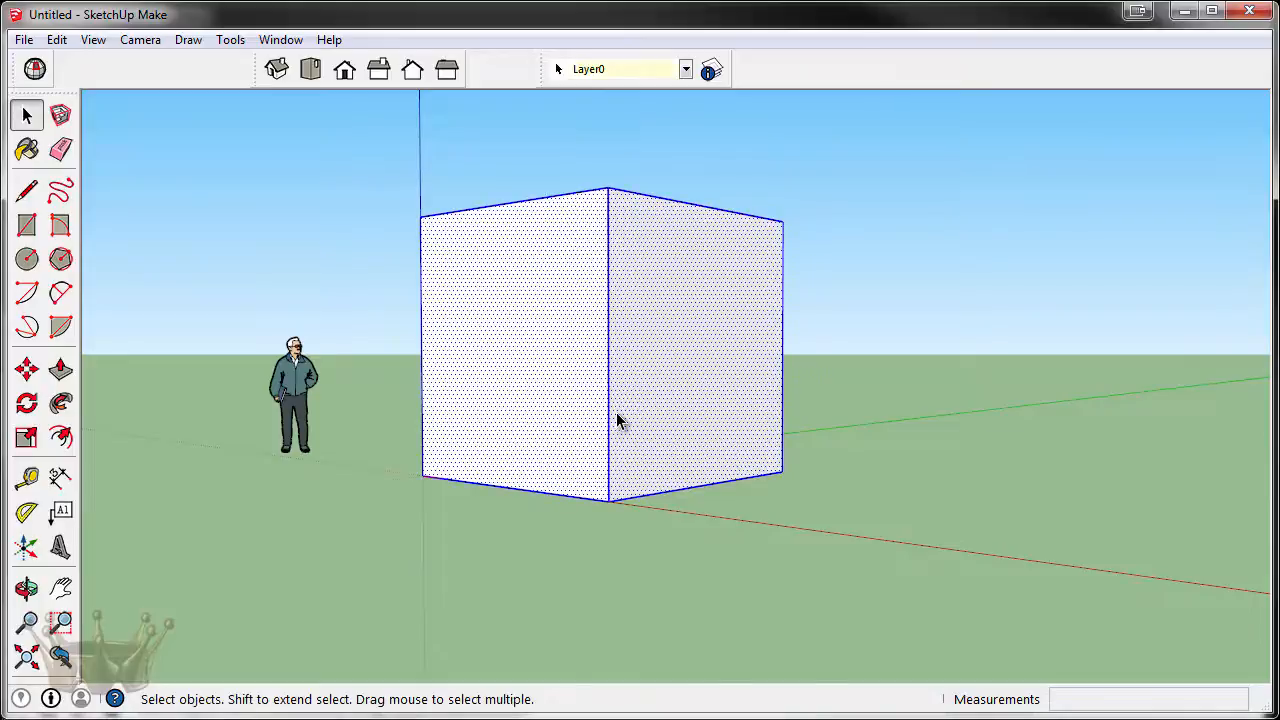
Group the cube and copy it 20' along the axis three times for a row of four.
click(650, 384)
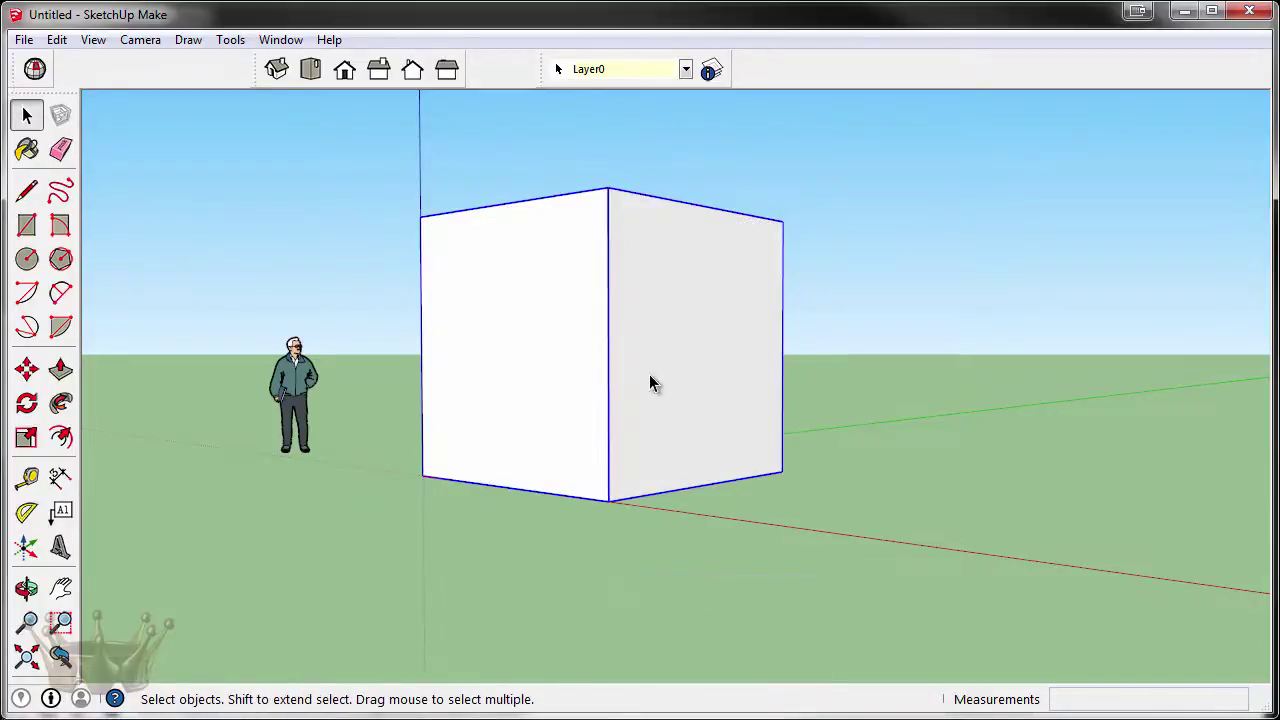
click(28, 368)
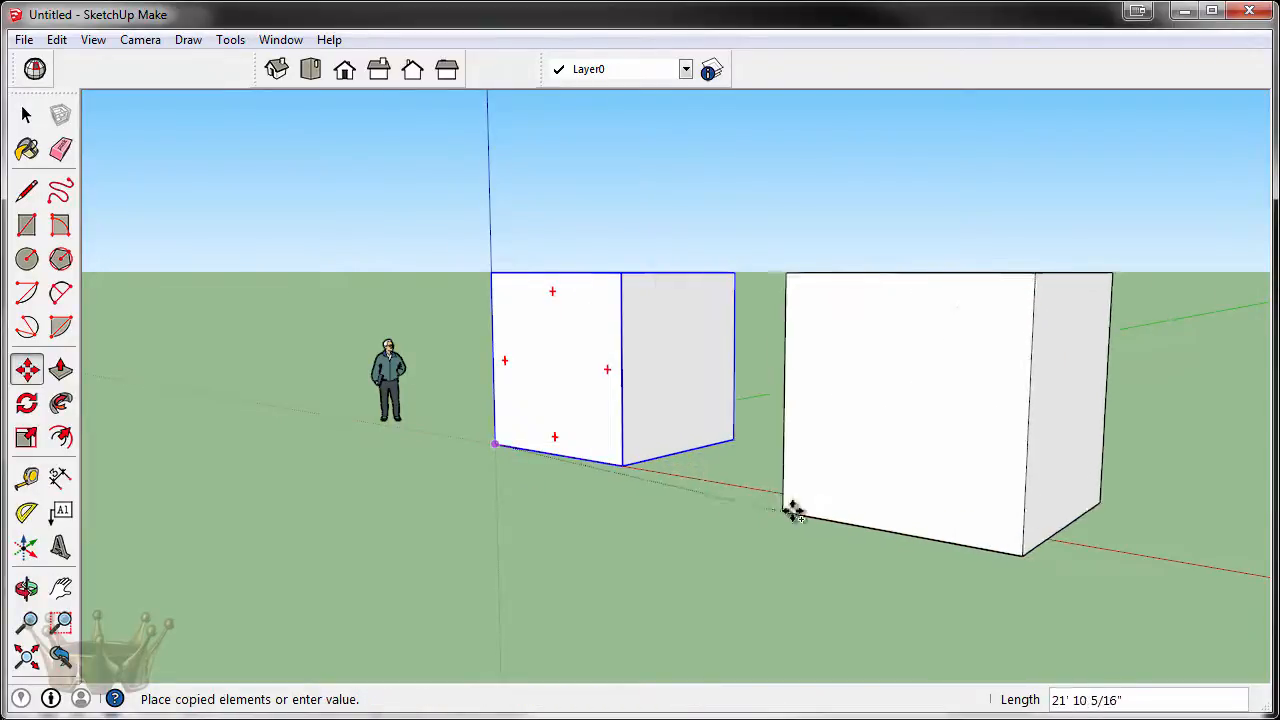
mouse_move(864, 512)
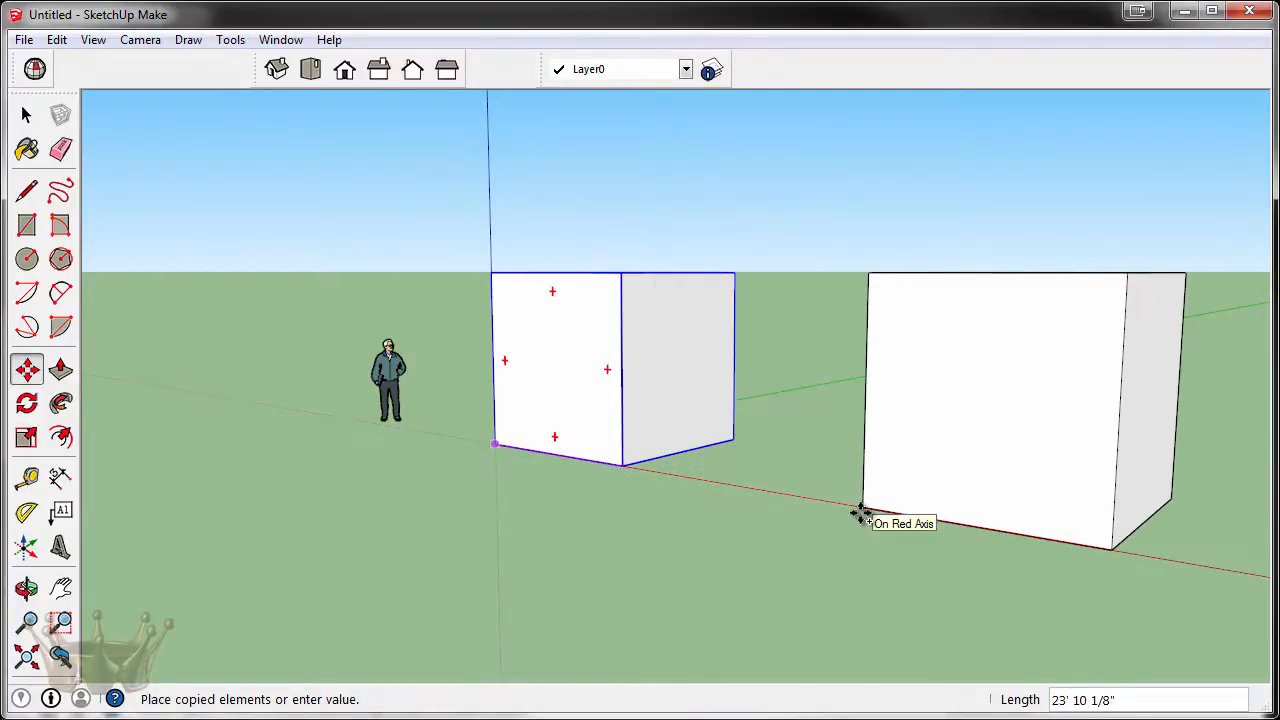
text(20')
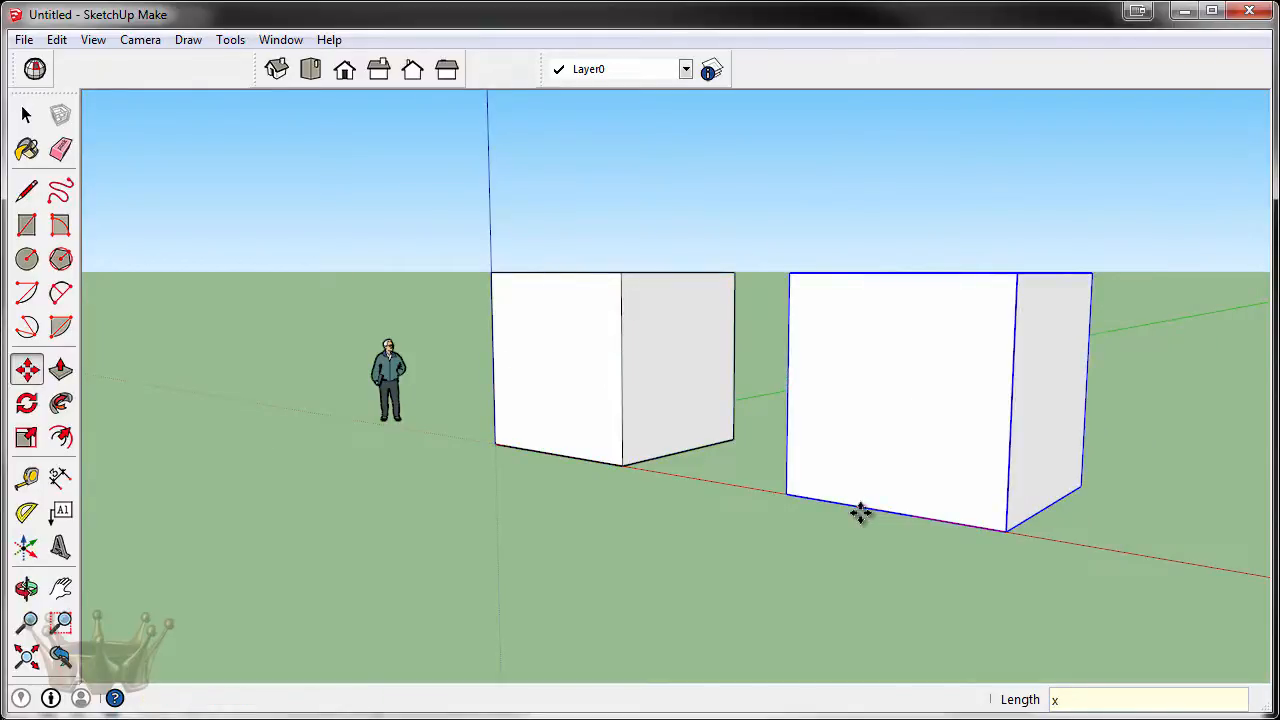
text(3)
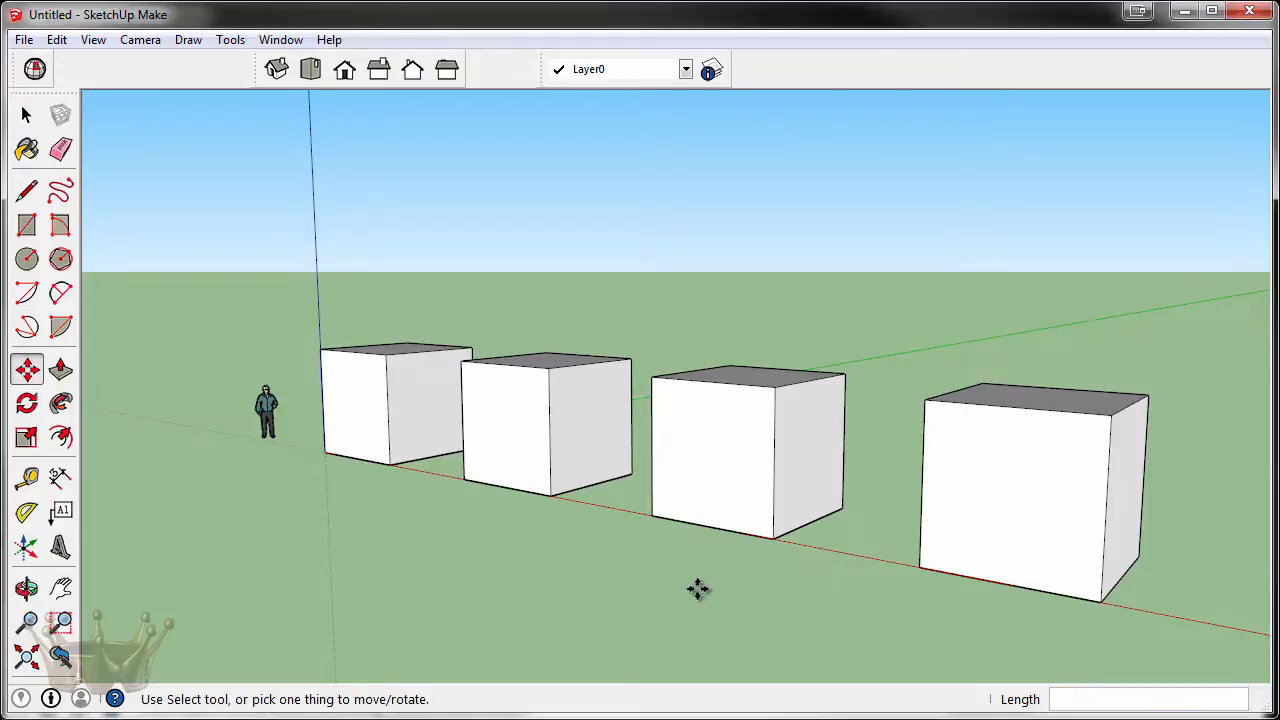
Edit the first cube and draw a diagonal line to cut it into a wedge.
click(24, 114)
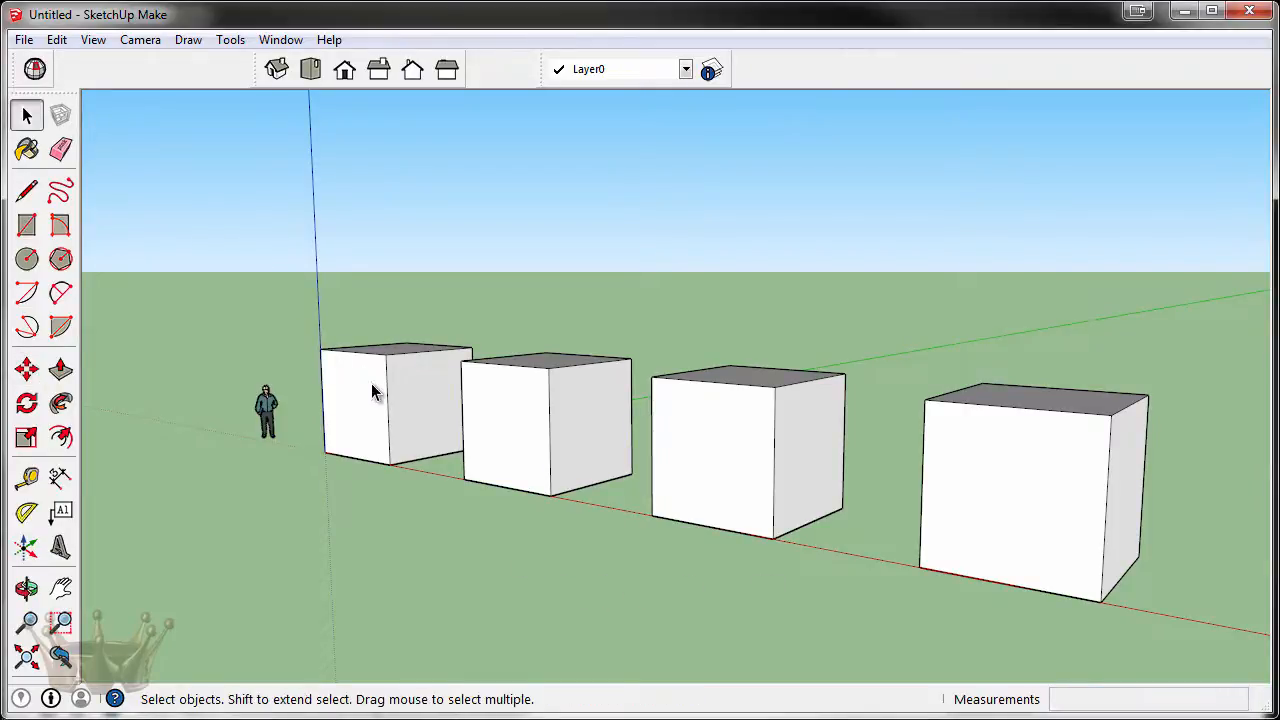
click(26, 192)
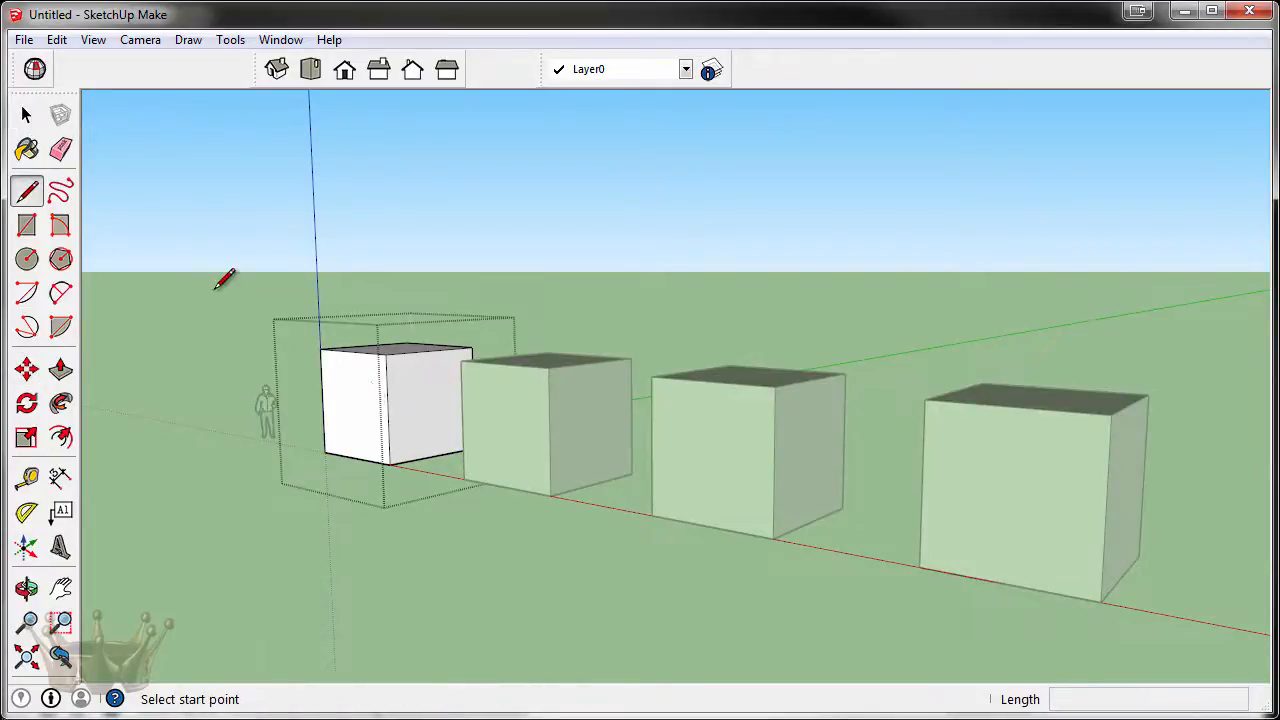
click(272, 332)
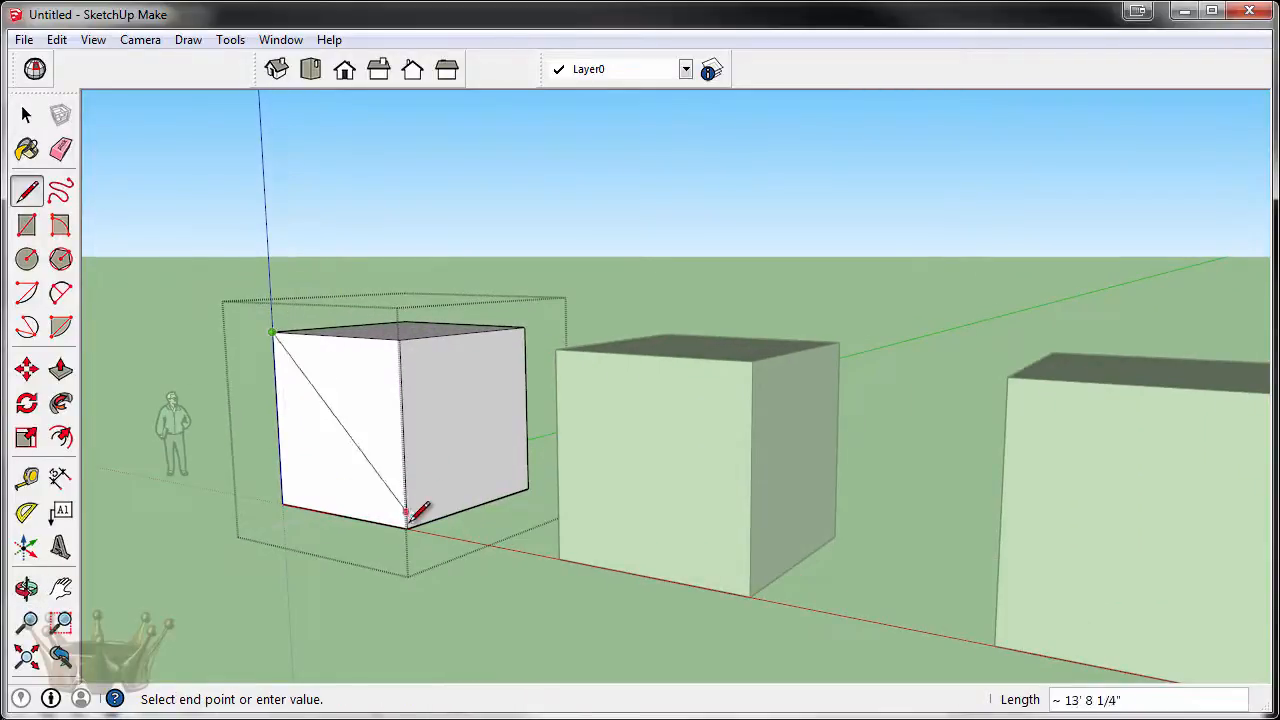
click(60, 368)
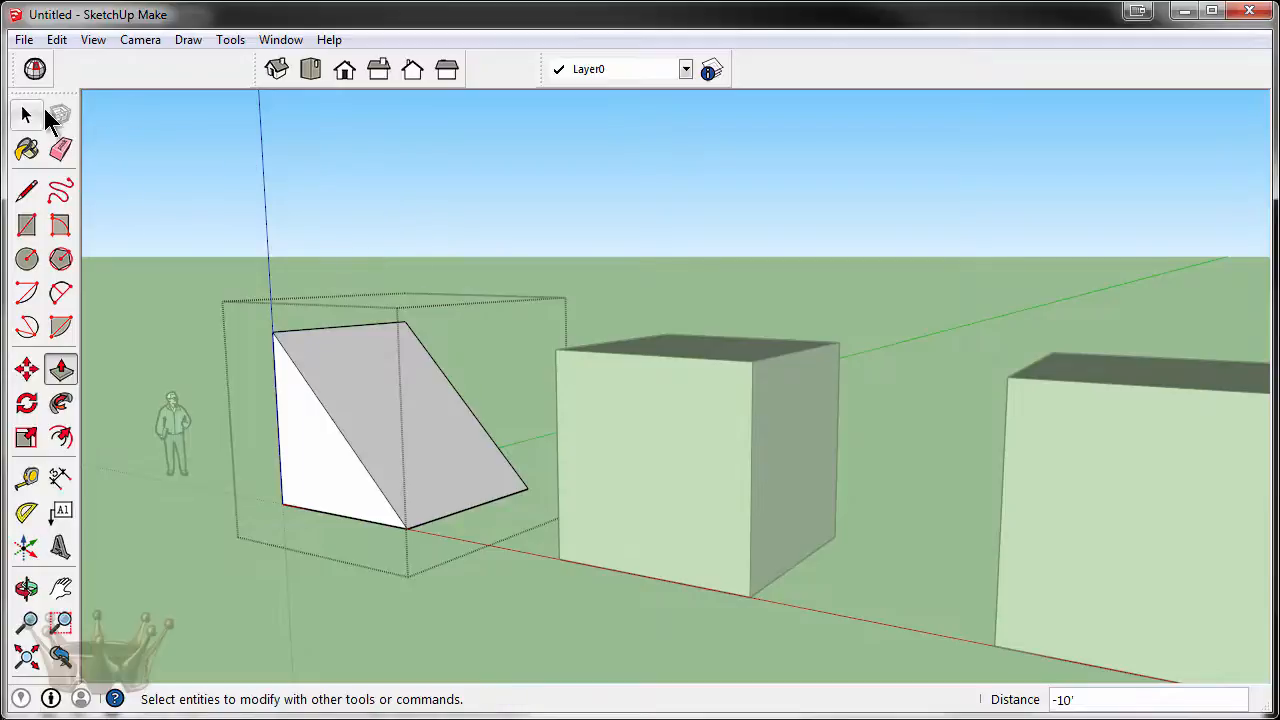
Edit the second cube, draw notch lines on top and push the face back into a step.
click(26, 190)
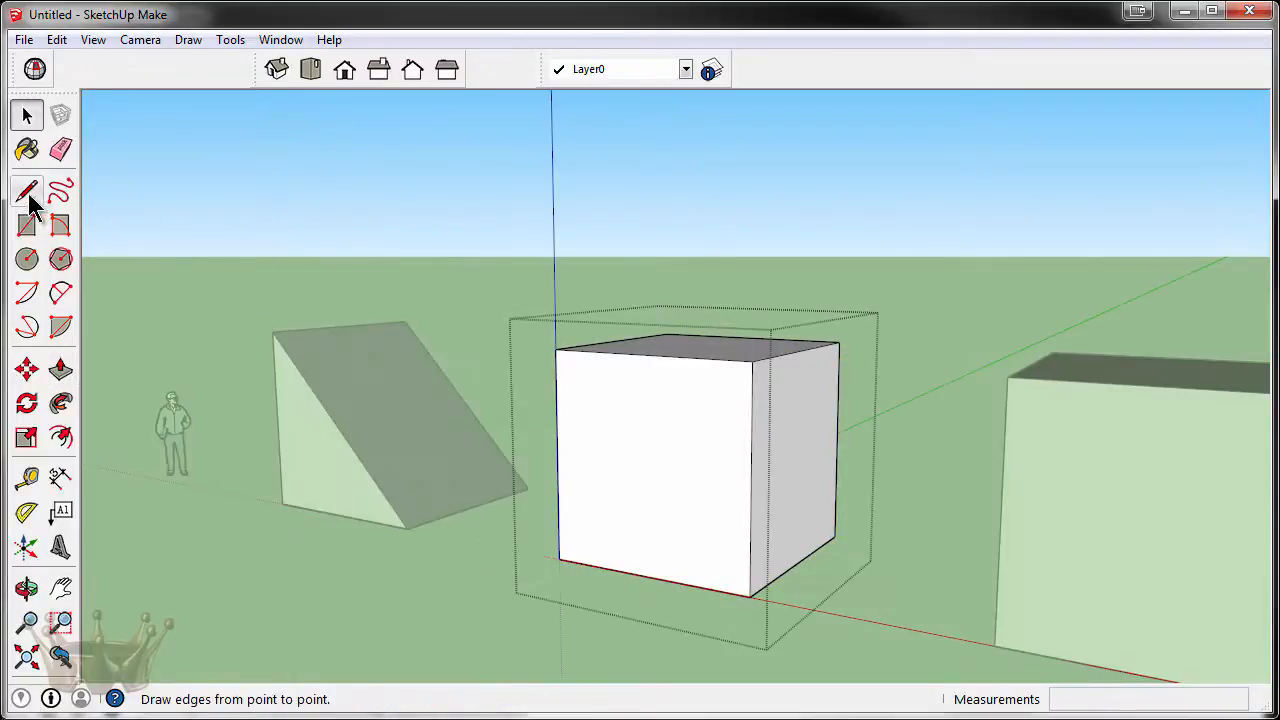
click(26, 192)
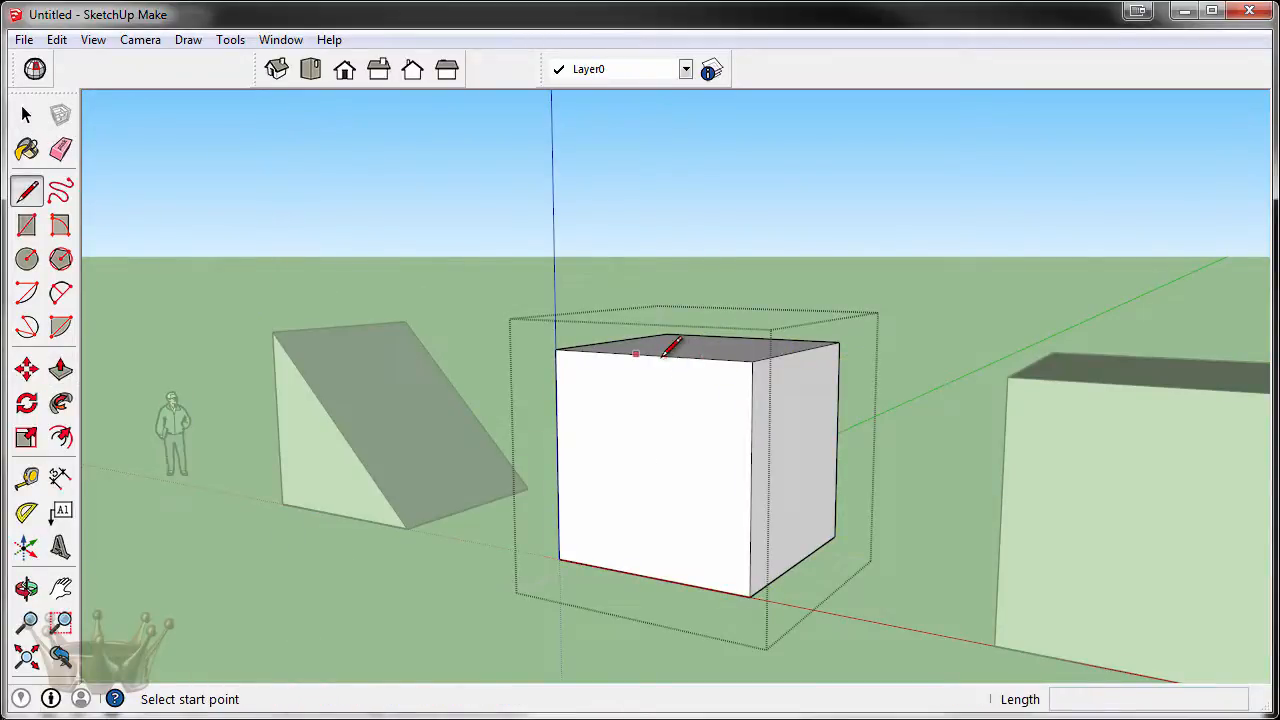
click(648, 352)
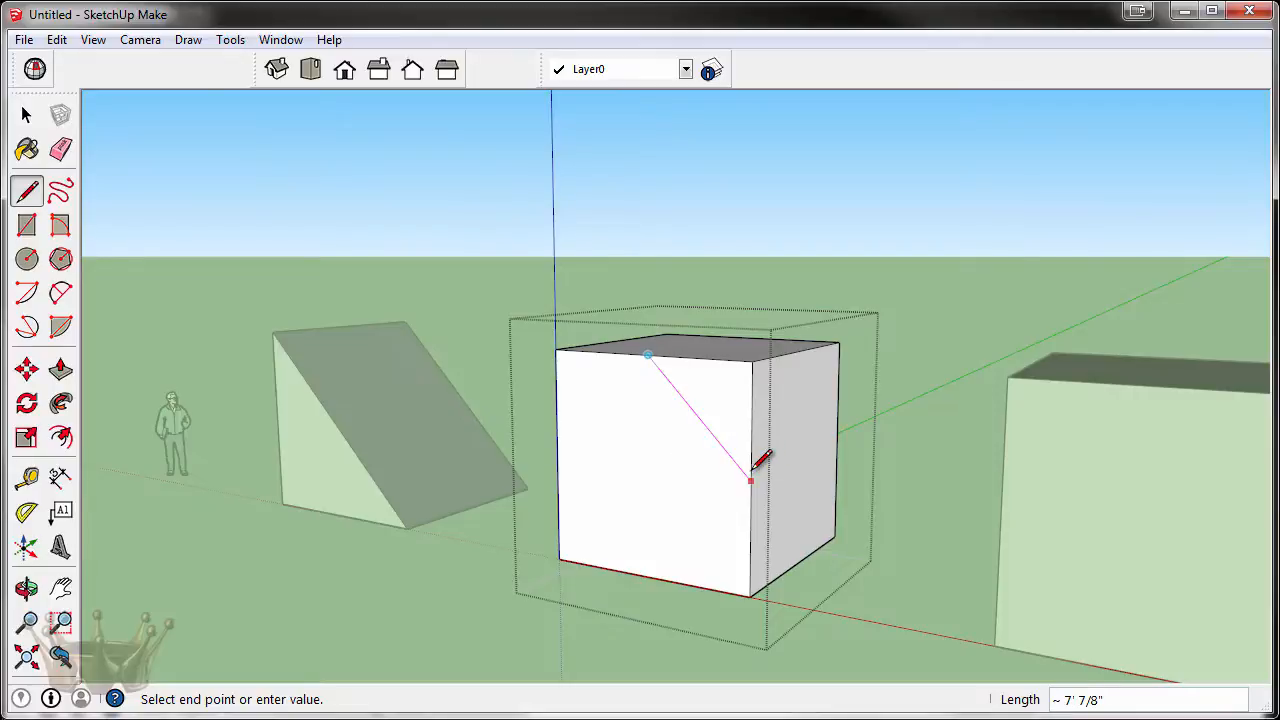
mouse_move(676, 452)
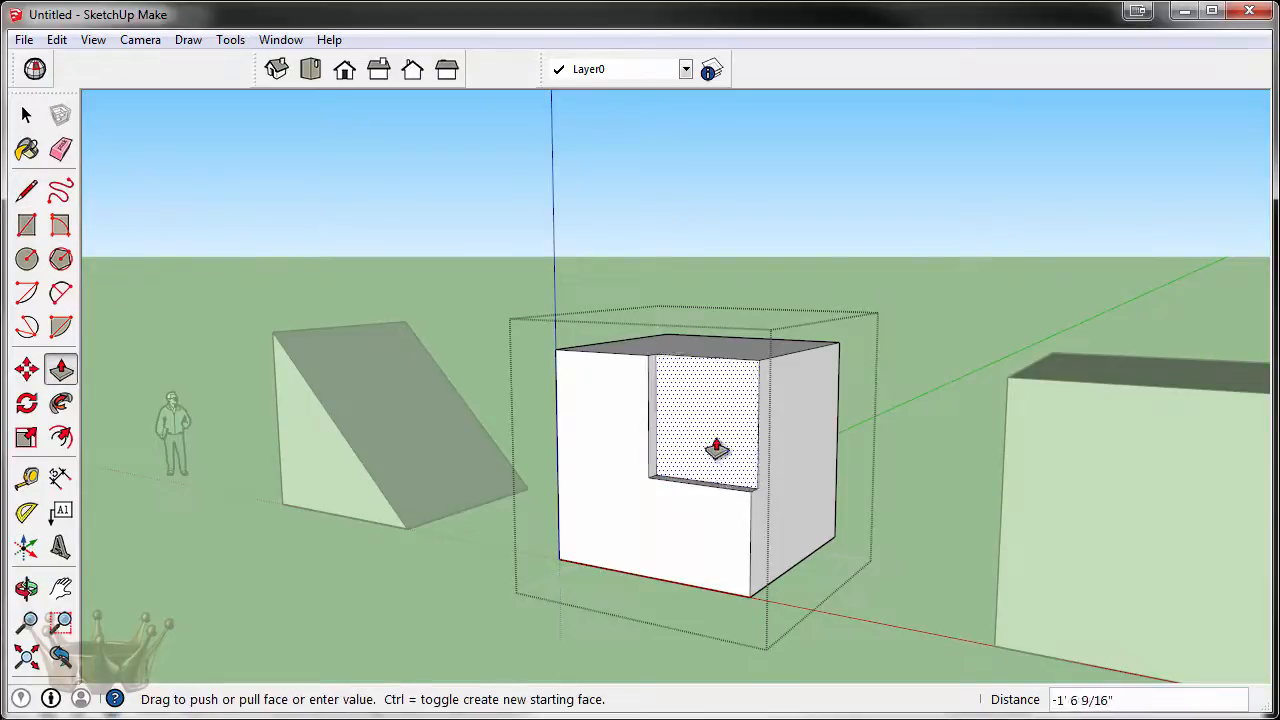
click(24, 114)
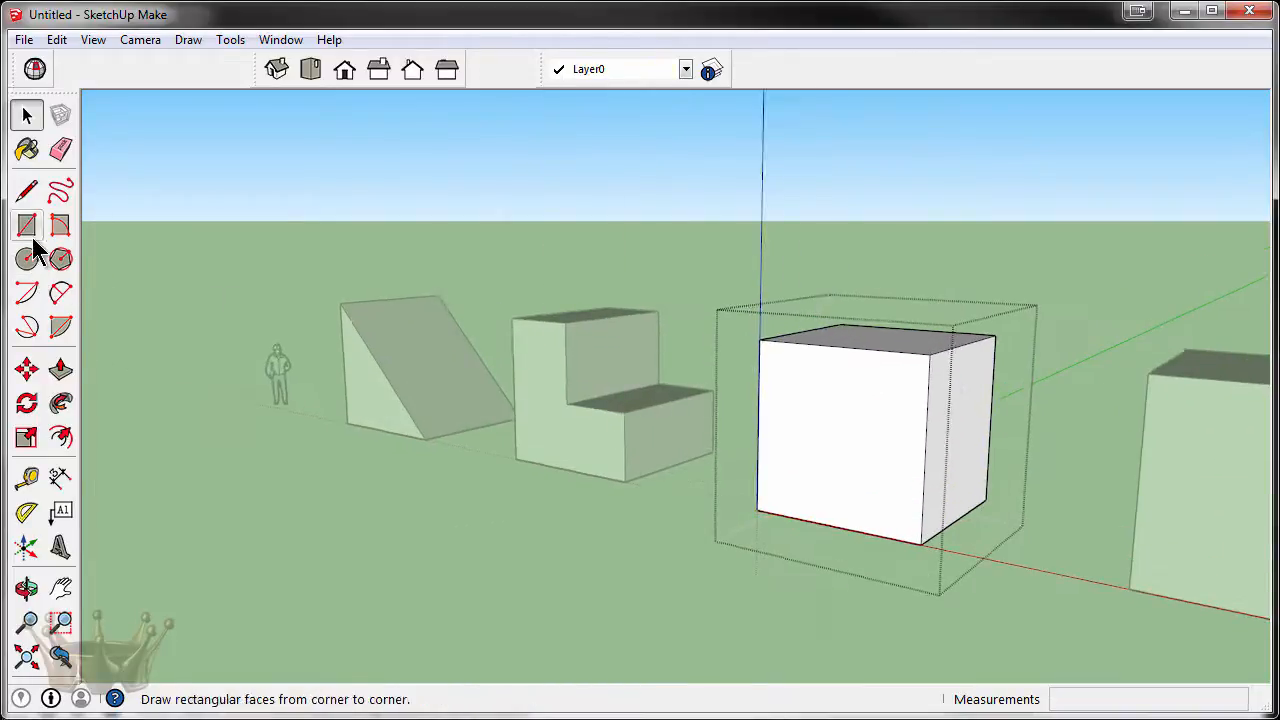
Draw a rectangle on the third cube's front face and push it back into an L shape.
click(28, 224)
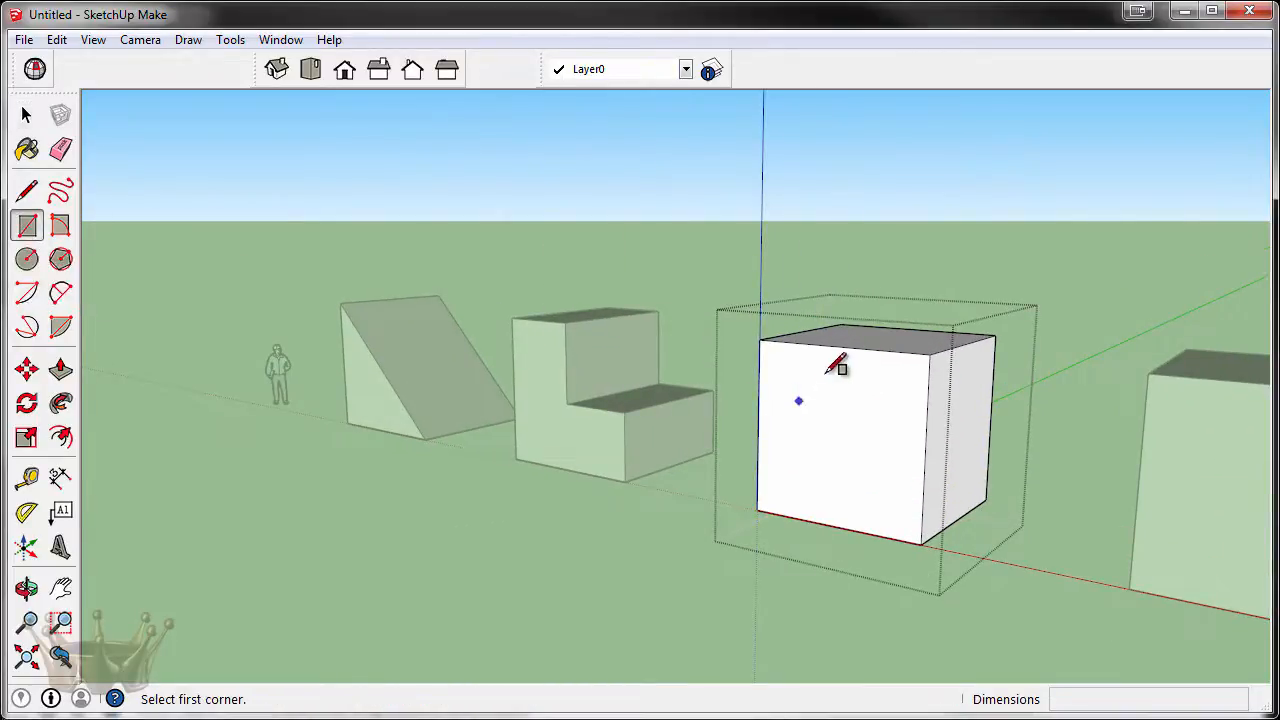
click(760, 340)
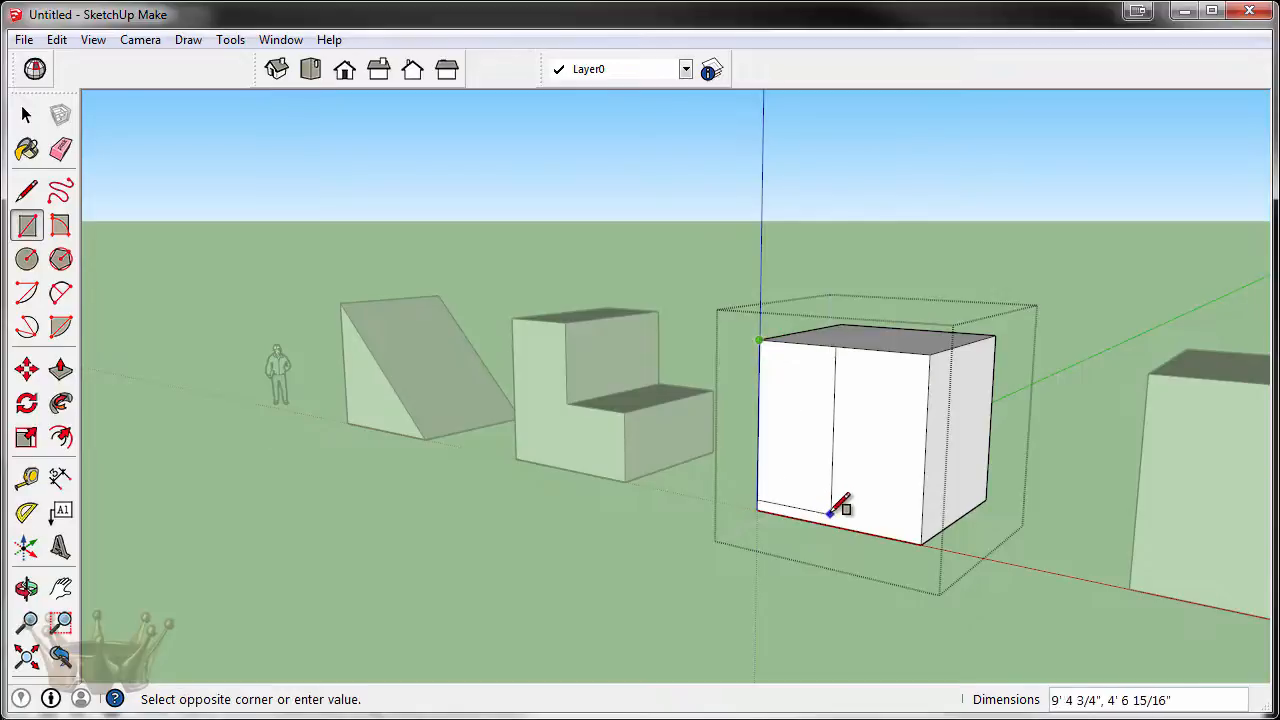
click(60, 260)
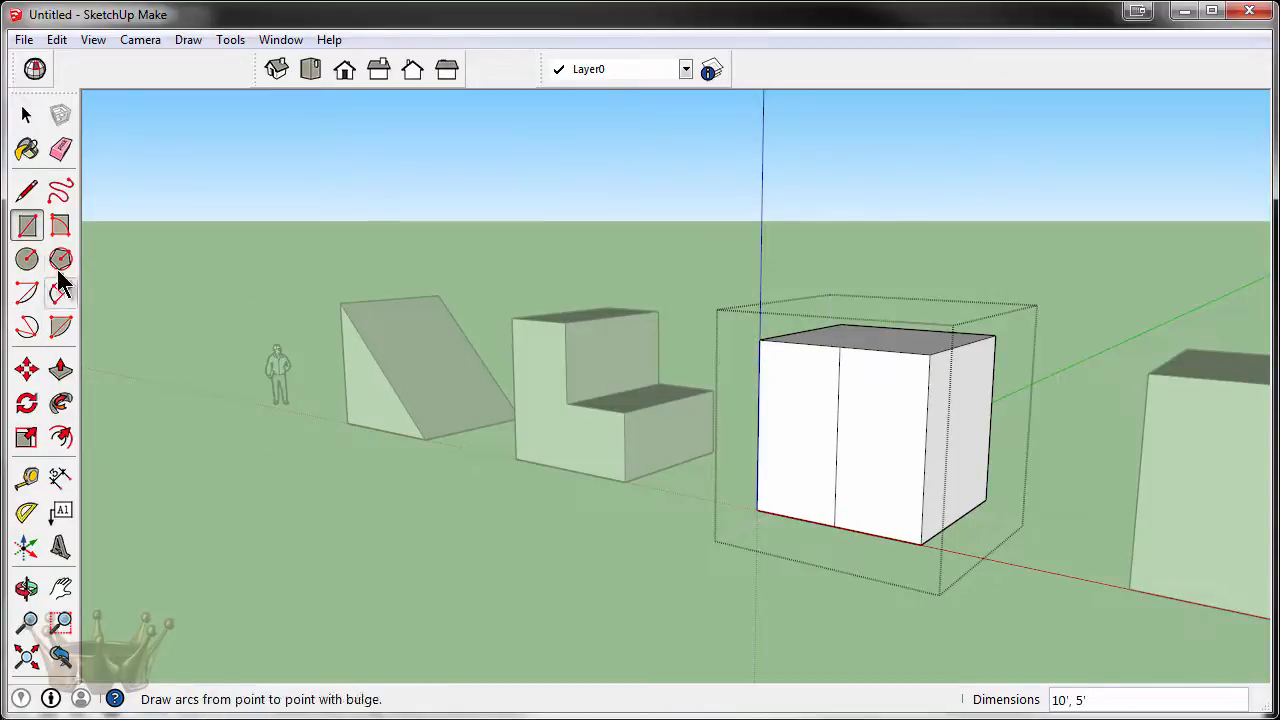
click(60, 370)
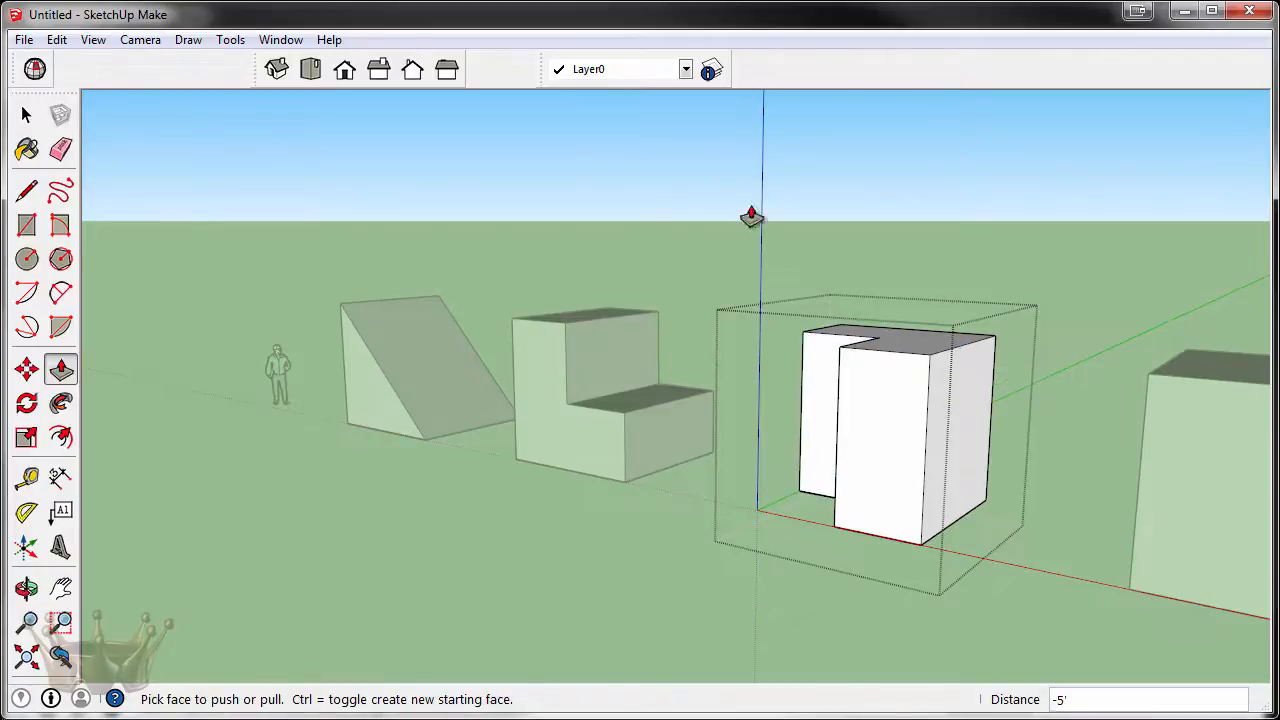
click(24, 114)
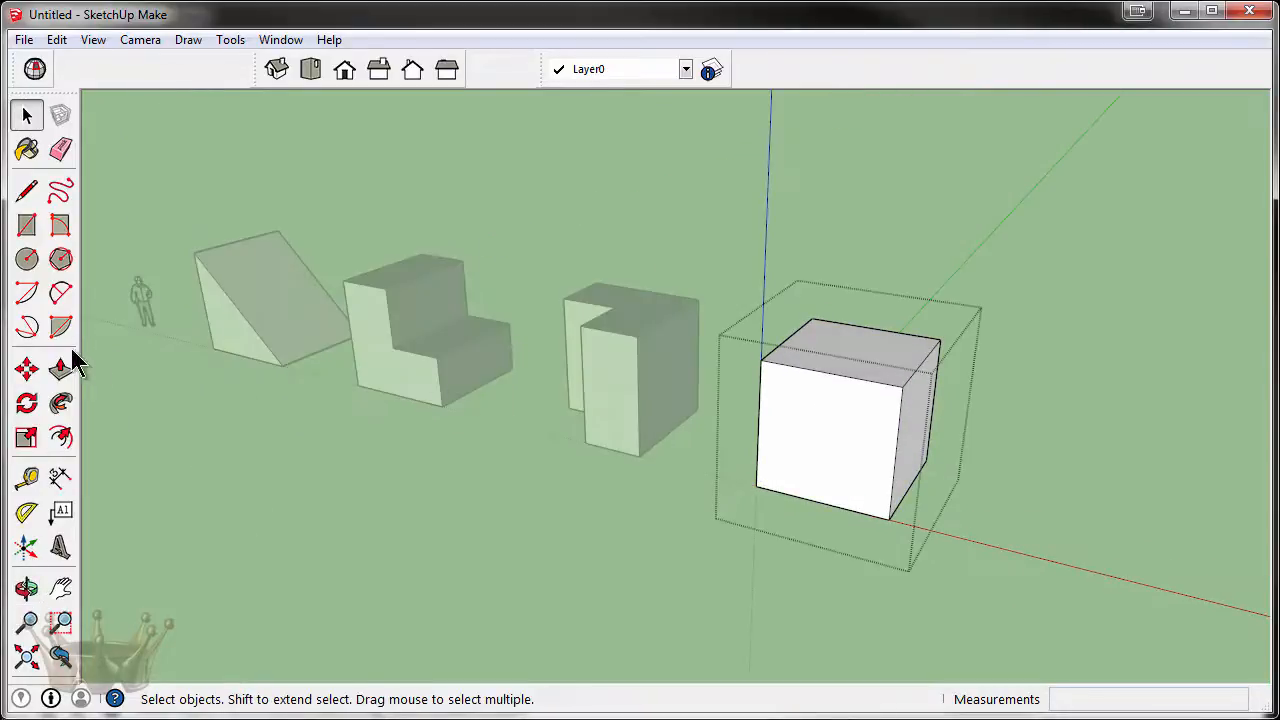
Draw a 2-point arc with its bulge on the fourth cube's front face.
click(60, 292)
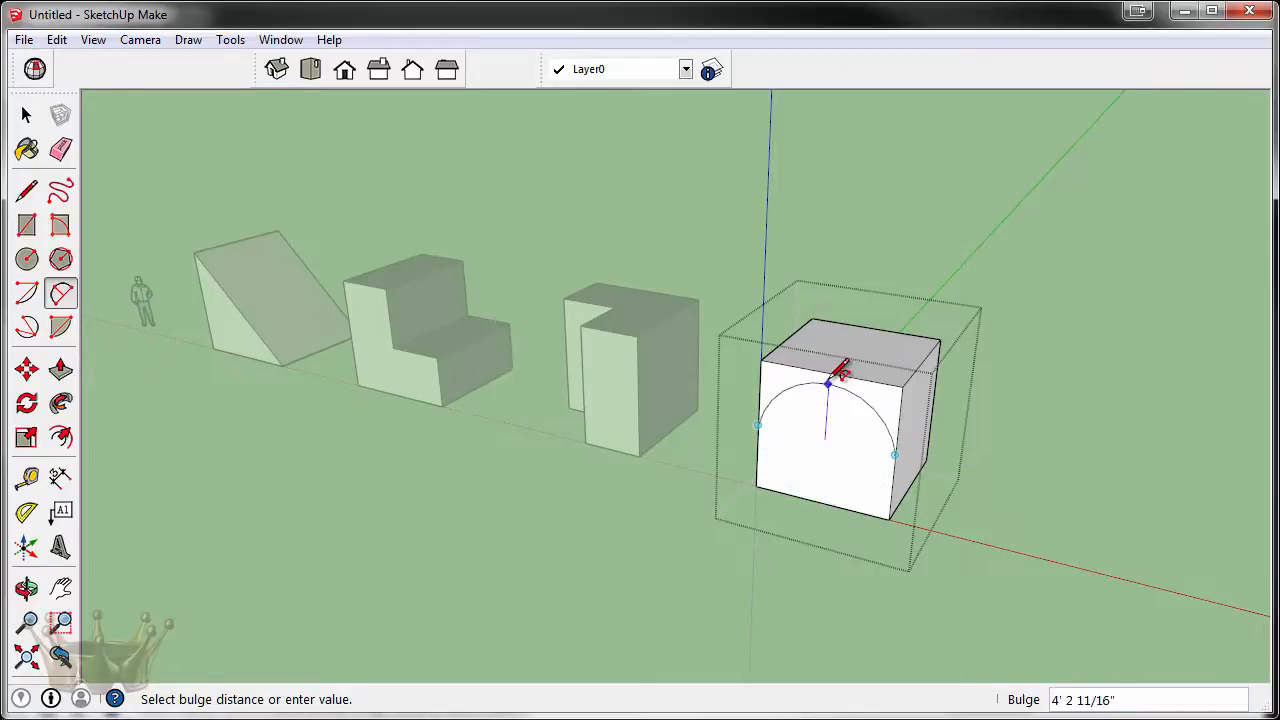
click(60, 402)
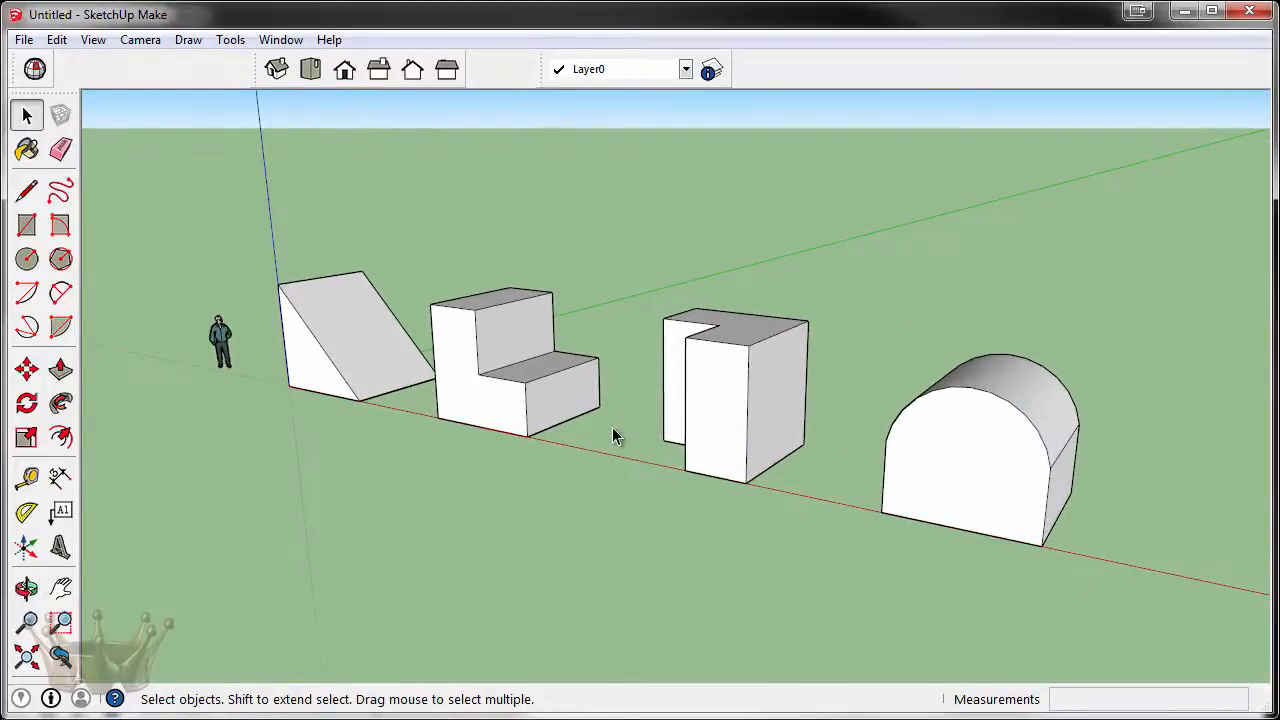
mouse_move(540, 72)
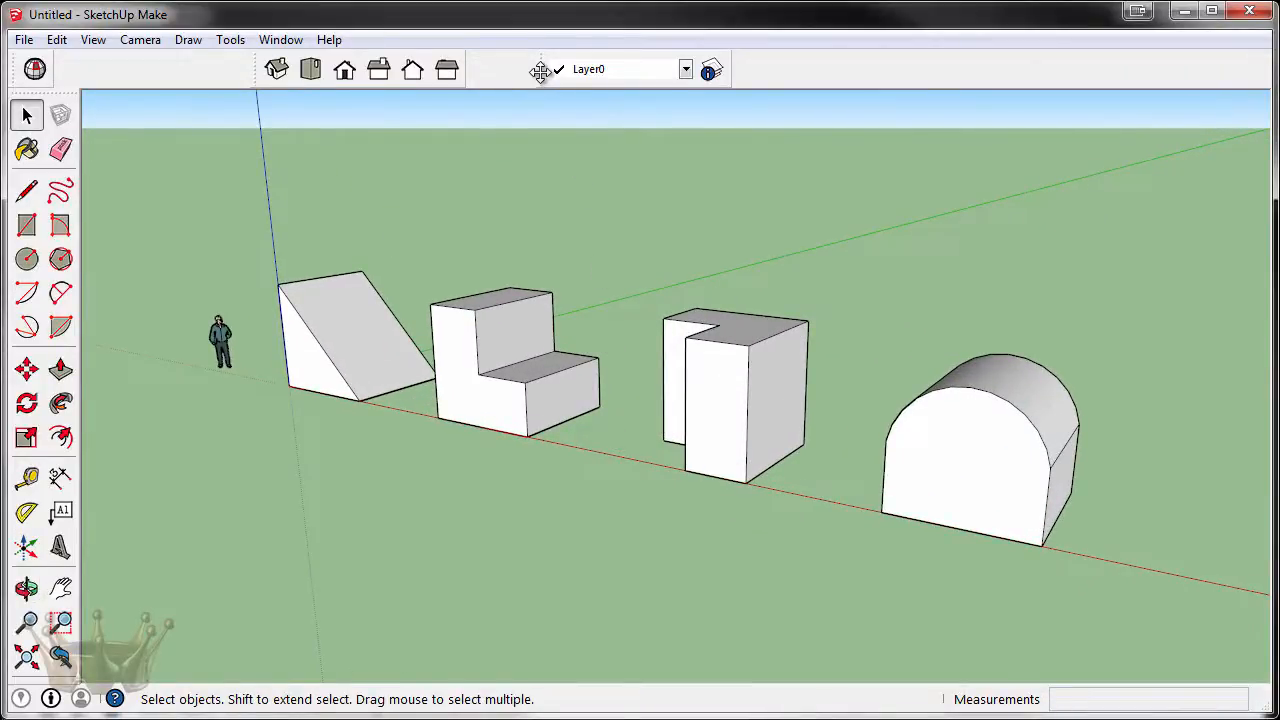
mouse_move(532, 68)
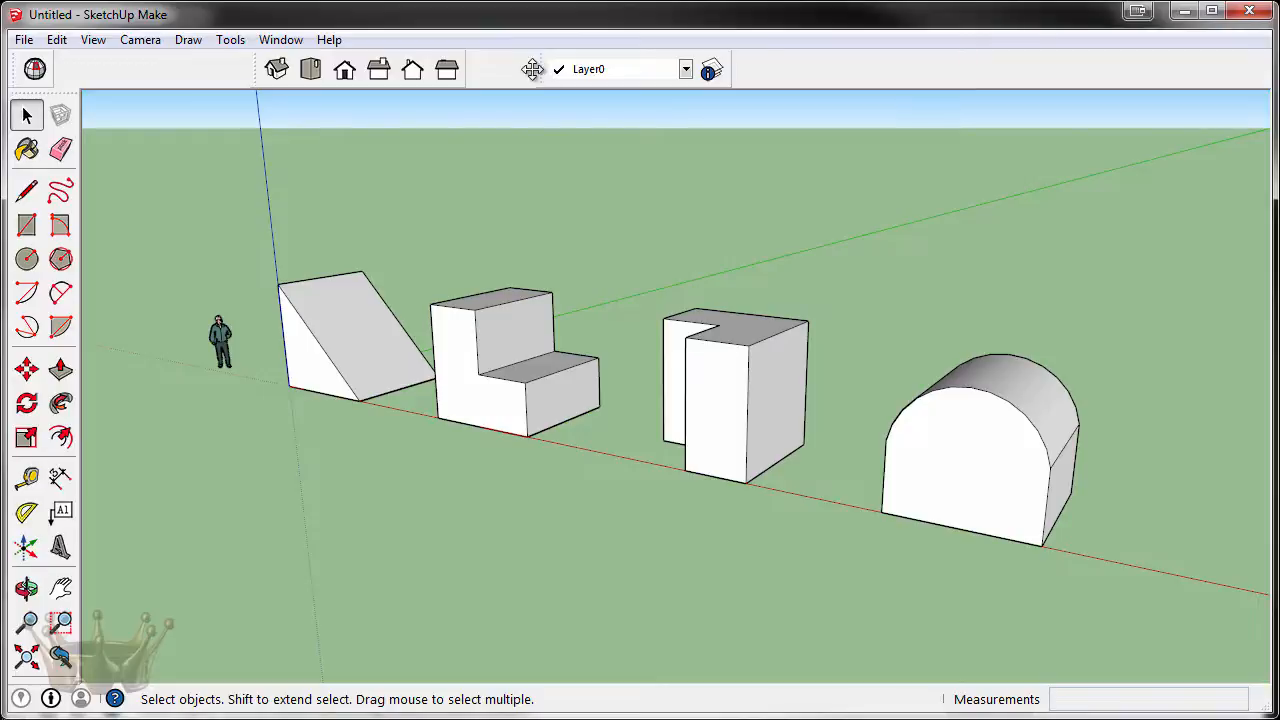
Check View > Toolbars, close it, then show the Layers panel from the Window menu.
click(92, 40)
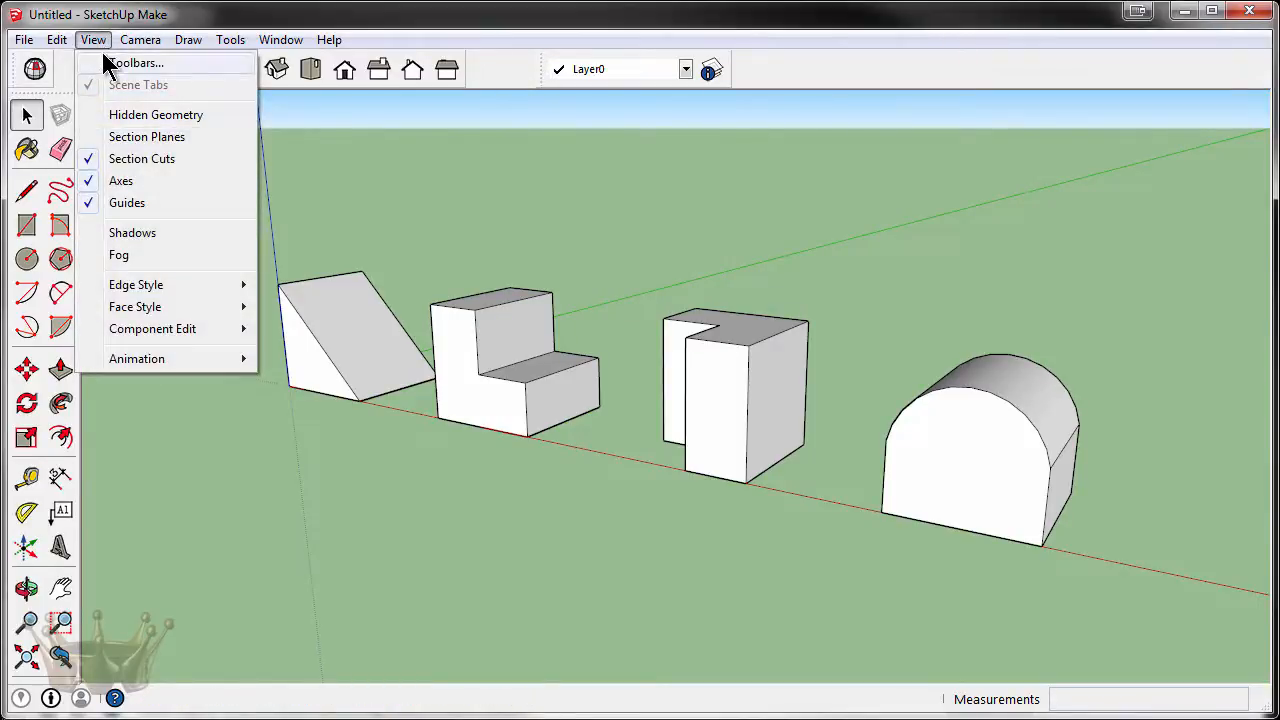
click(136, 62)
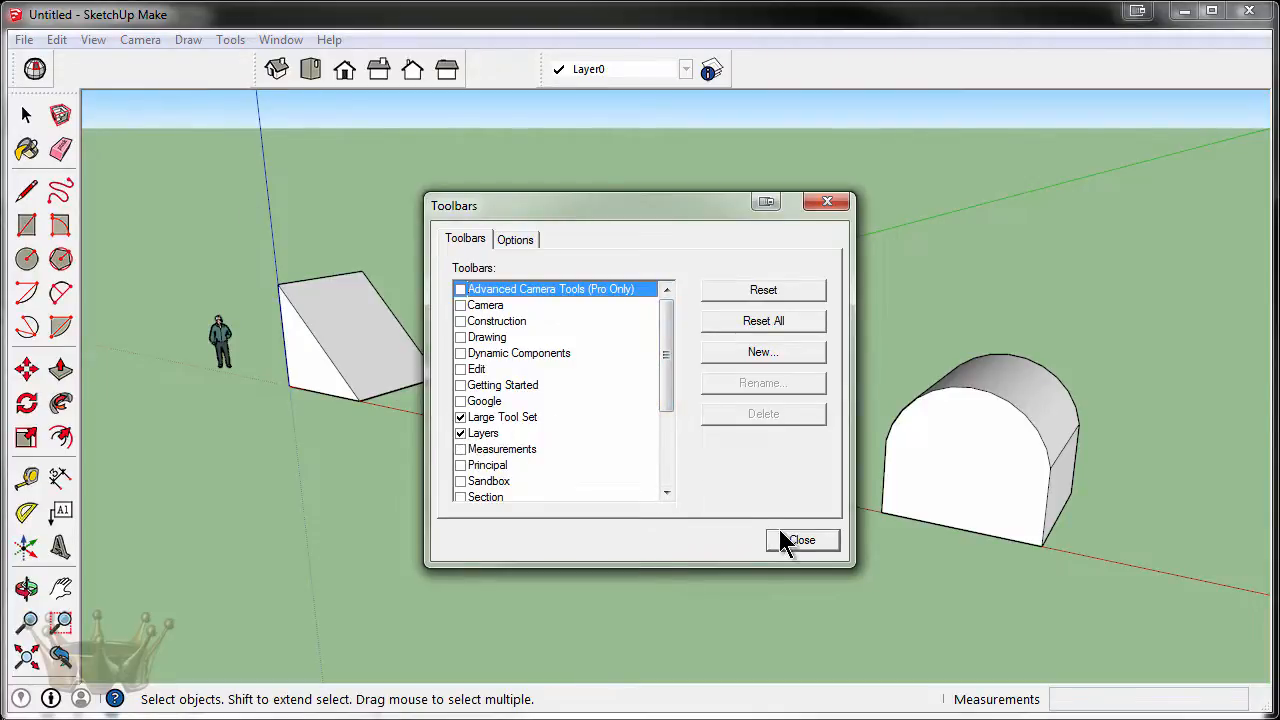
click(800, 540)
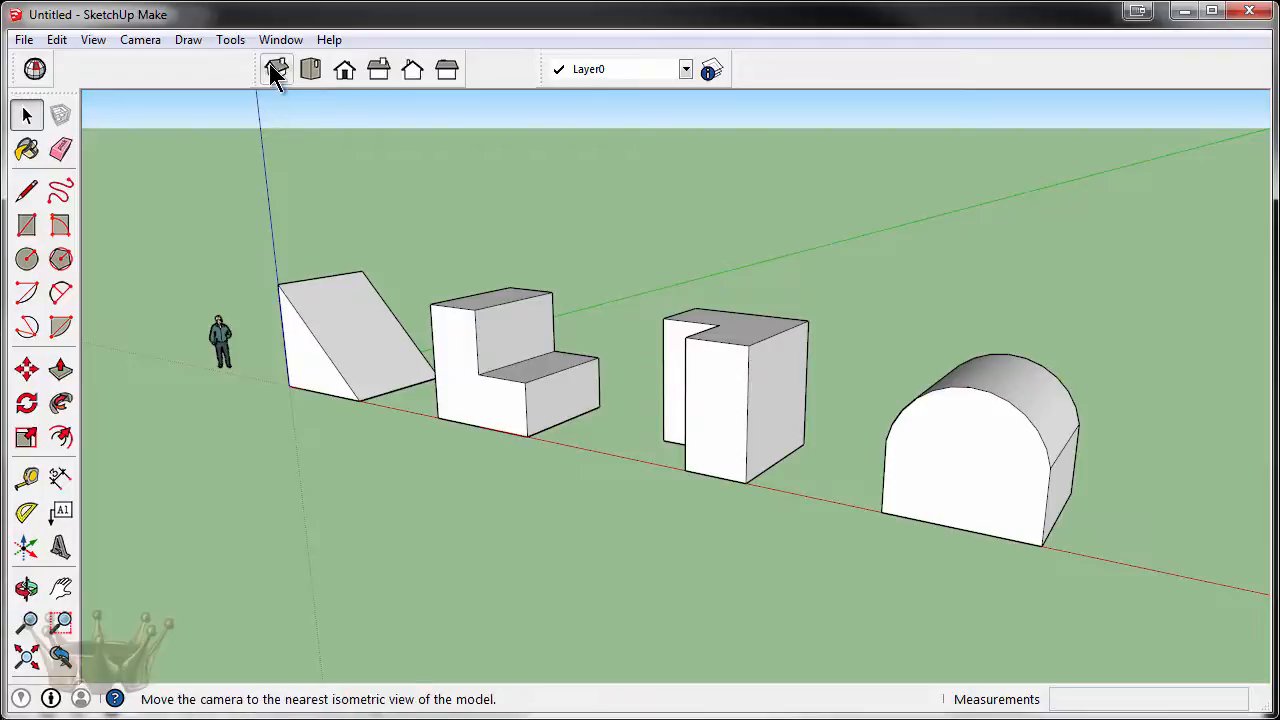
click(280, 40)
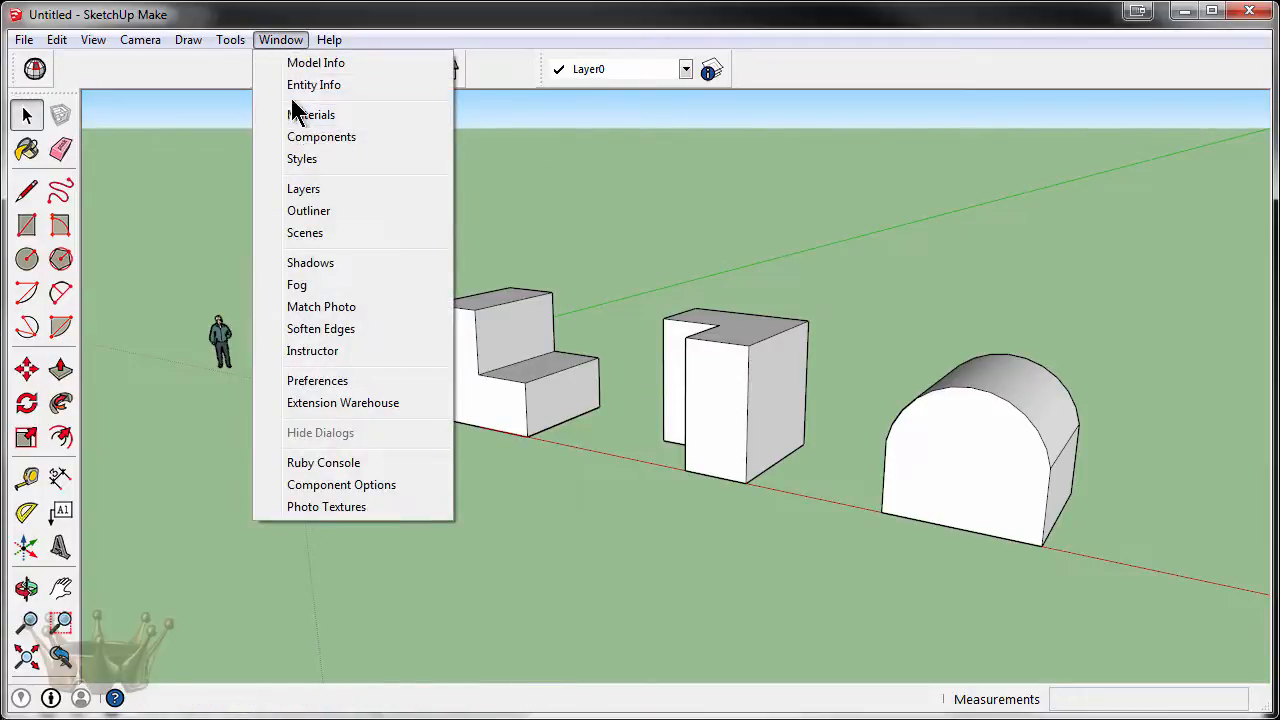
click(304, 188)
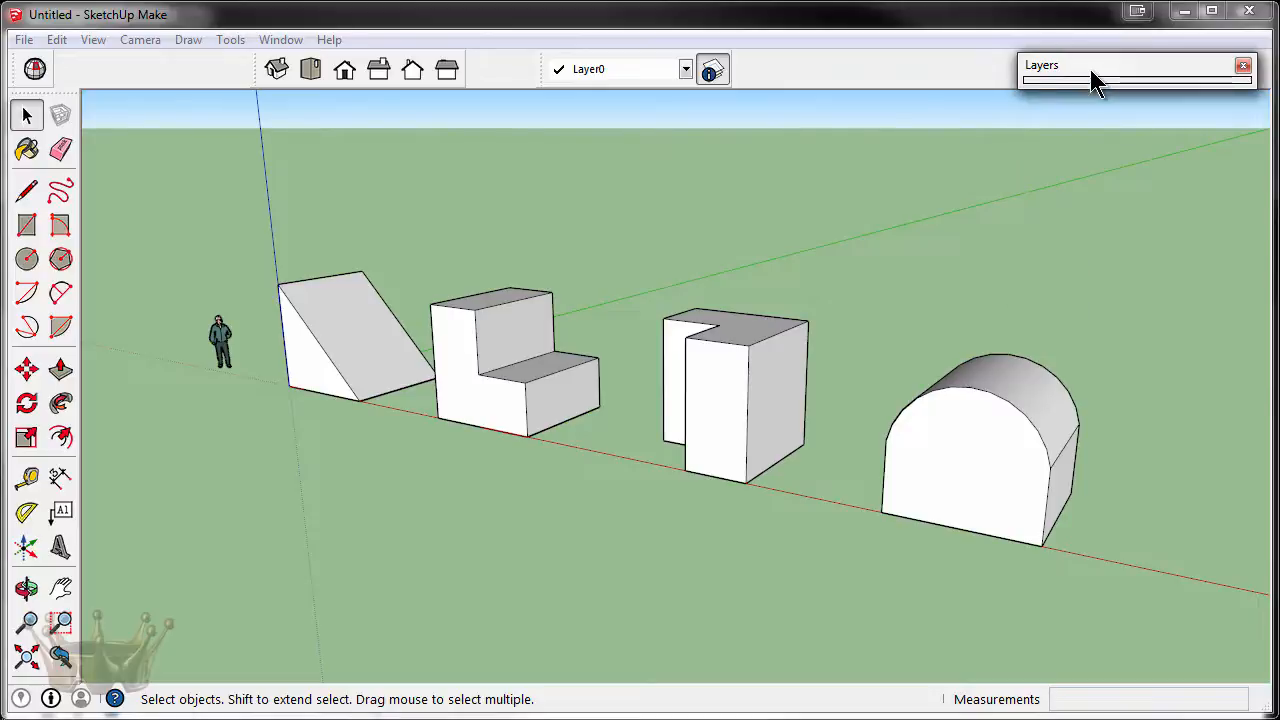
Expand the Layers list showing Layer0 and select the Triangle, L Shape and Arc blocks to confirm grouping.
click(1100, 80)
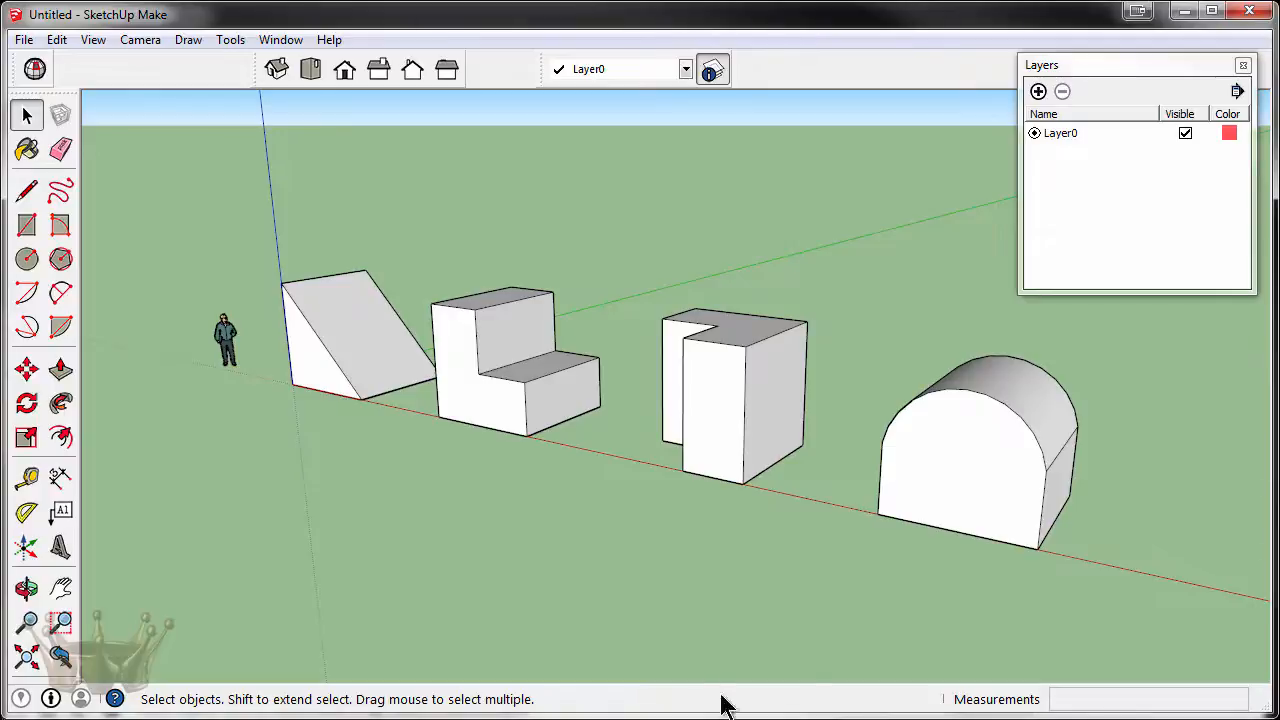
mouse_move(476, 540)
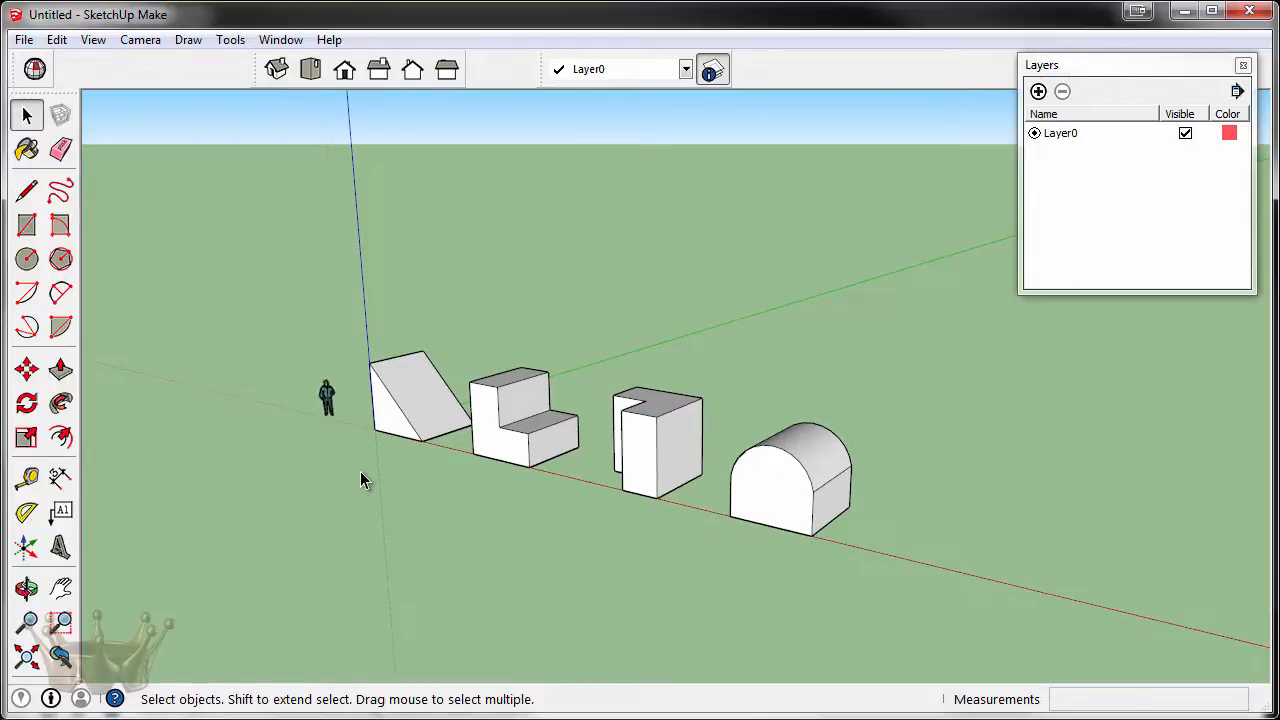
click(420, 400)
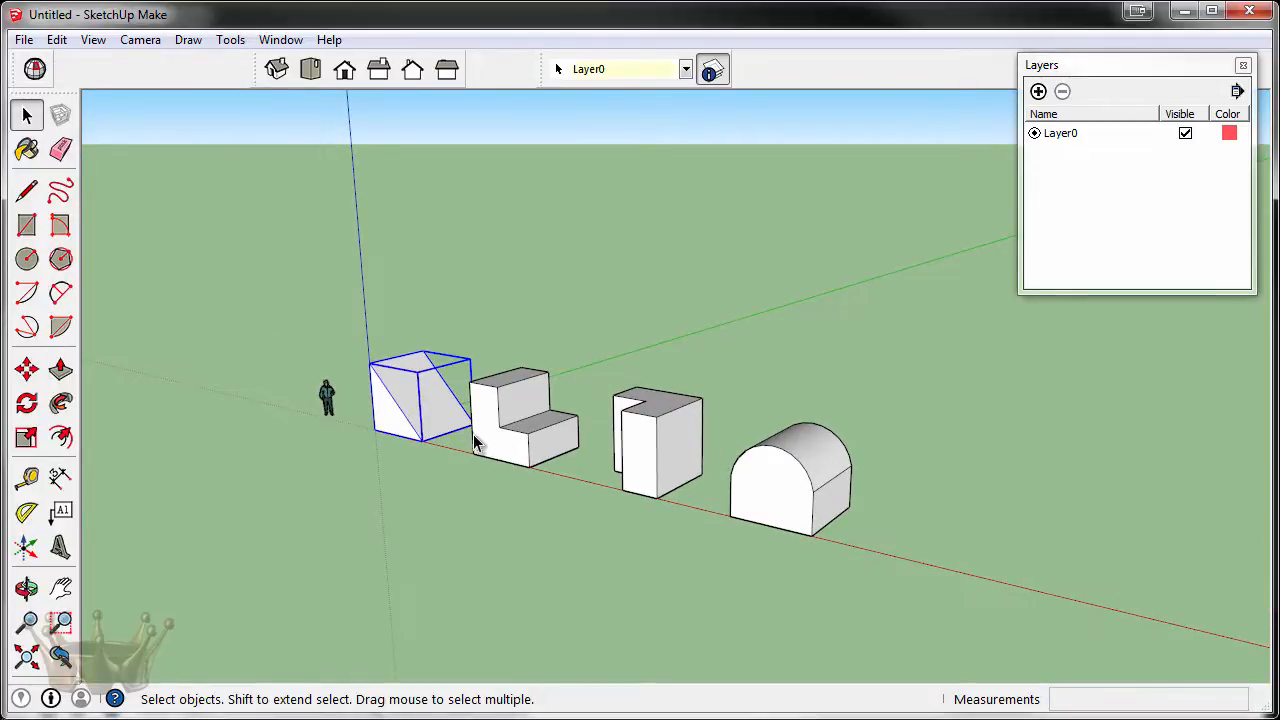
click(644, 440)
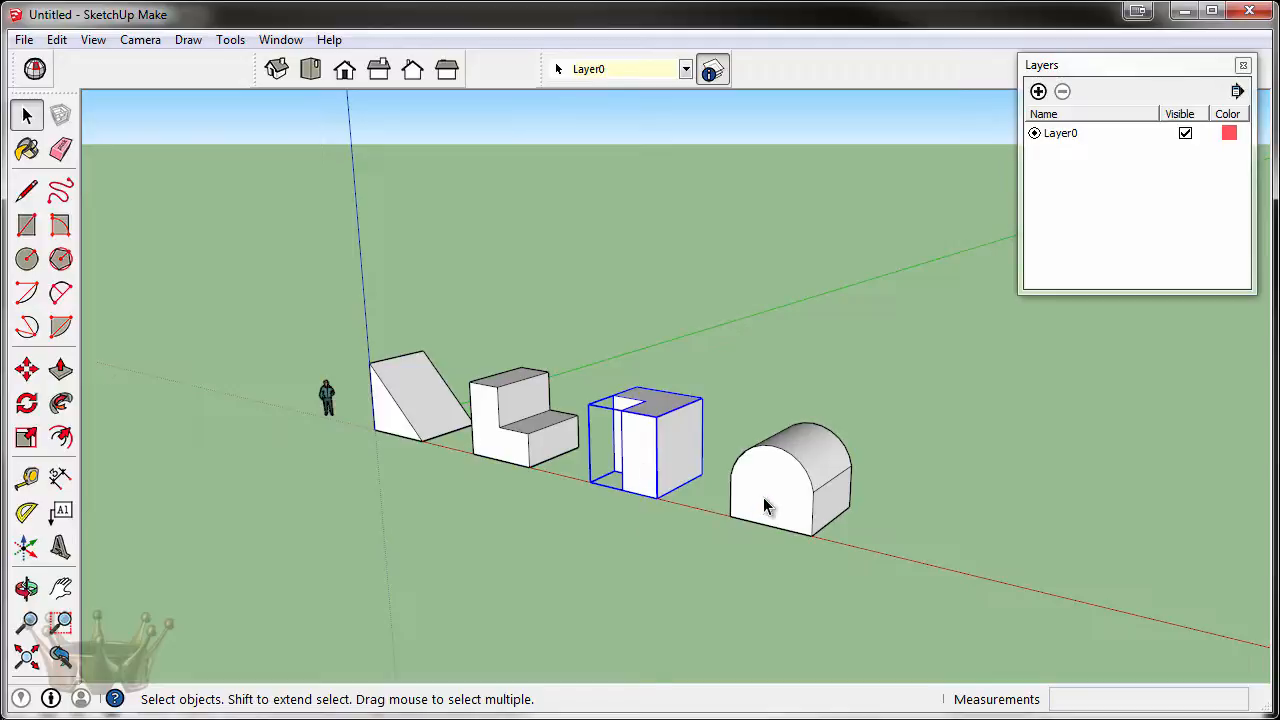
click(768, 504)
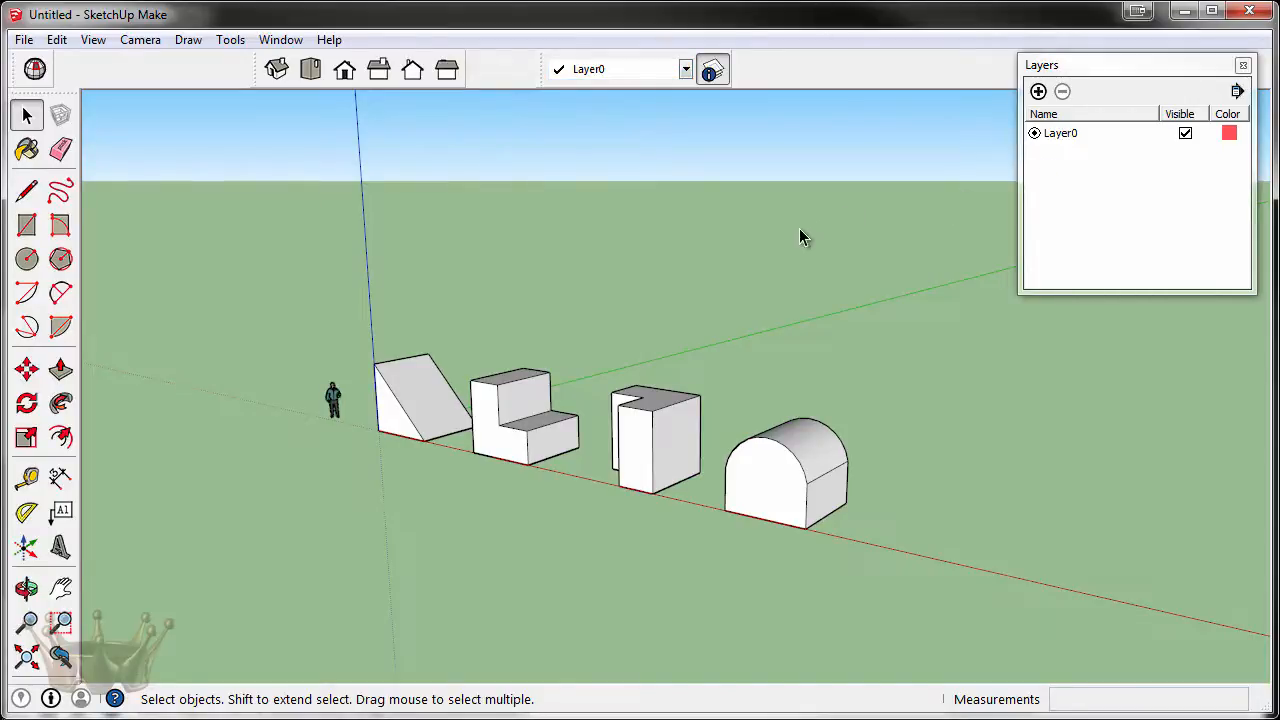
mouse_move(662, 504)
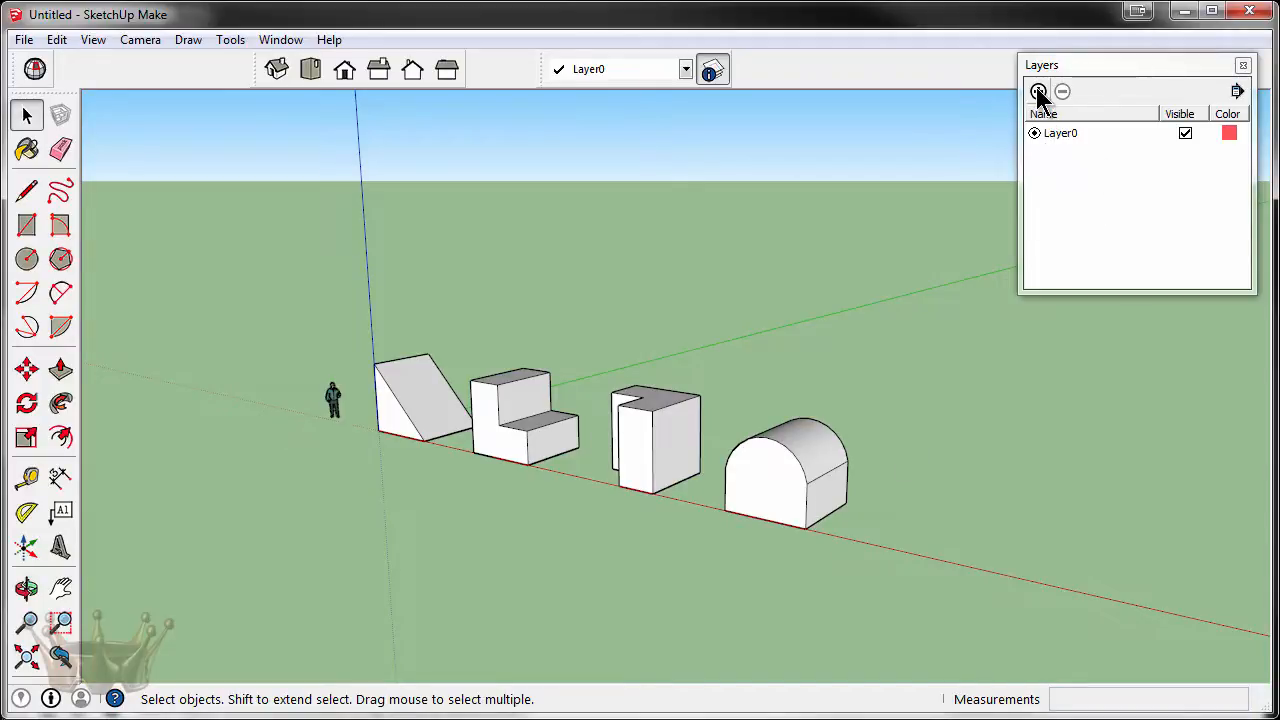
Add a new layer and start naming it Triangle.
click(1038, 92)
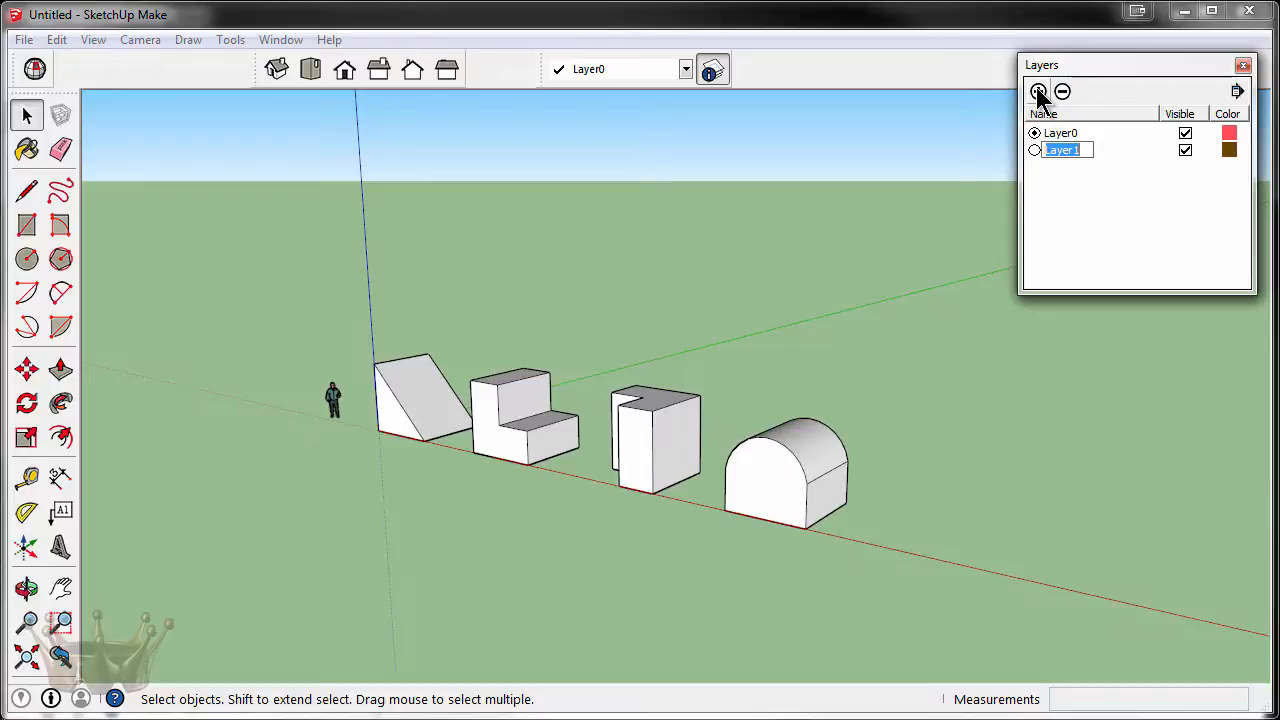
text(Tri)
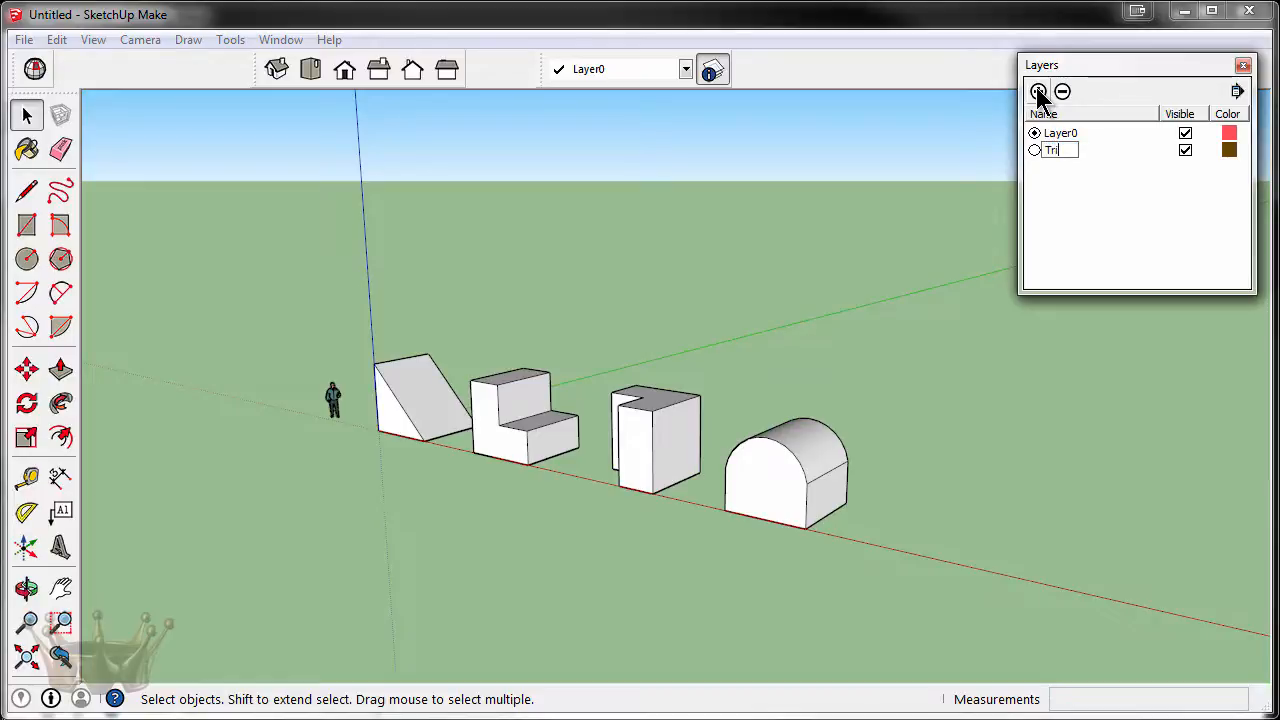
text(angle)
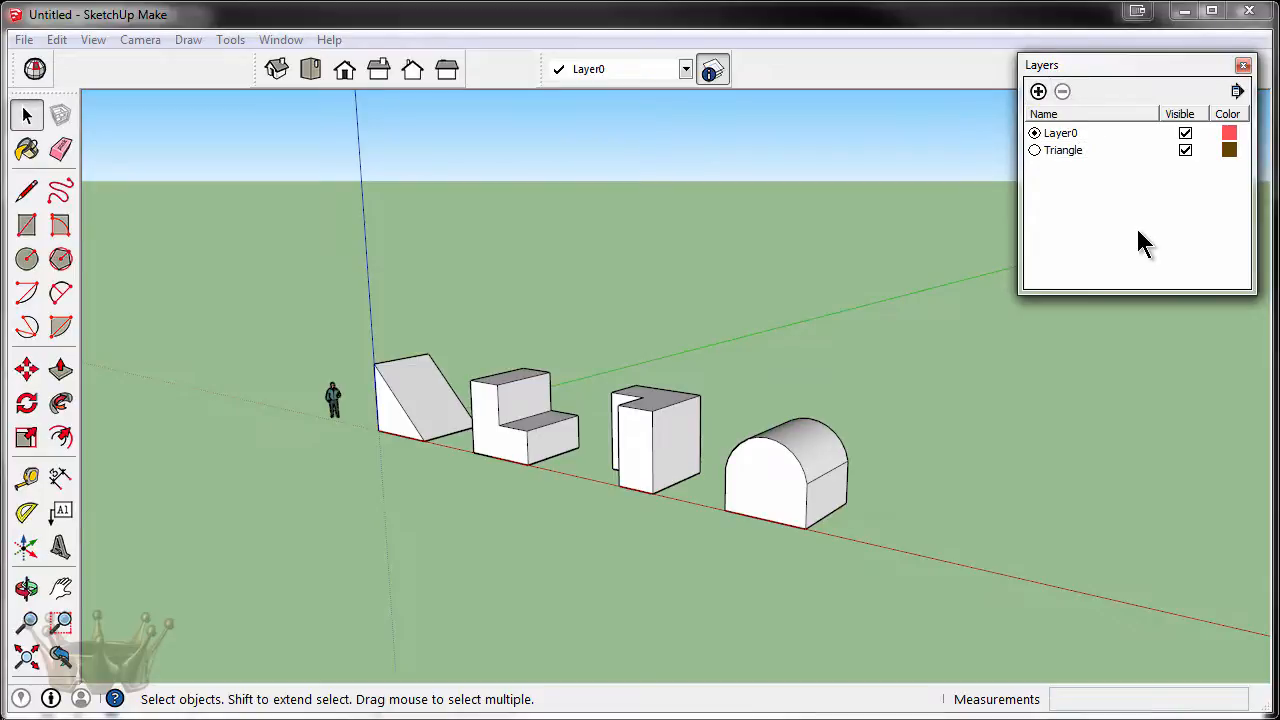
mouse_move(1116, 204)
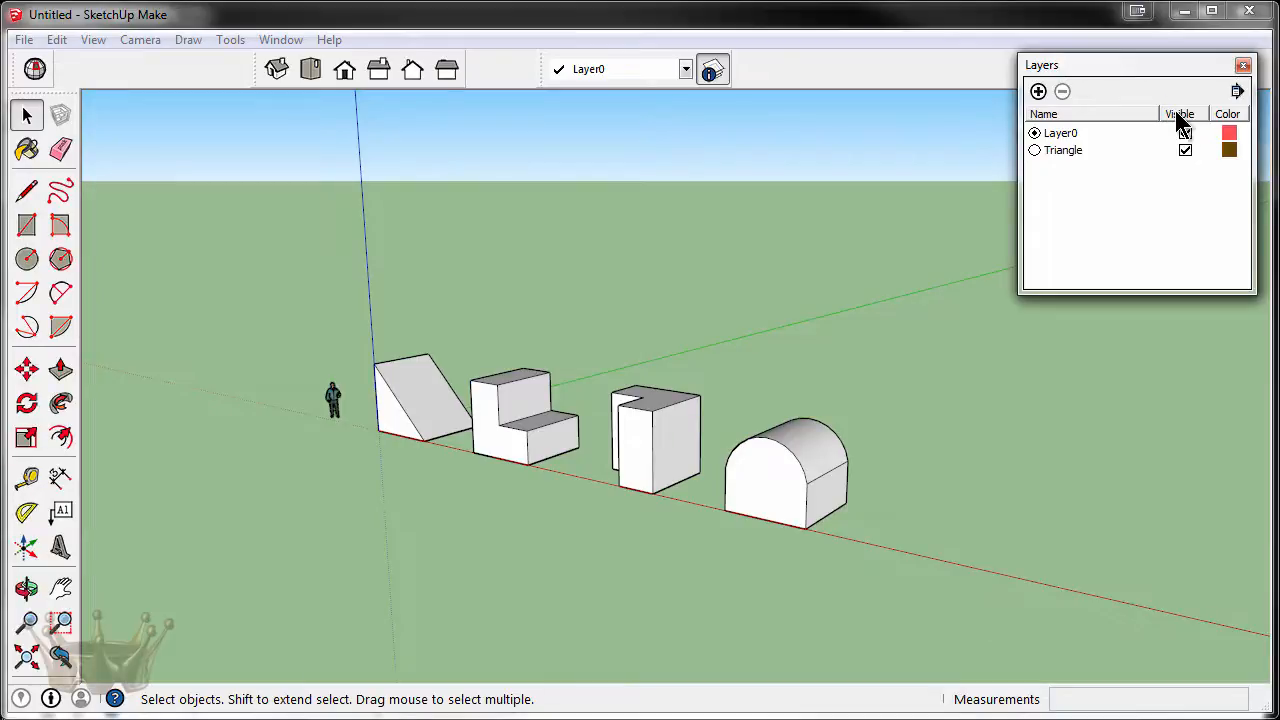
click(1184, 132)
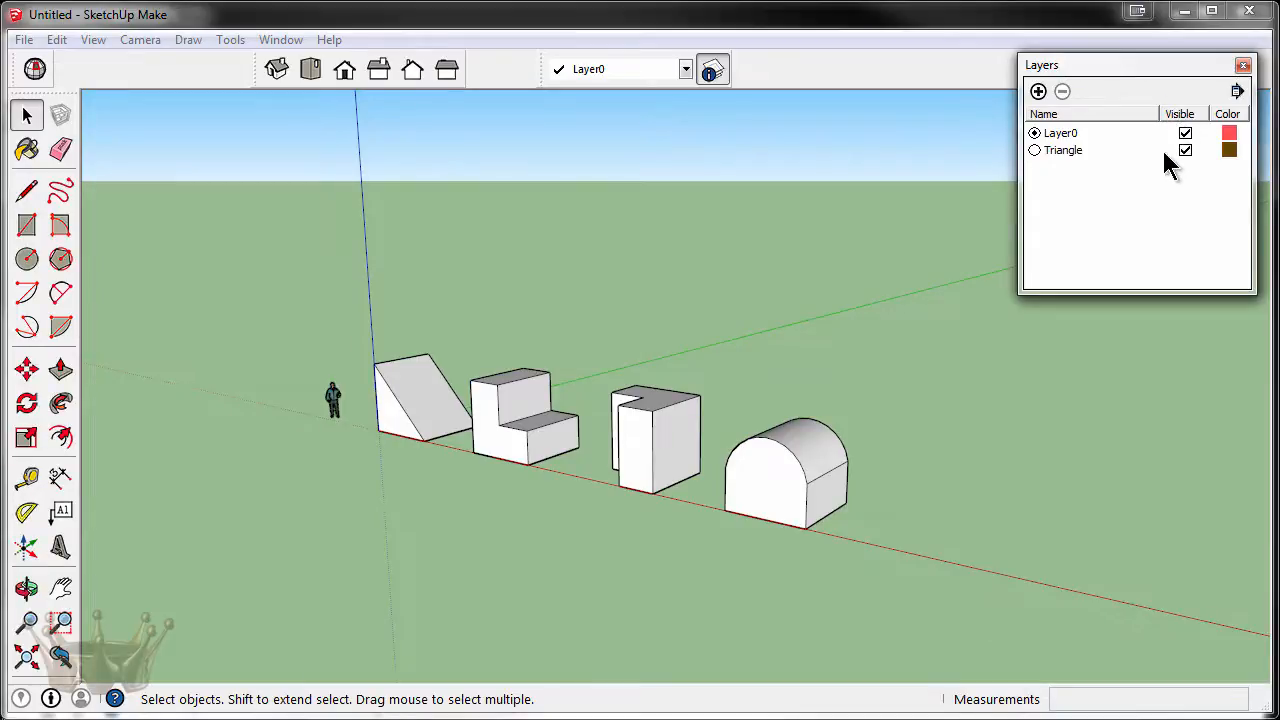
click(1184, 150)
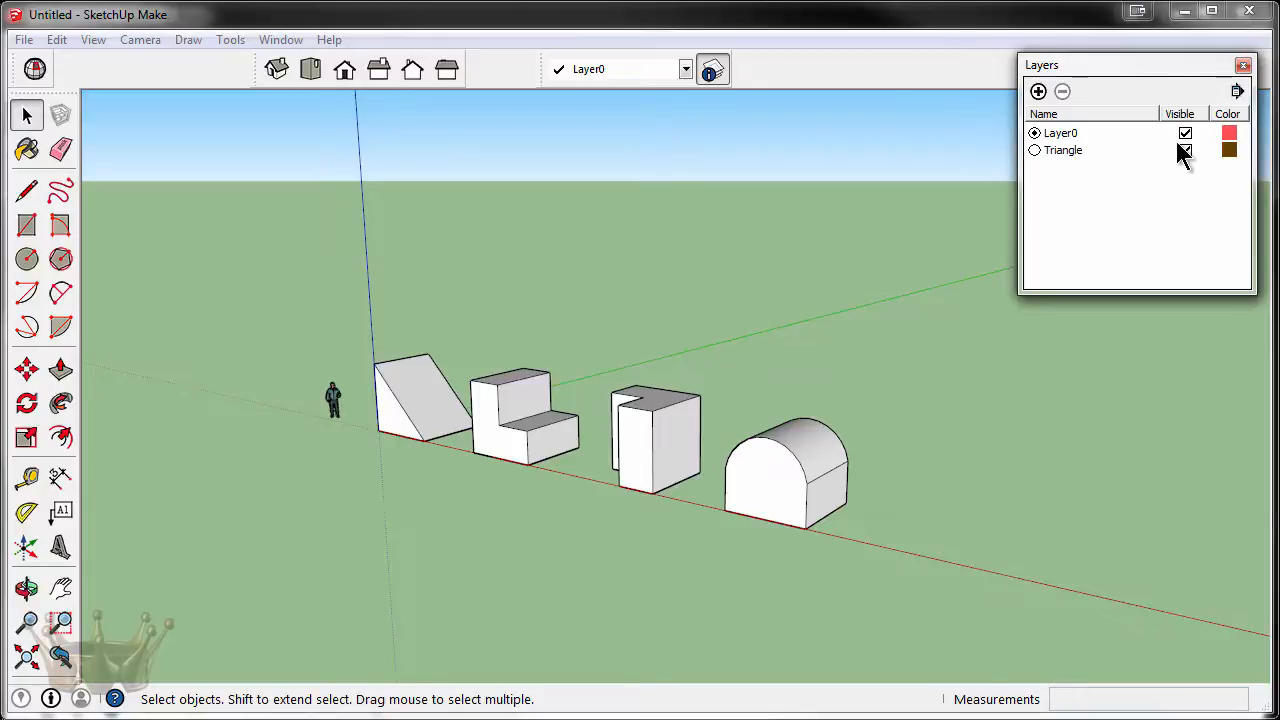
click(1184, 150)
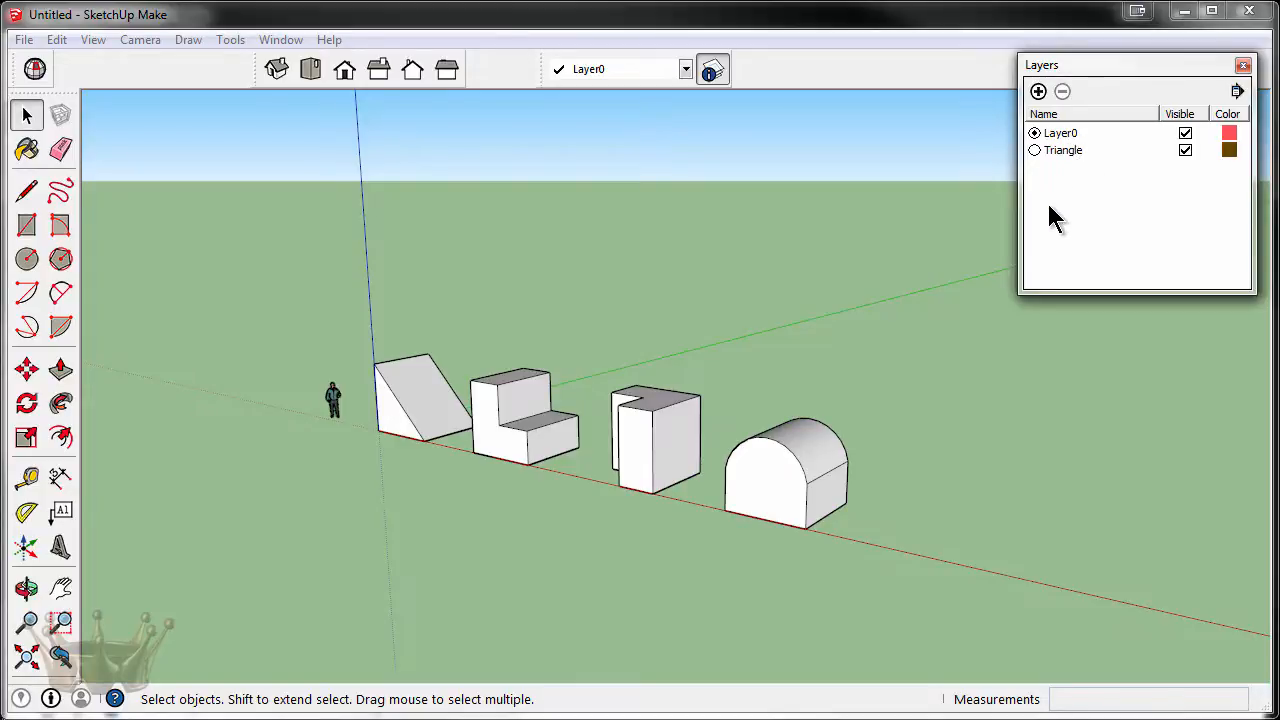
mouse_move(1040, 178)
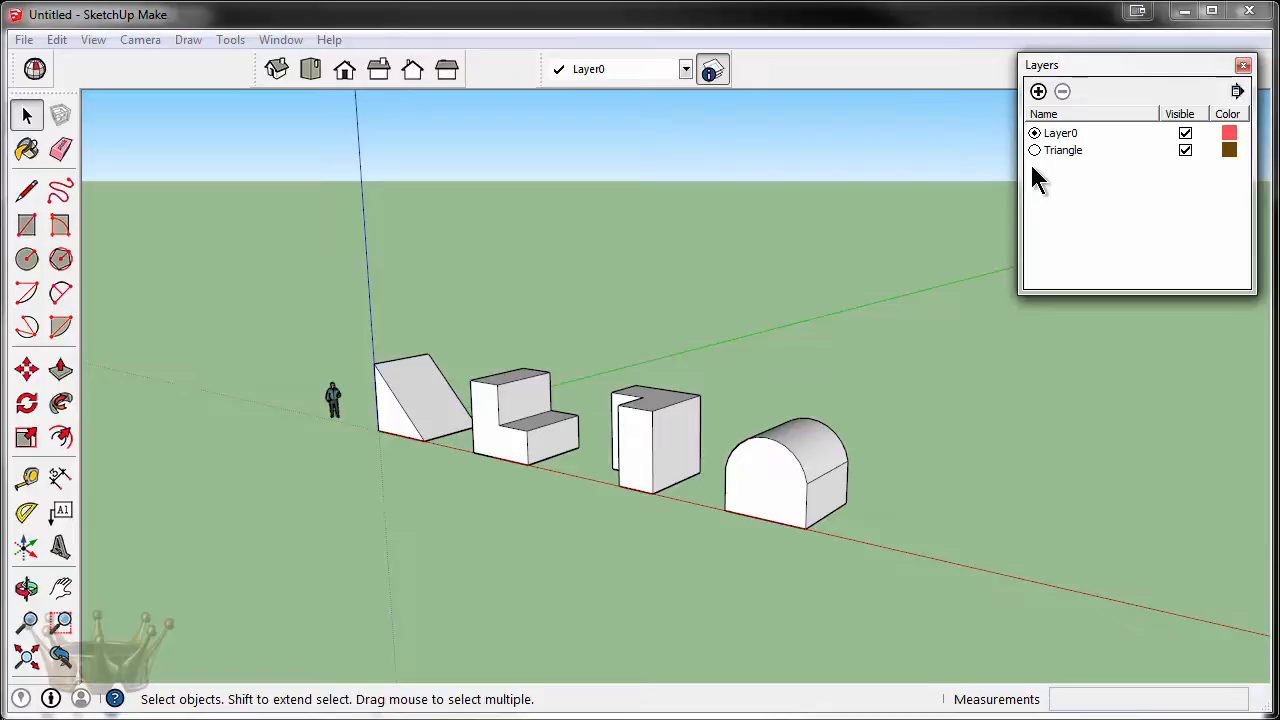
mouse_move(1032, 160)
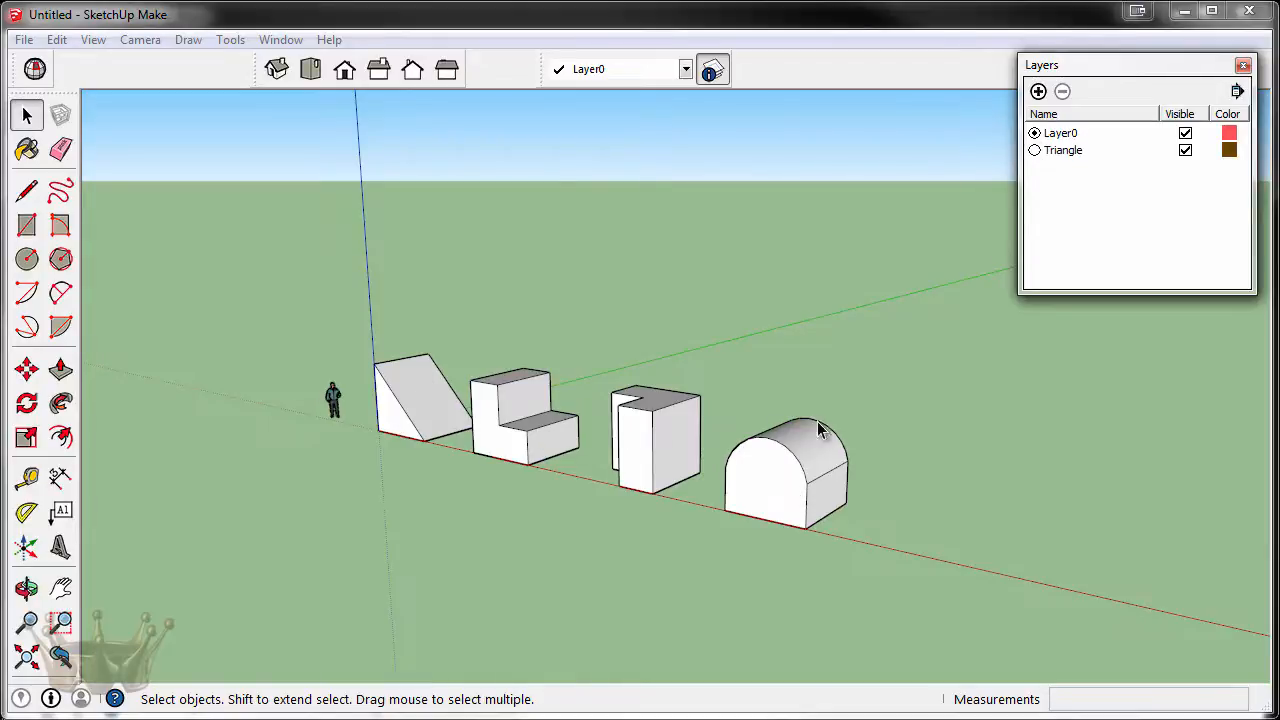
click(1060, 132)
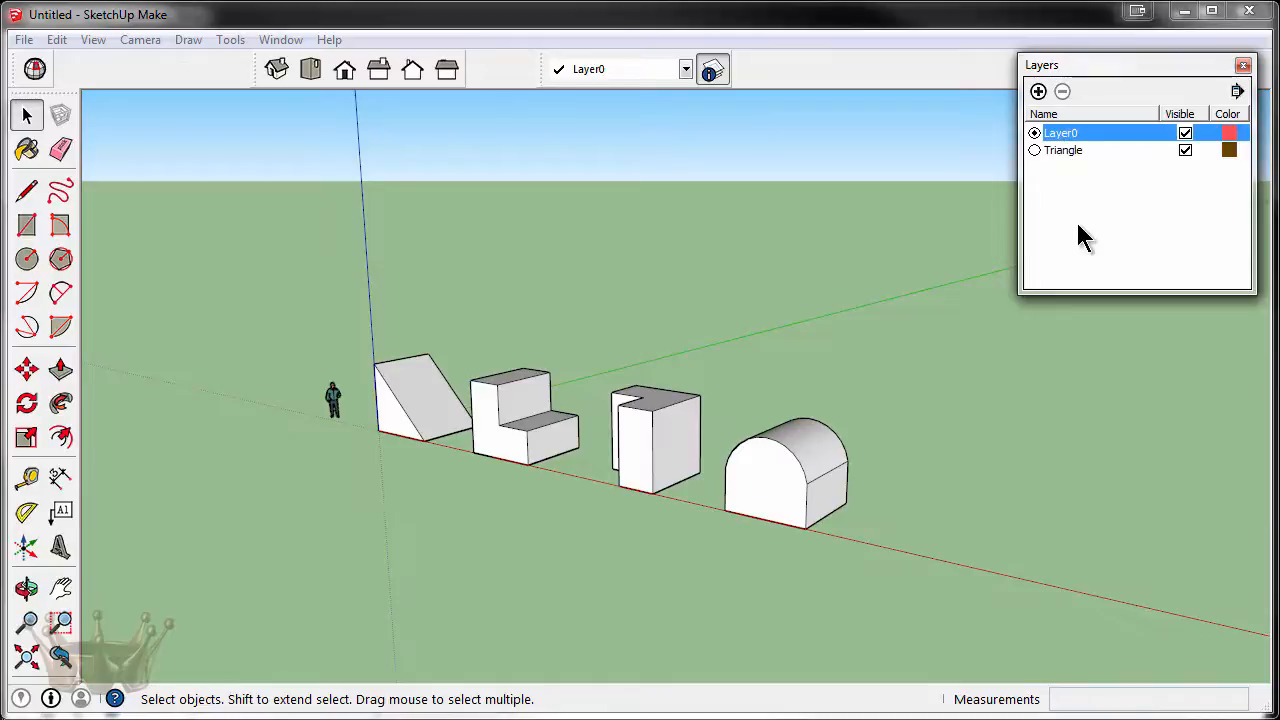
mouse_move(1070, 230)
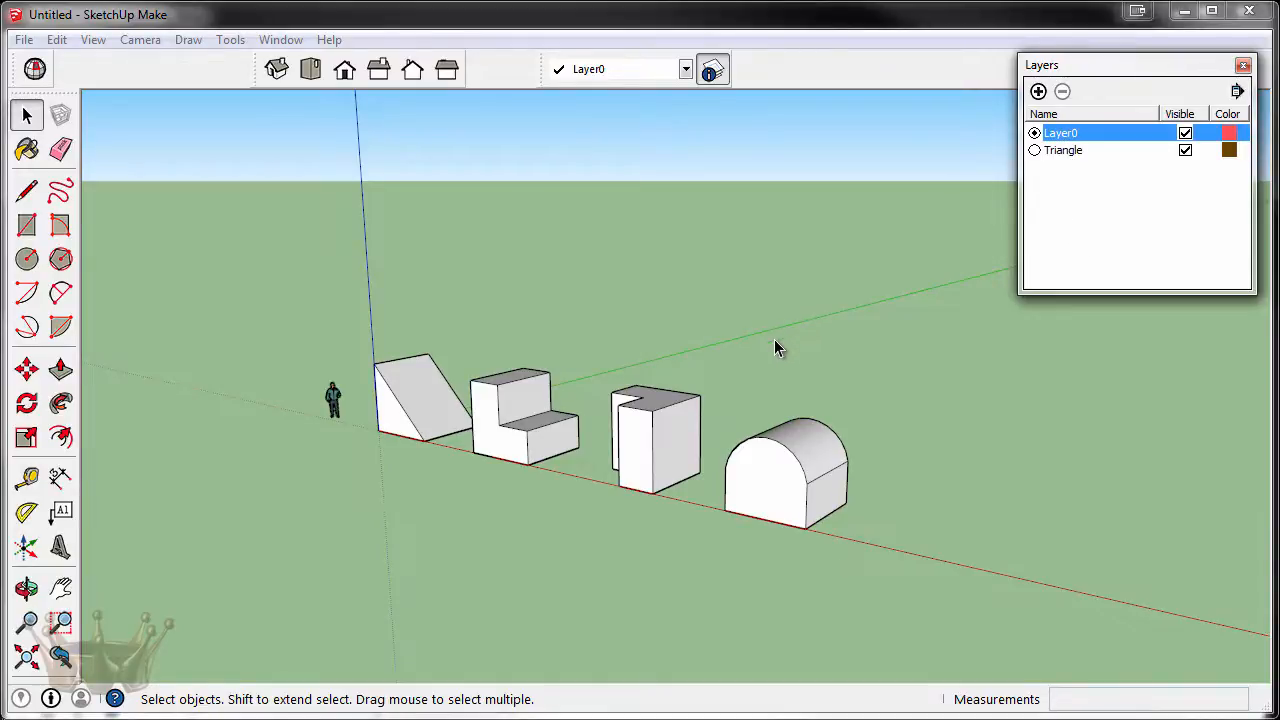
click(420, 400)
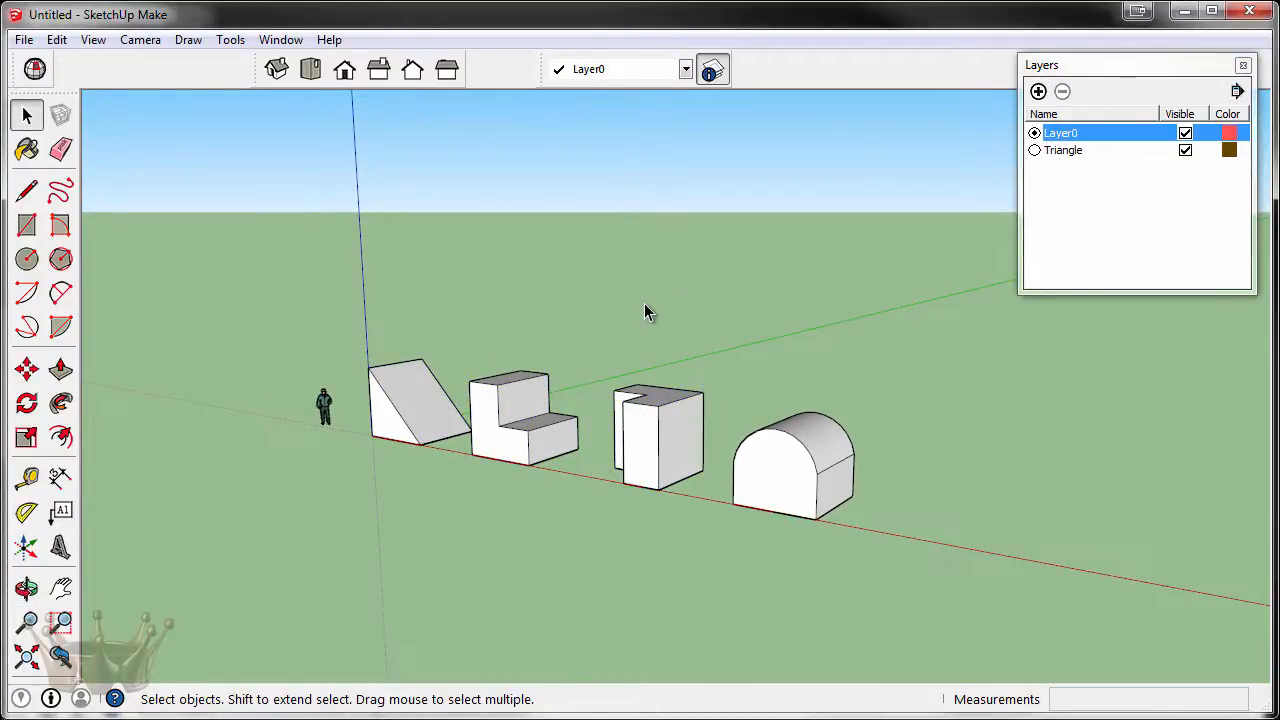
Select the wedge block and assign it to the Triangle layer from the toolbar dropdown.
click(420, 404)
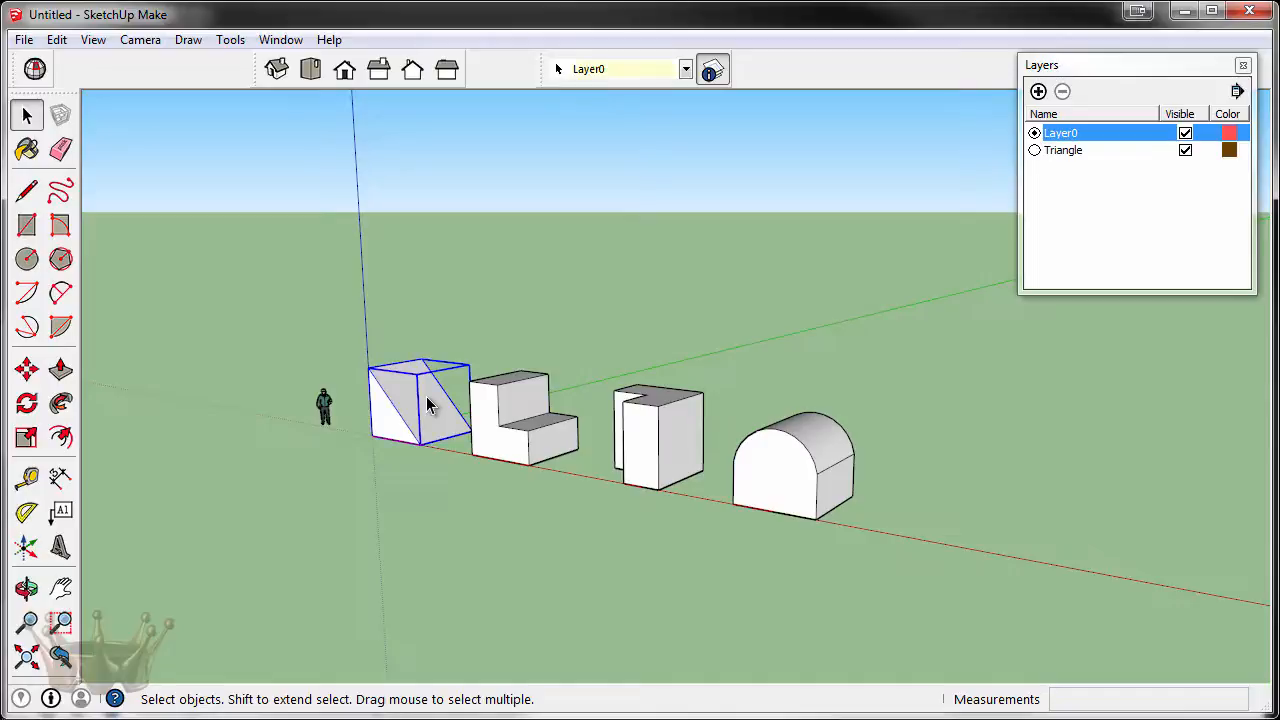
mouse_move(620, 68)
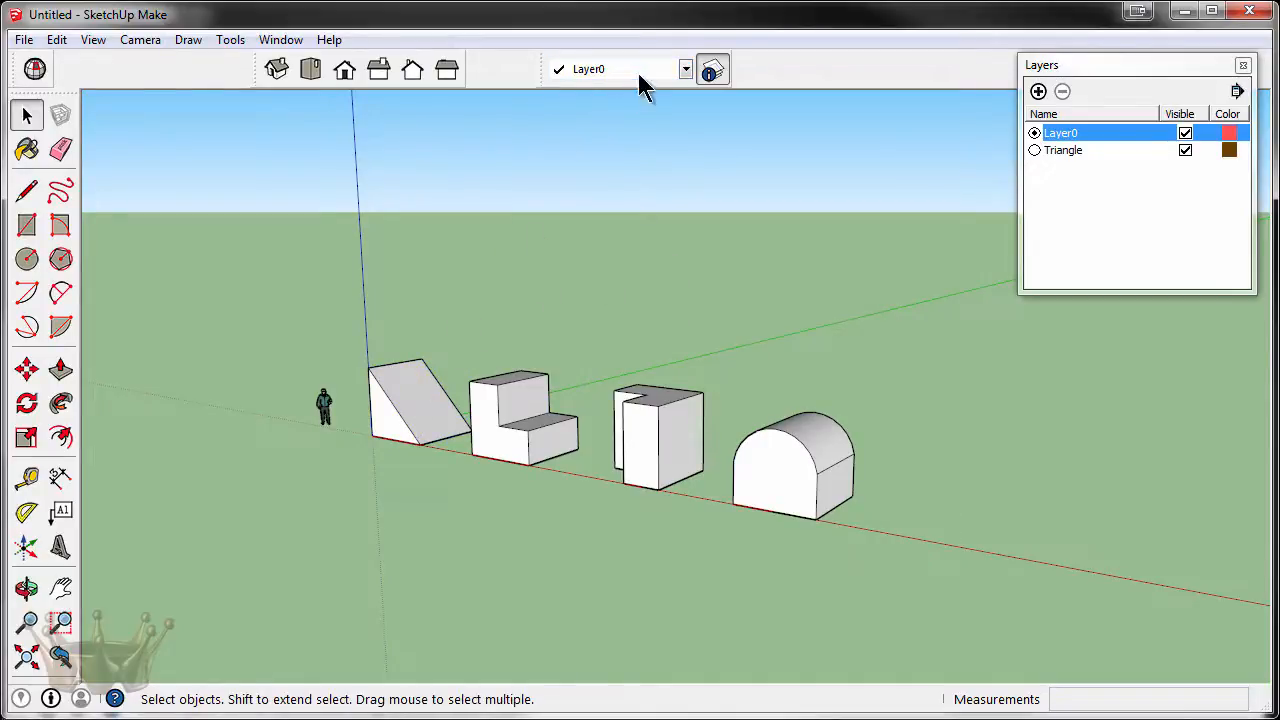
click(420, 400)
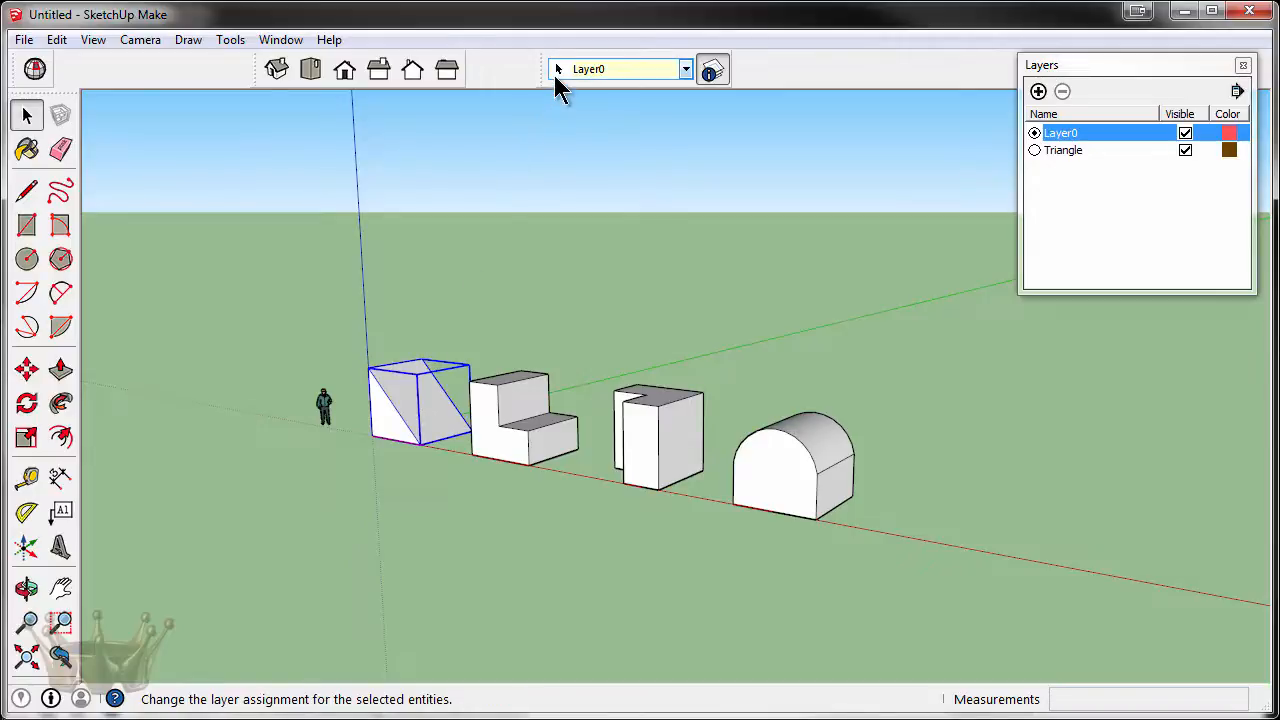
mouse_move(578, 96)
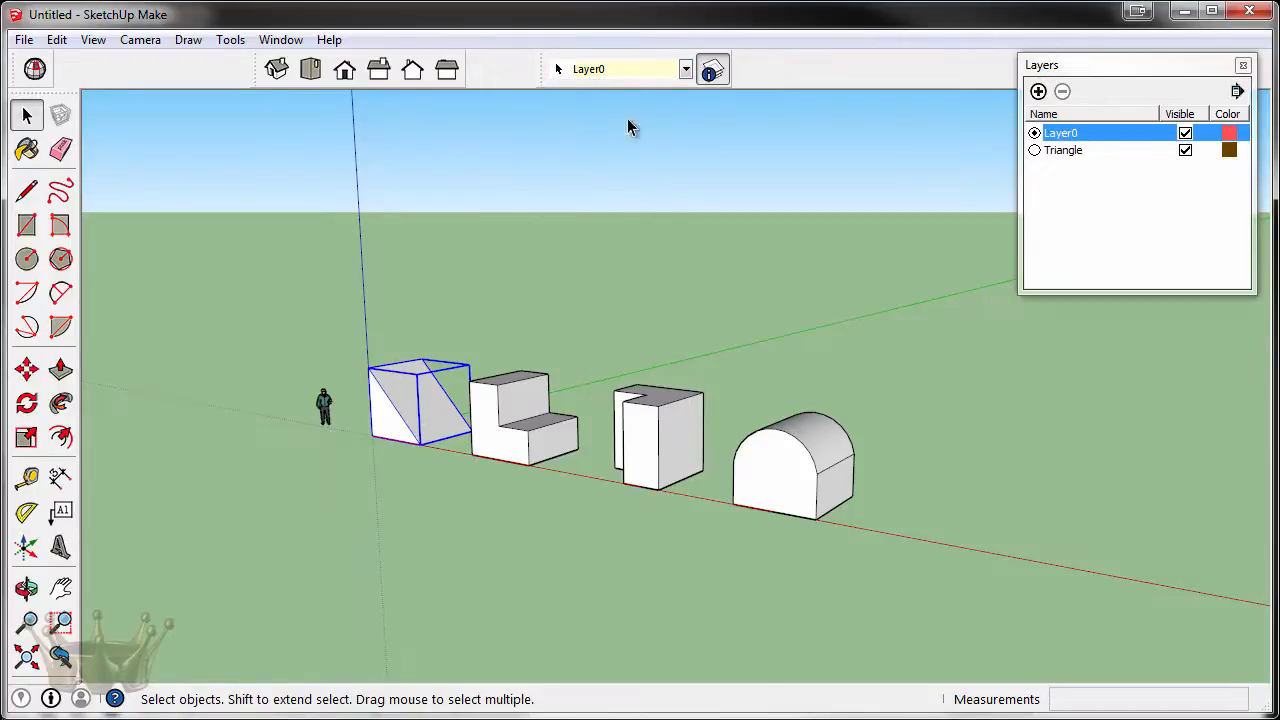
click(686, 68)
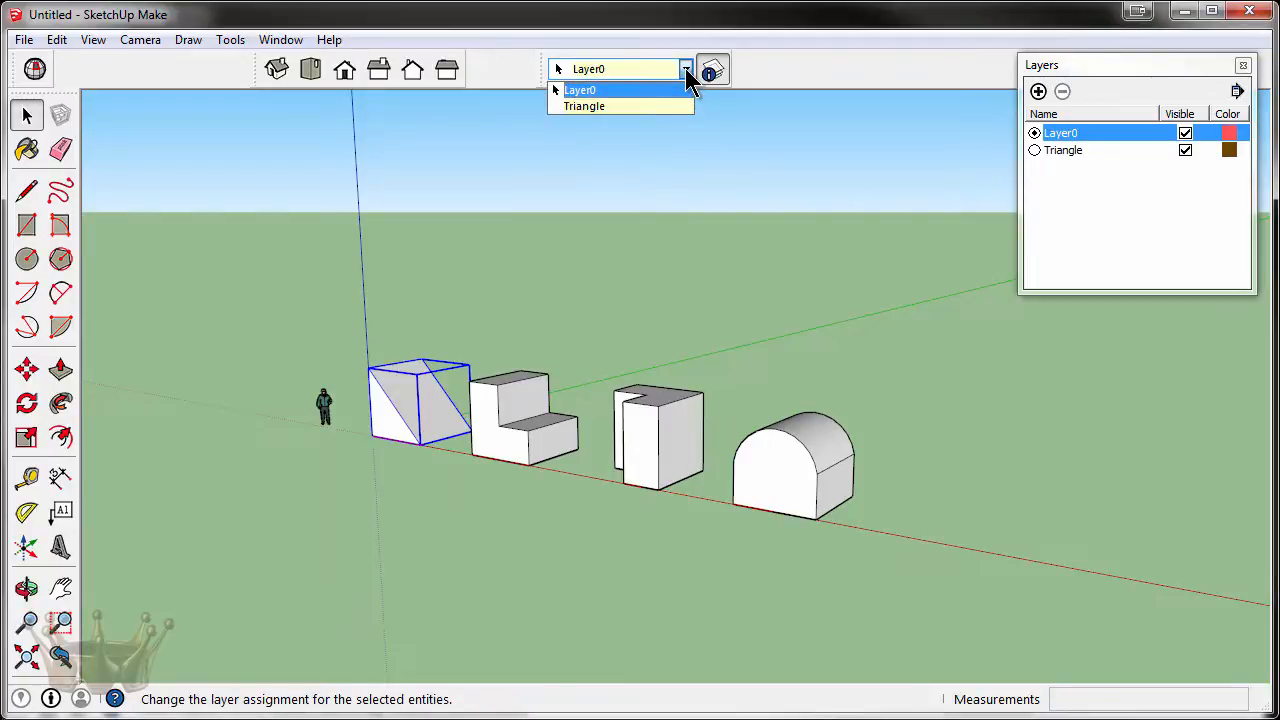
mouse_move(610, 108)
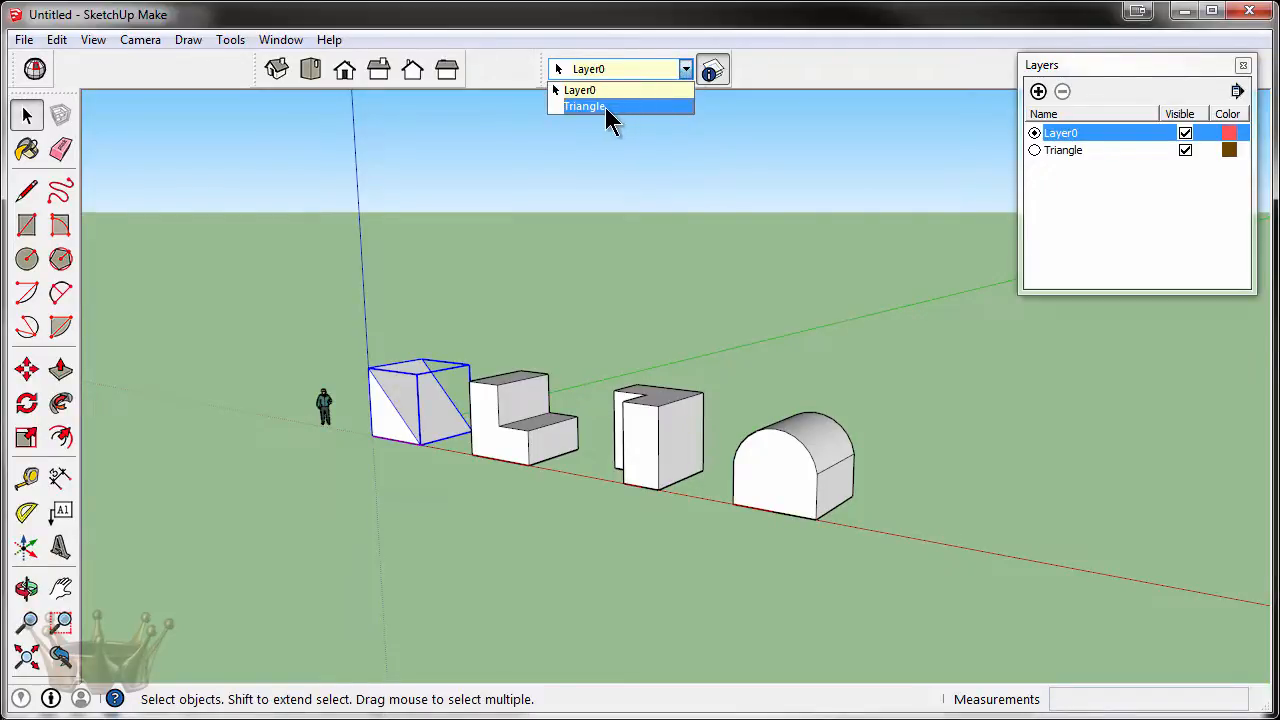
click(584, 108)
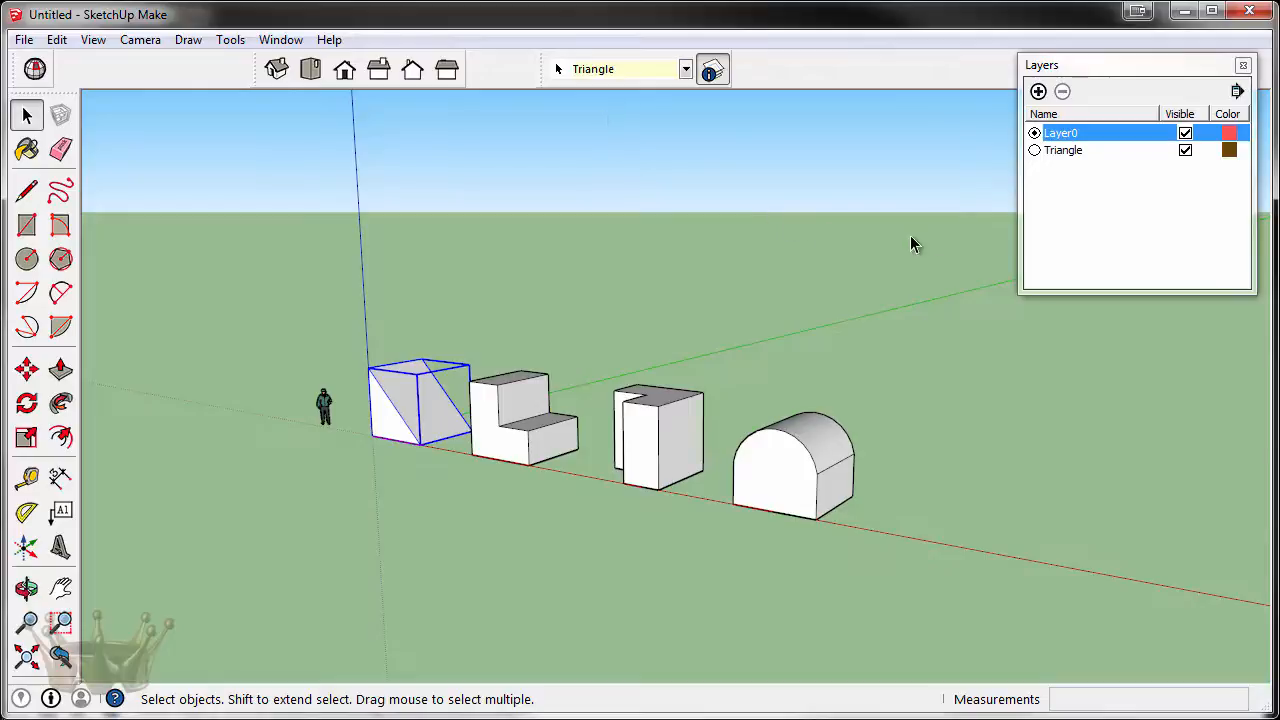
mouse_move(510, 410)
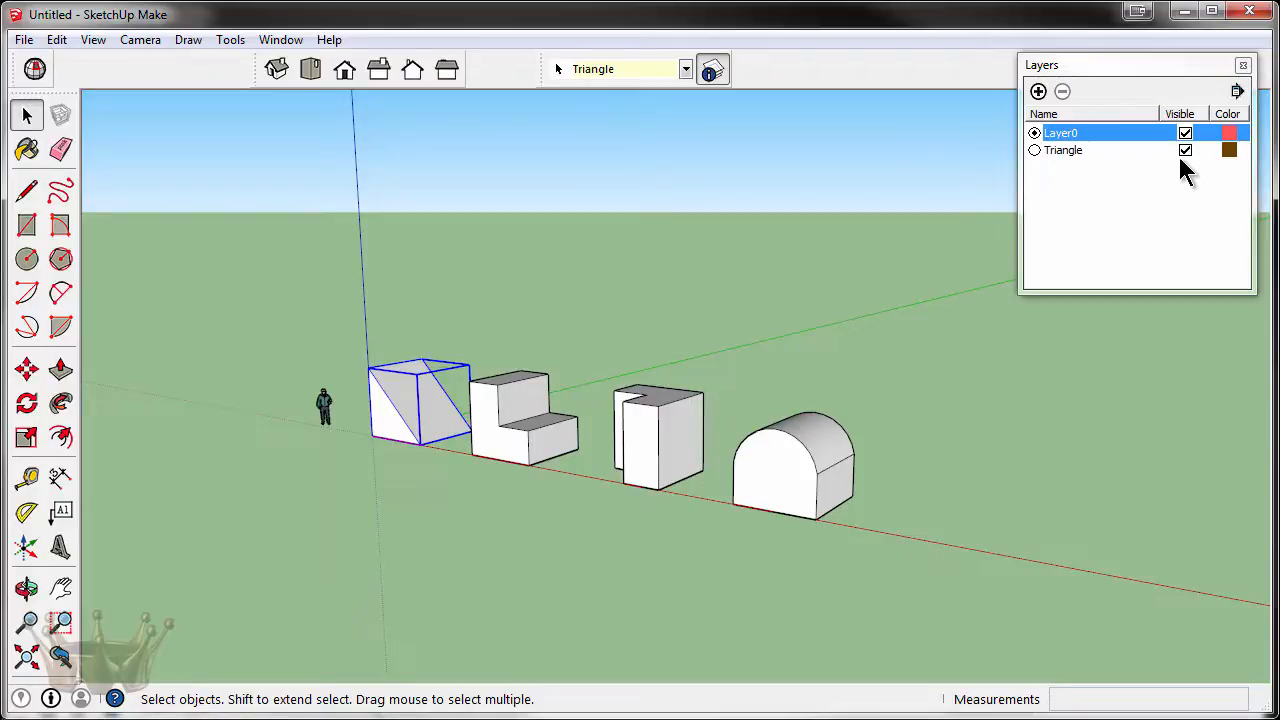
Toggle the Triangle layer's visibility off and back on to verify the assignment.
click(1184, 150)
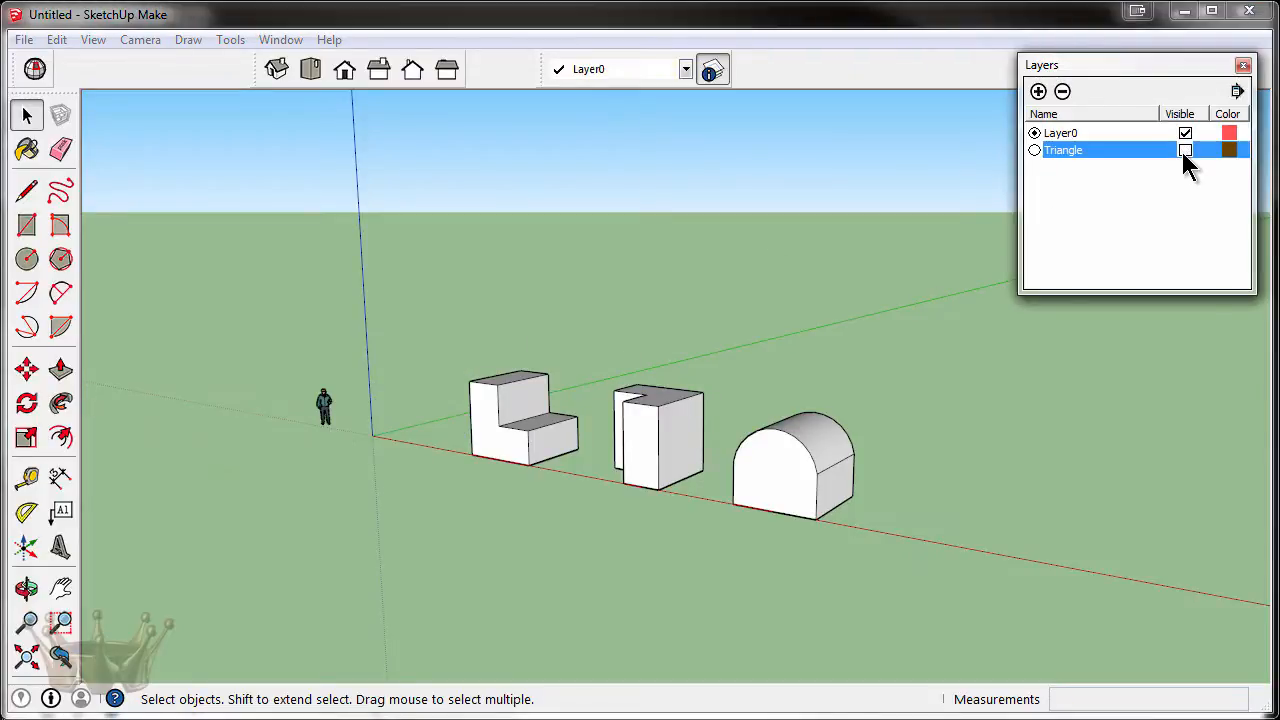
click(1184, 150)
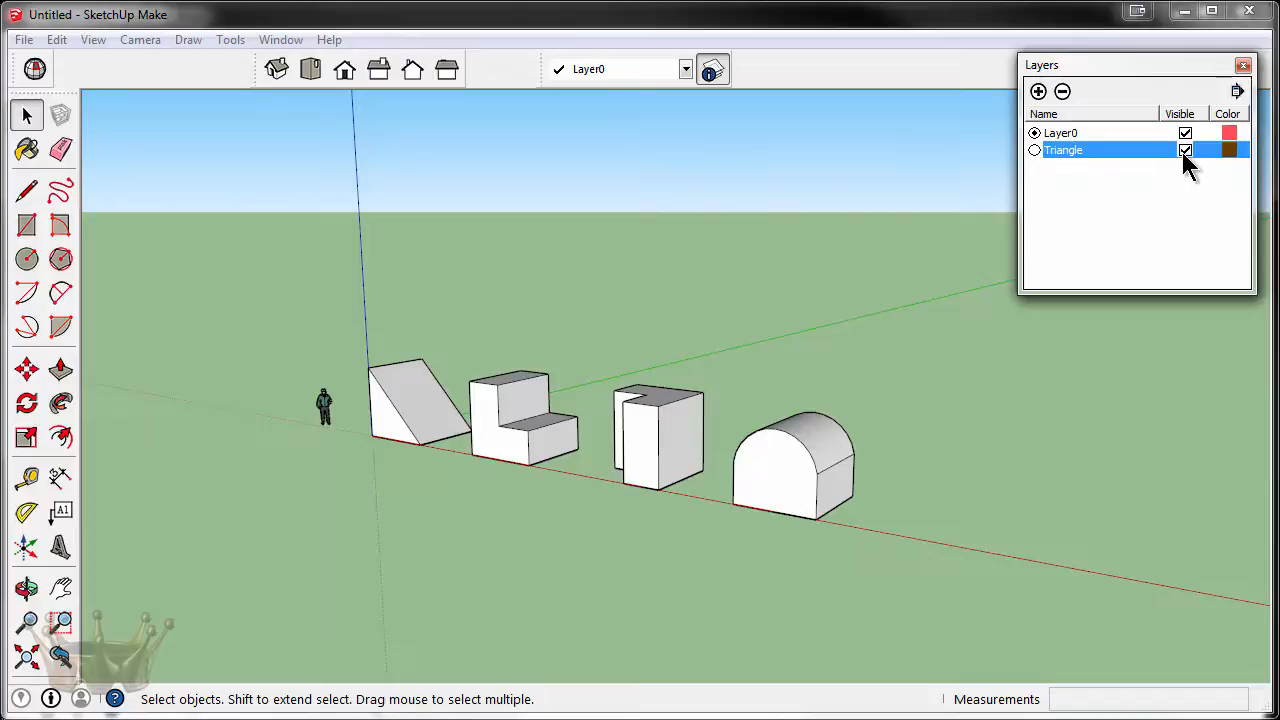
mouse_move(1016, 270)
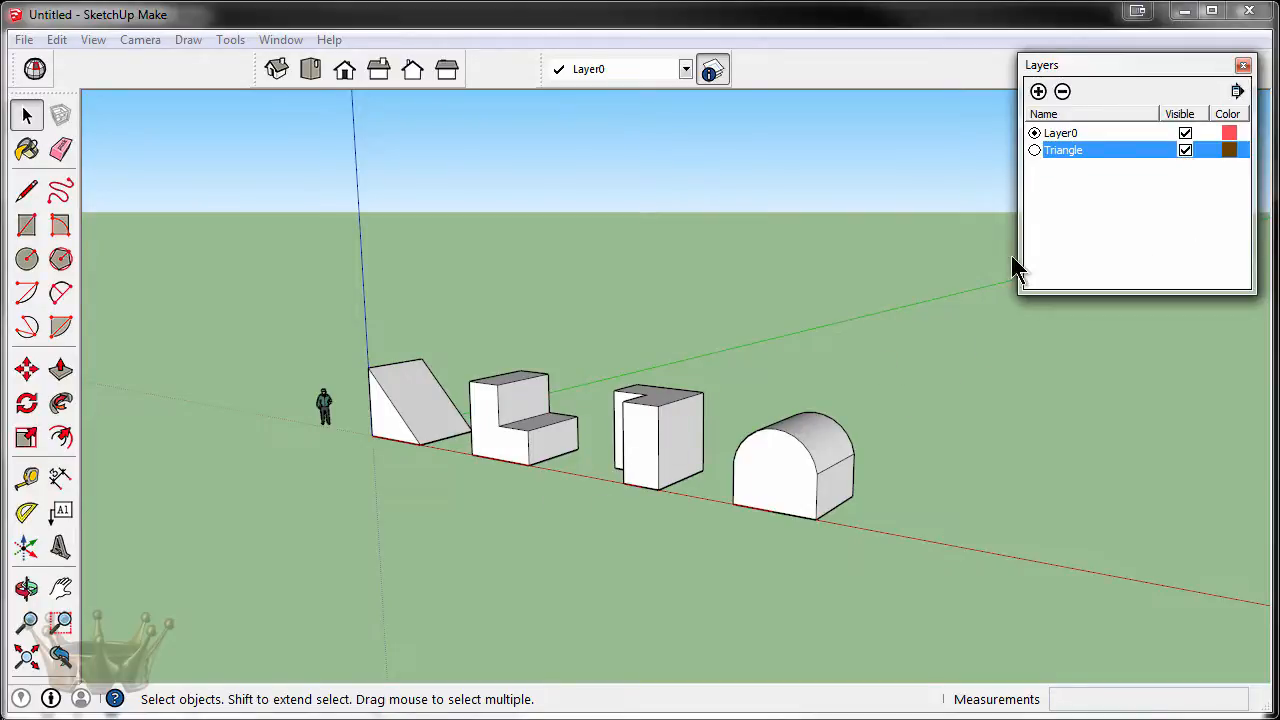
Add a Step layer, assign the step-shaped block to it, and clear the selection.
click(1038, 92)
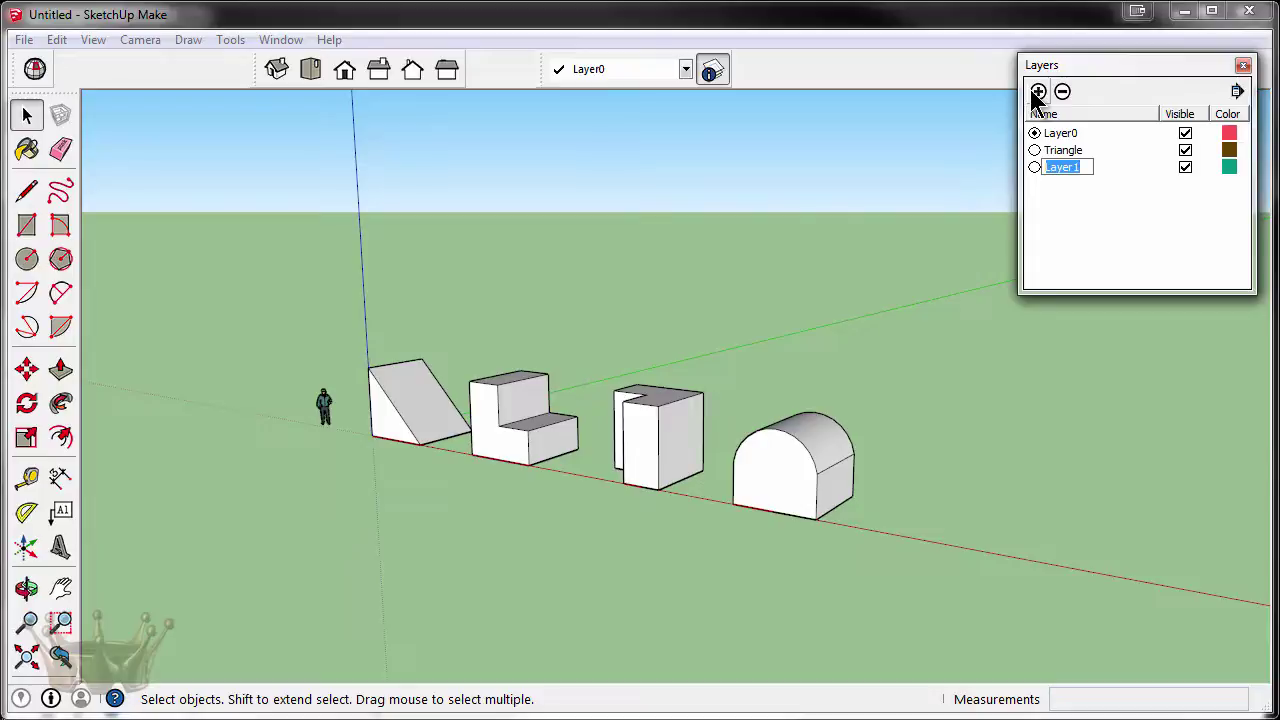
text(Step)
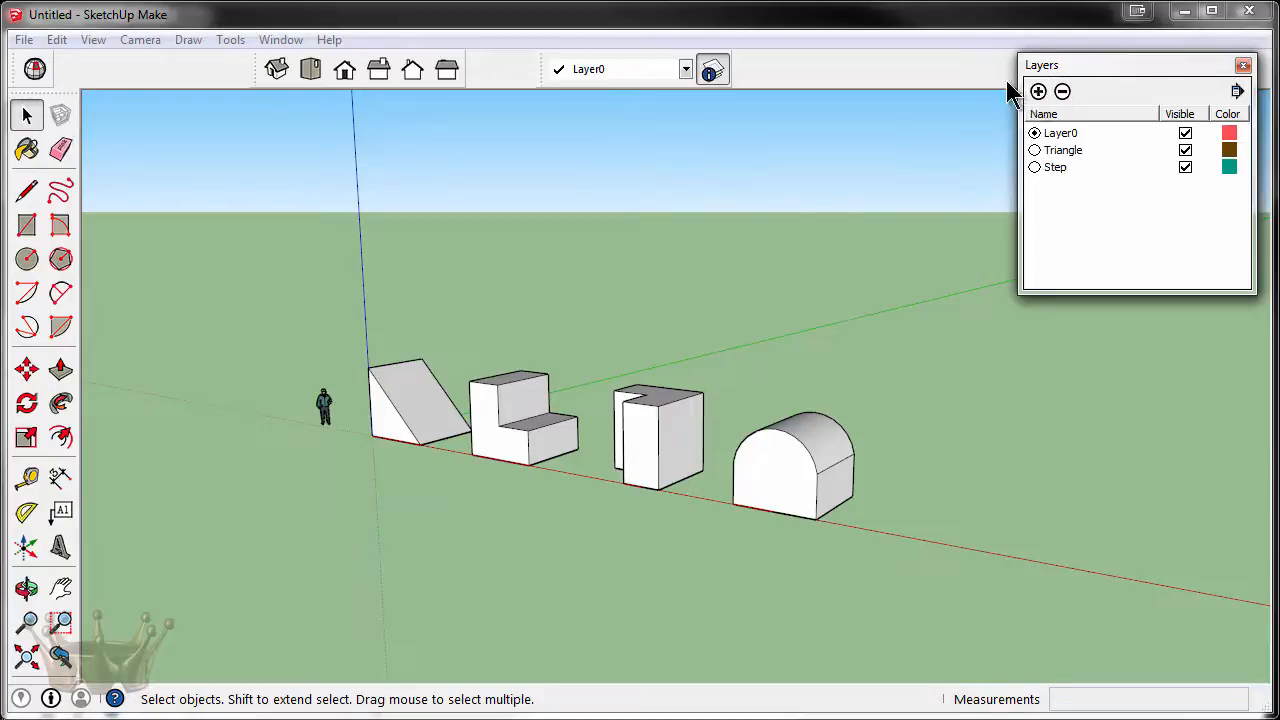
click(522, 420)
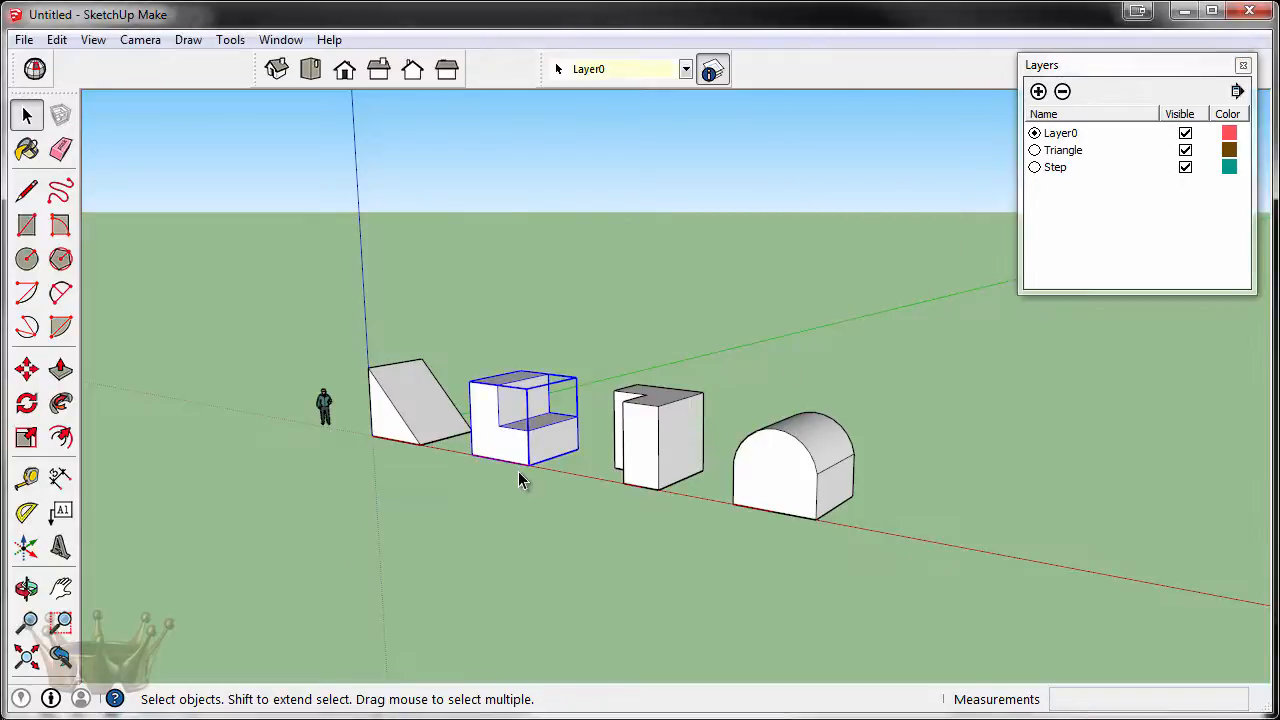
mouse_move(508, 448)
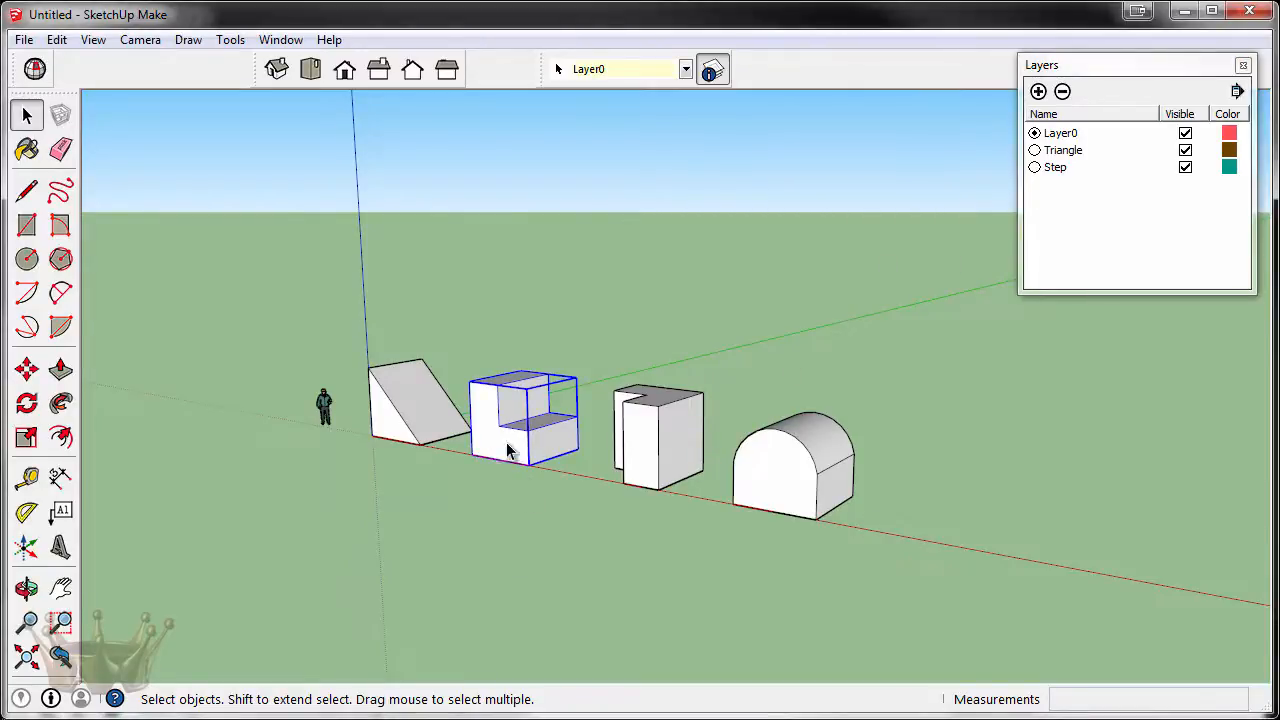
click(686, 68)
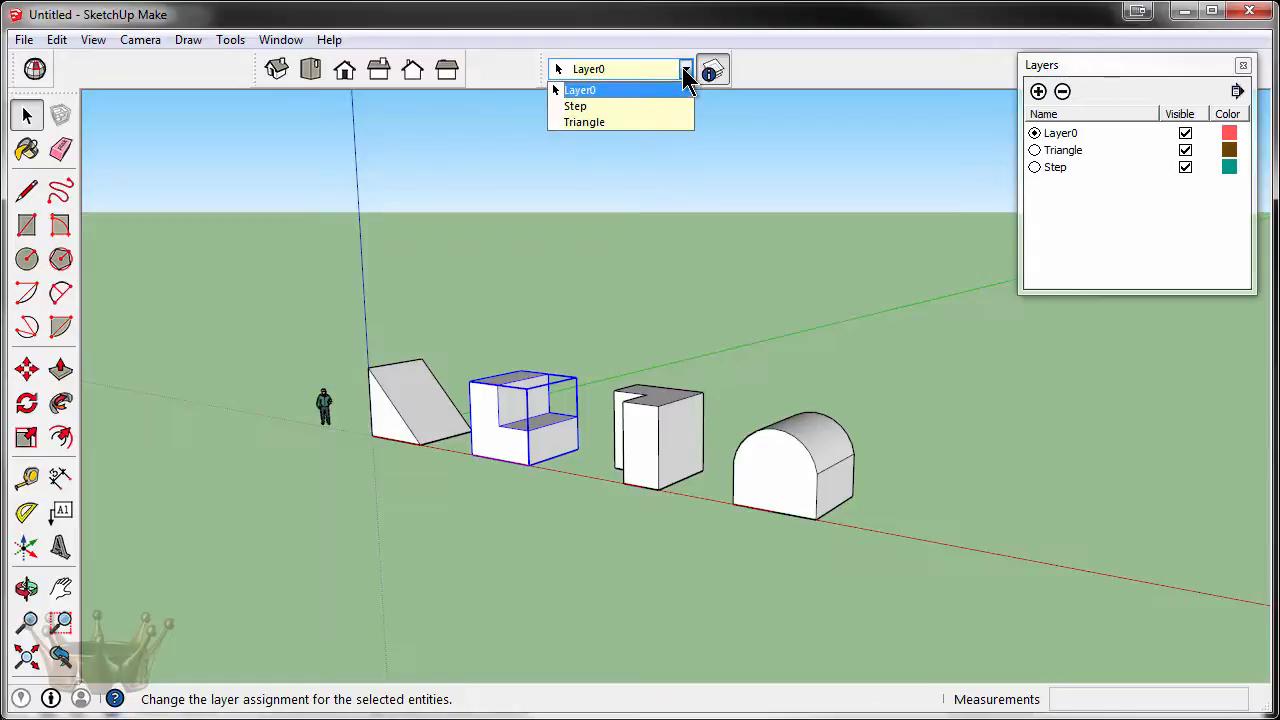
click(576, 106)
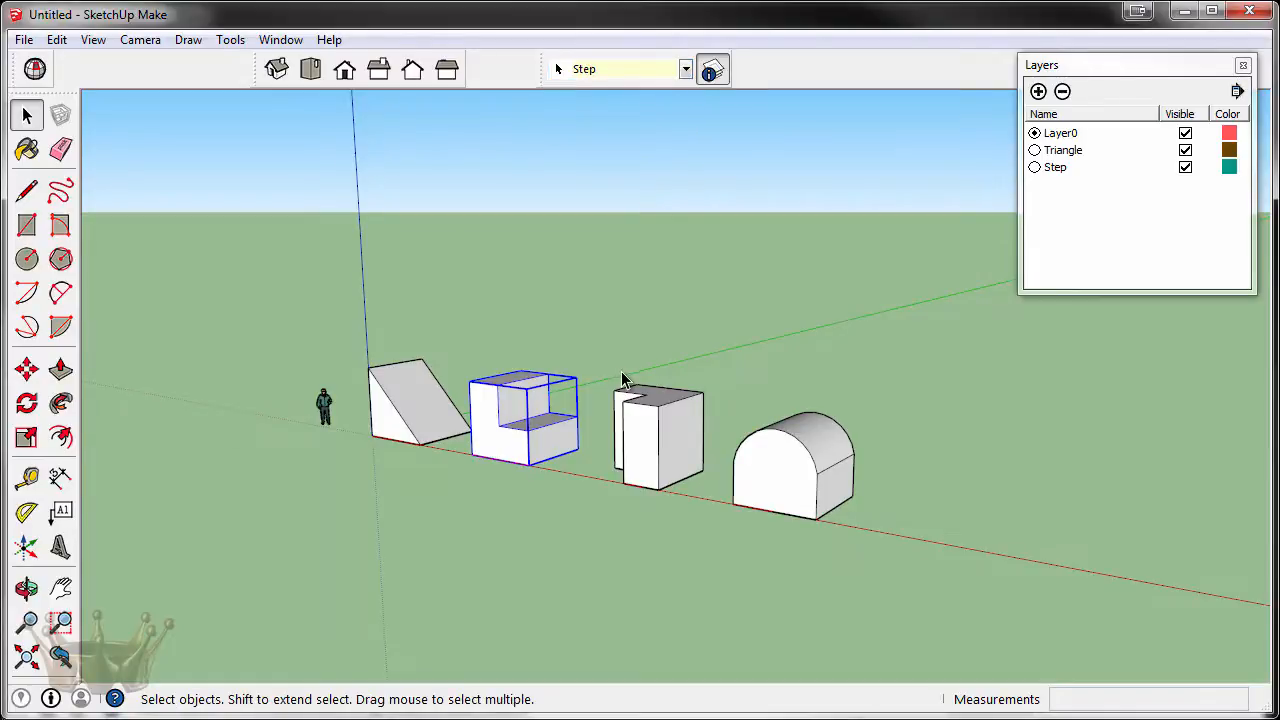
mouse_move(620, 368)
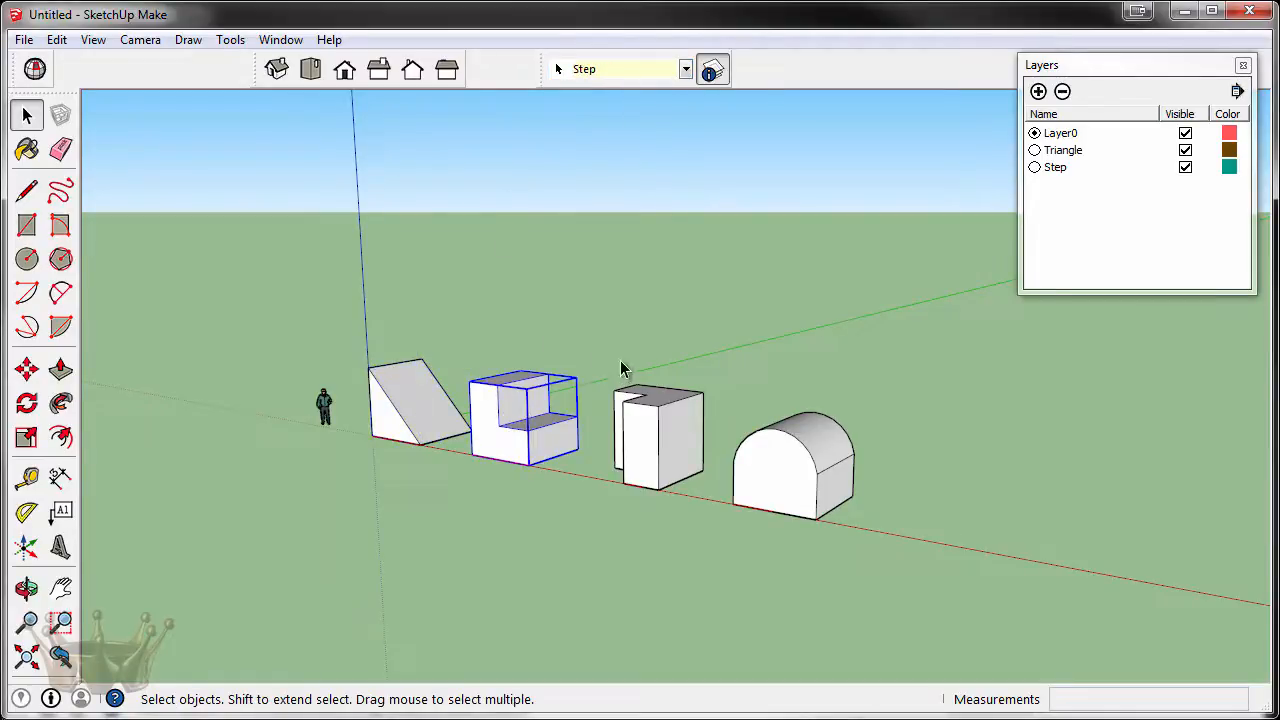
click(620, 68)
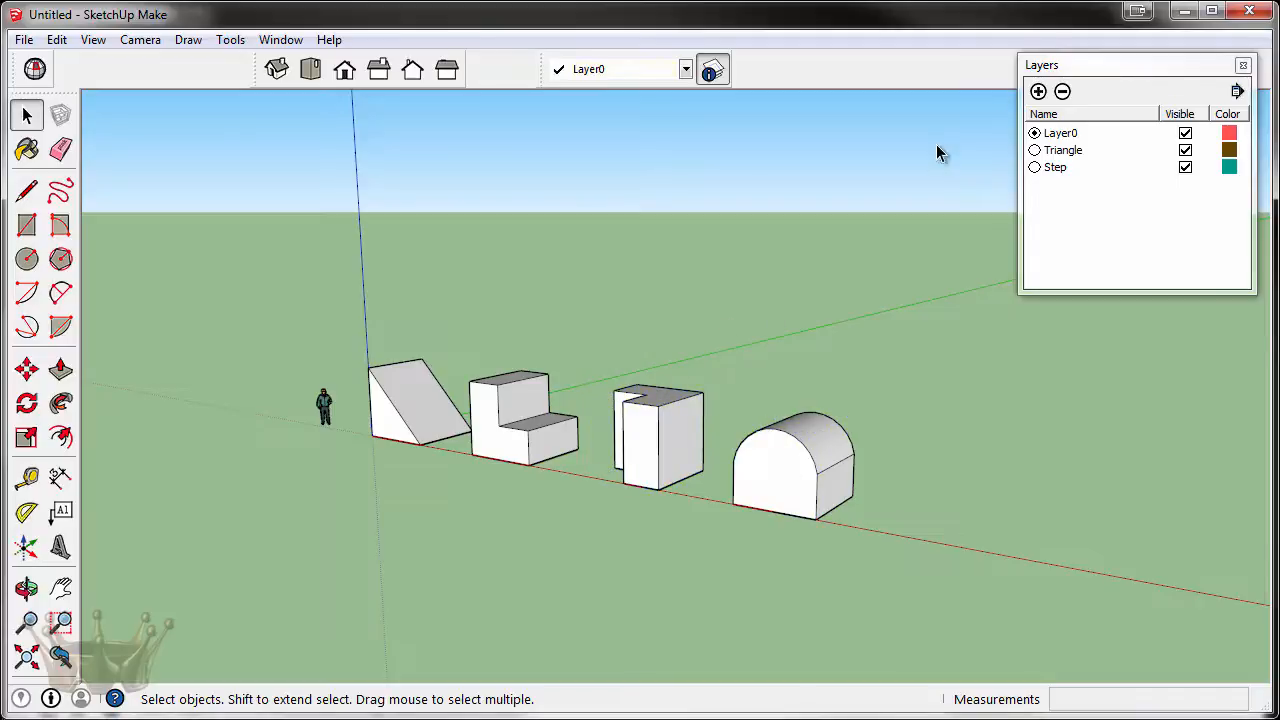
Add two new layers to be named L Shape and Arc.
click(1038, 92)
text(L Shape)
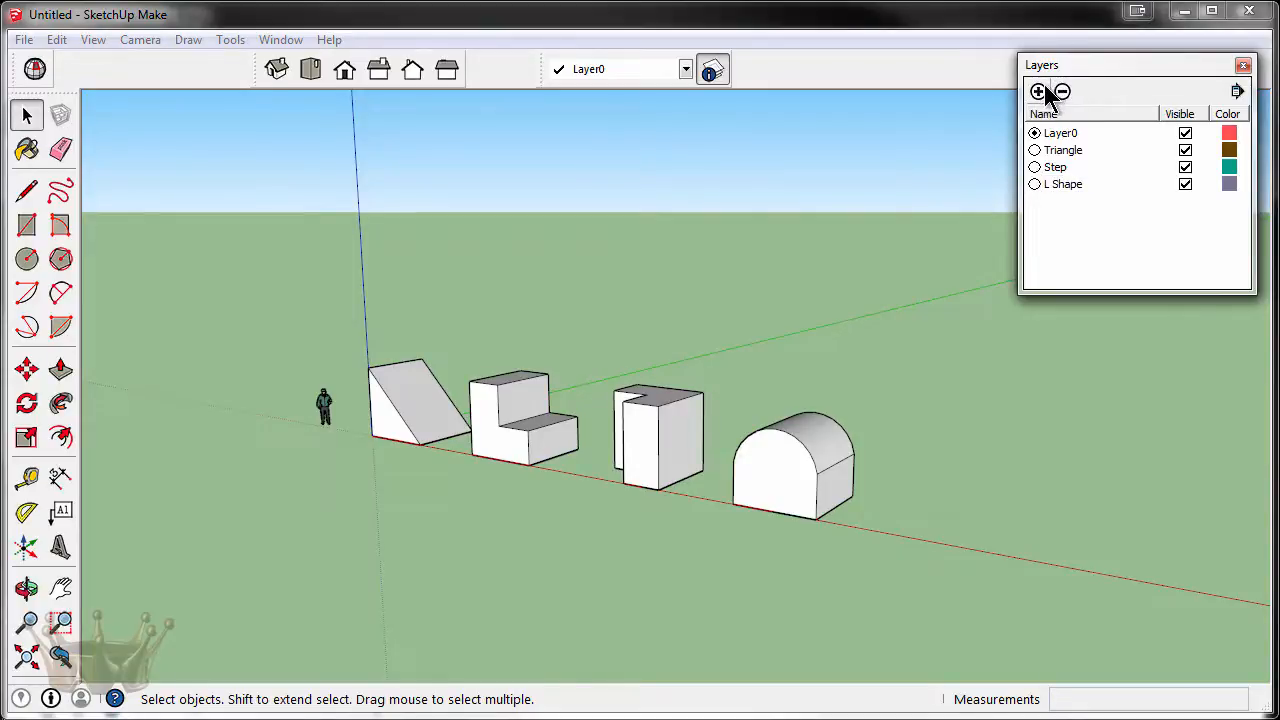
click(1038, 92)
text(Arc)
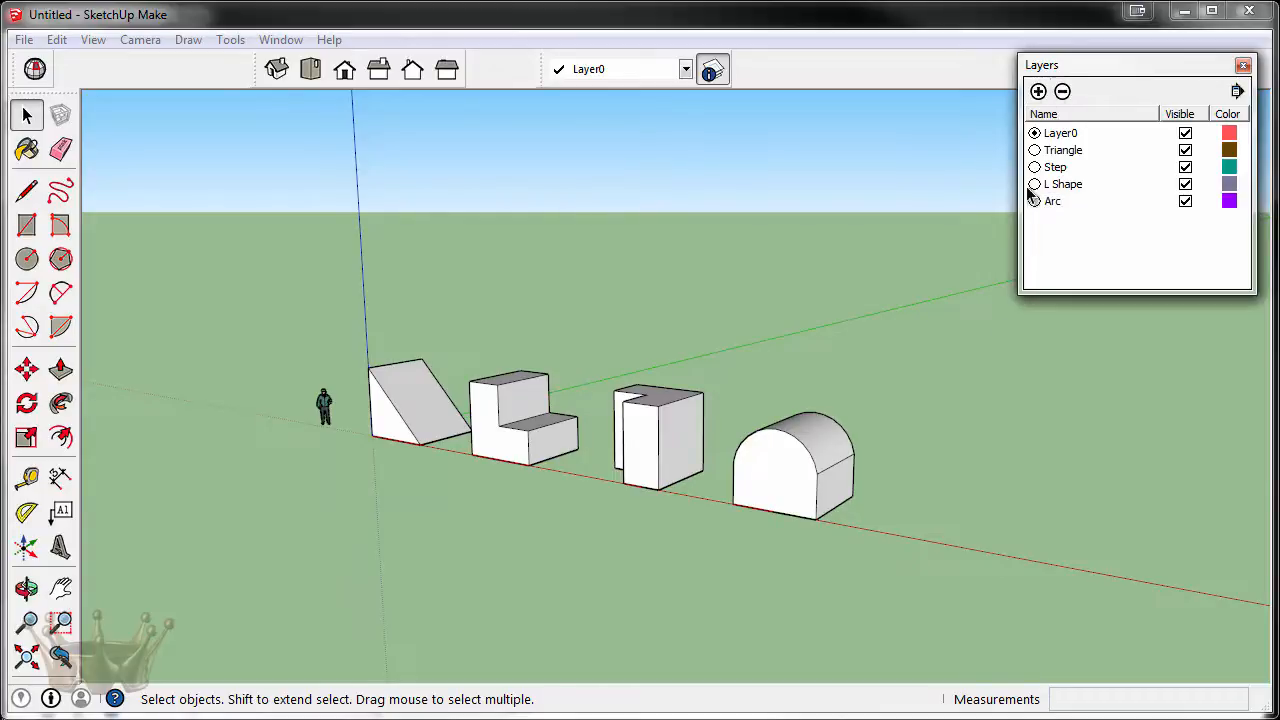
Assign the L-shaped block to the L Shape layer via the Layers toolbar dropdown.
click(644, 436)
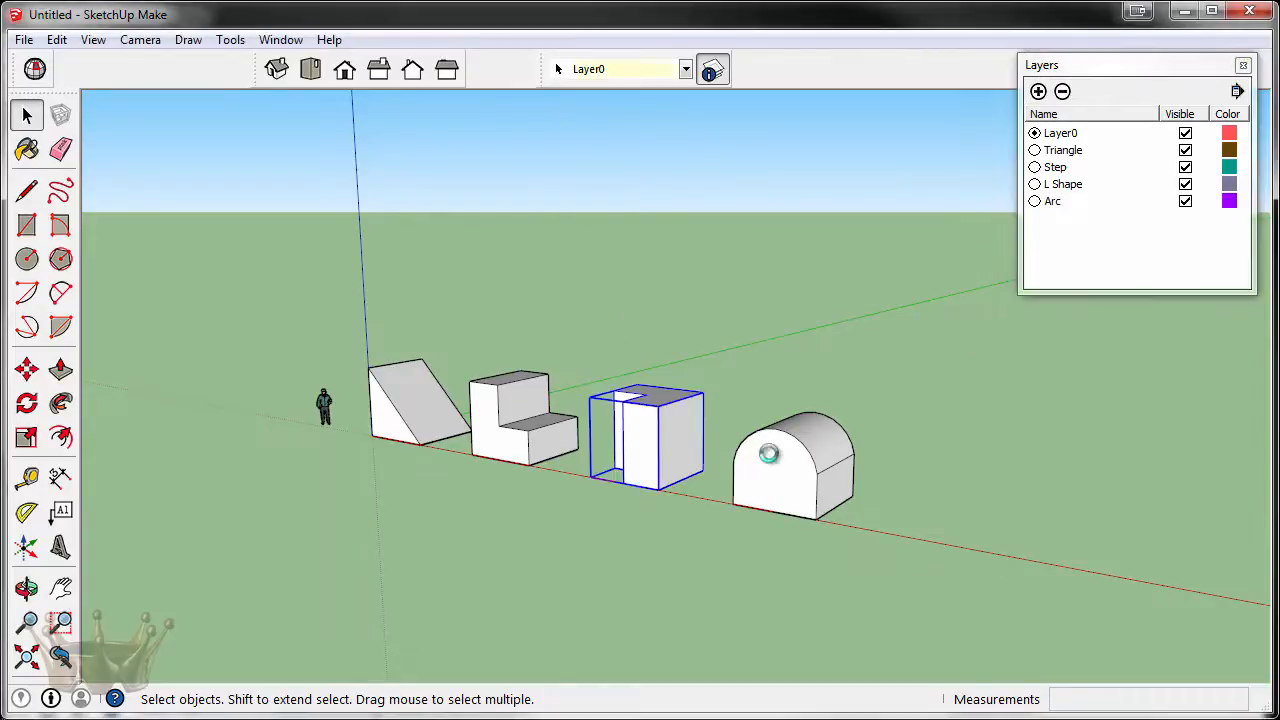
mouse_move(672, 432)
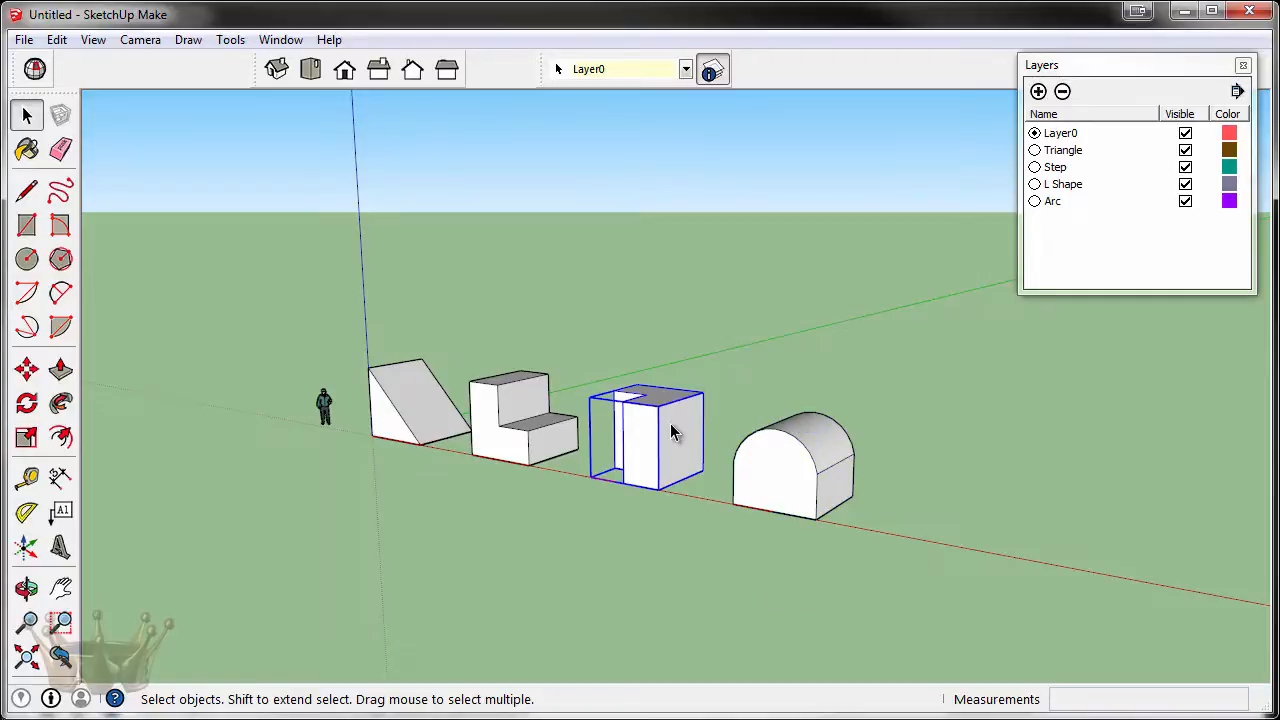
click(684, 68)
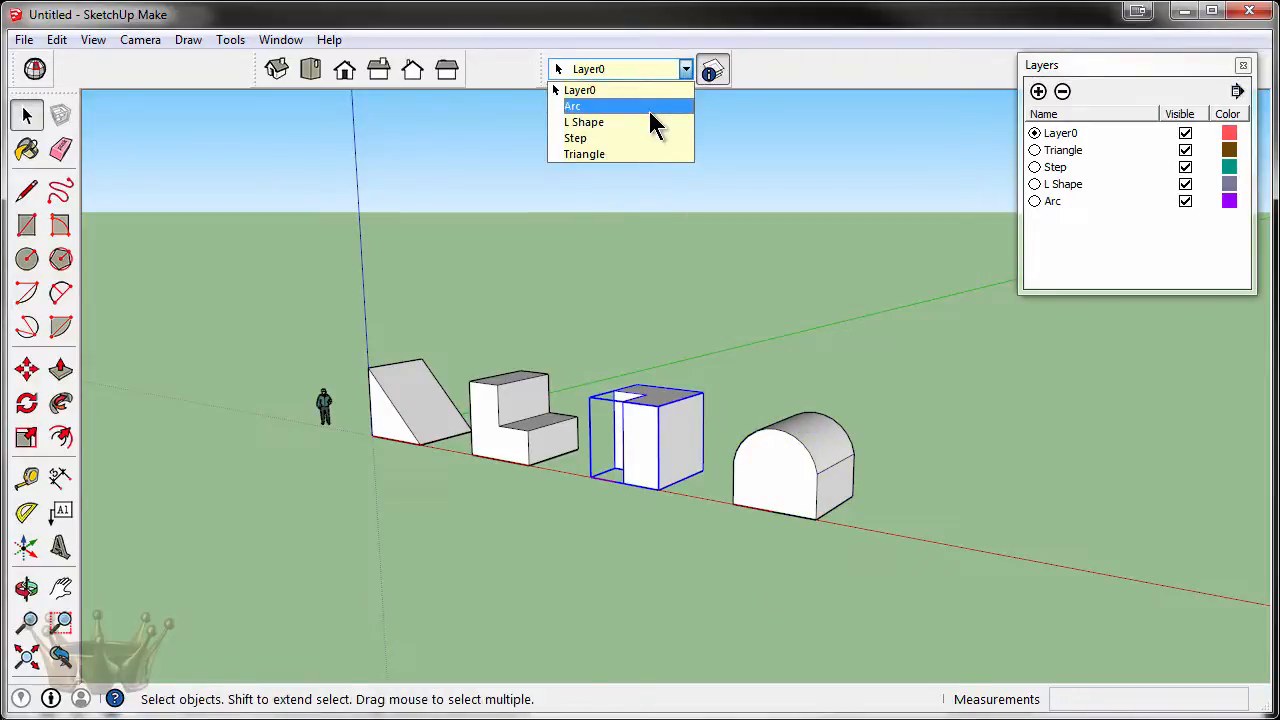
click(584, 122)
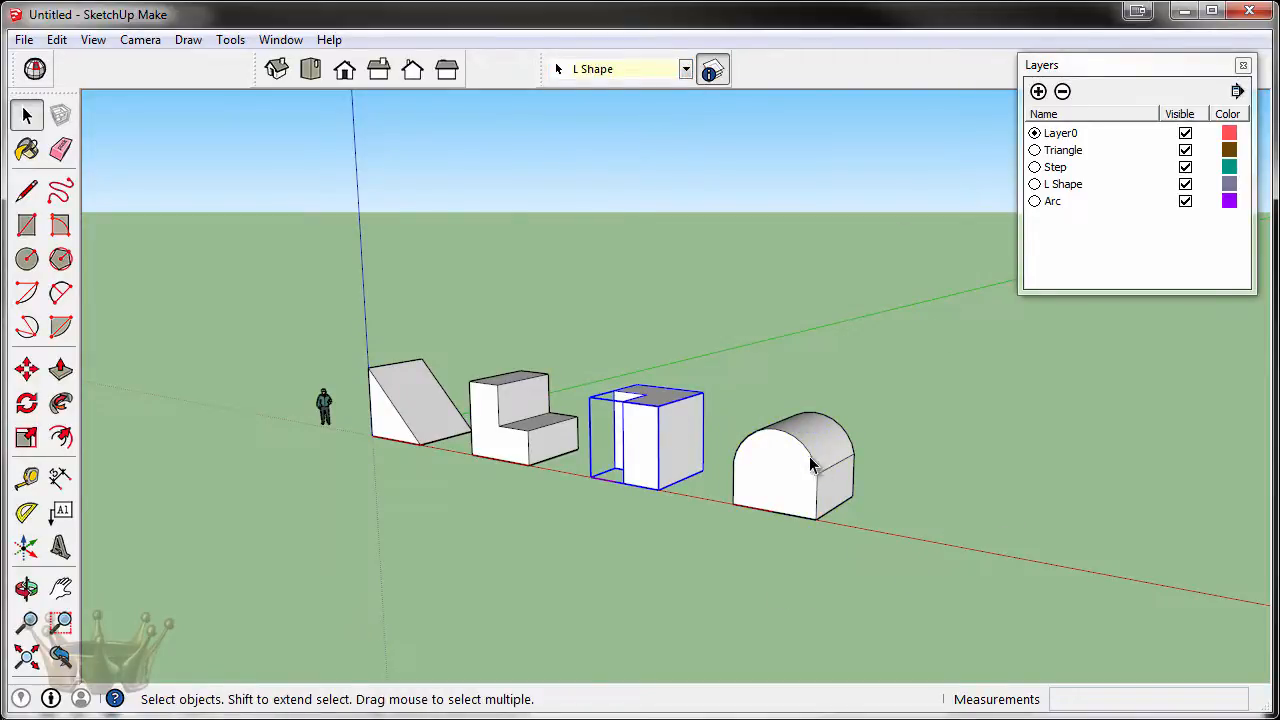
Assign the arched block to the Arc layer.
click(684, 68)
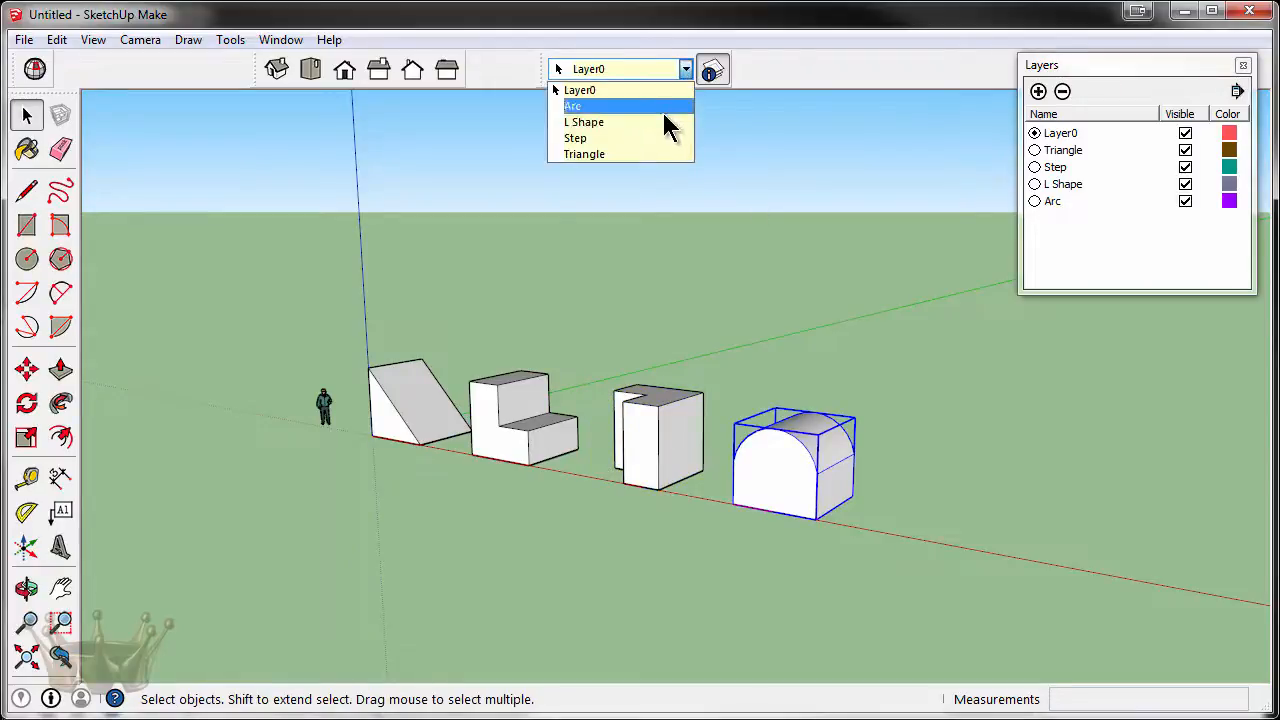
mouse_move(660, 136)
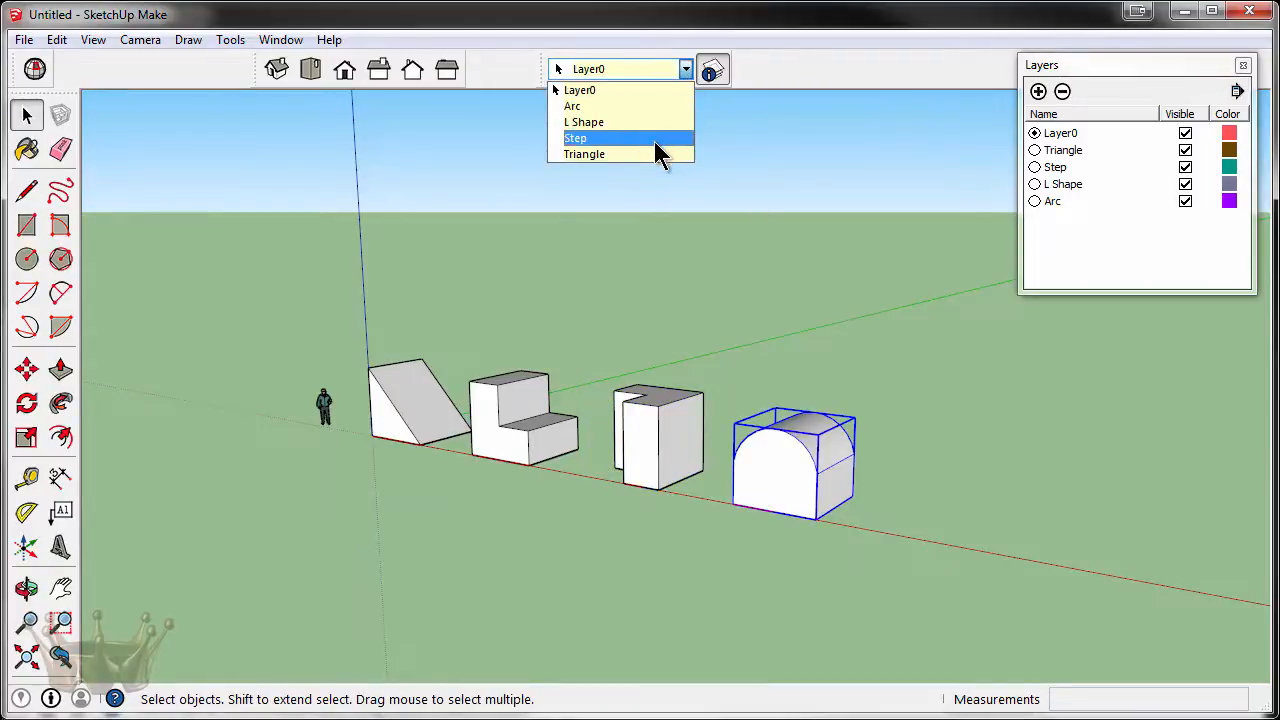
click(578, 106)
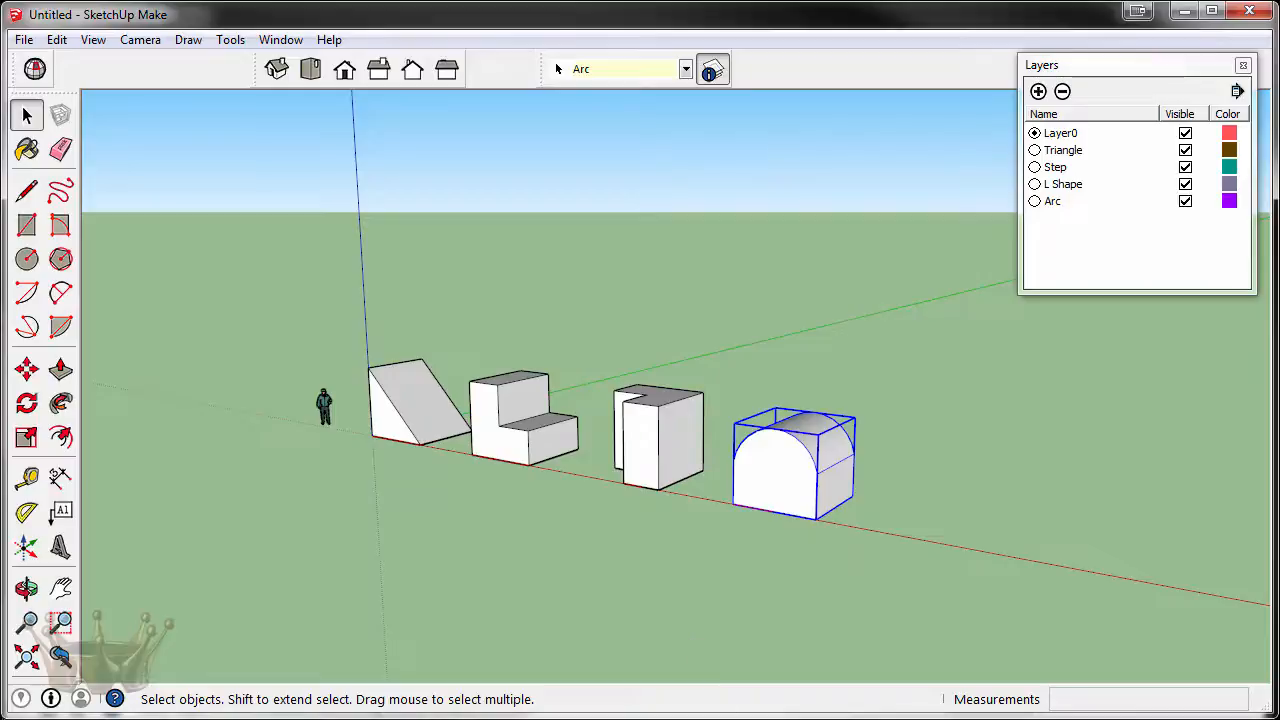
click(1052, 200)
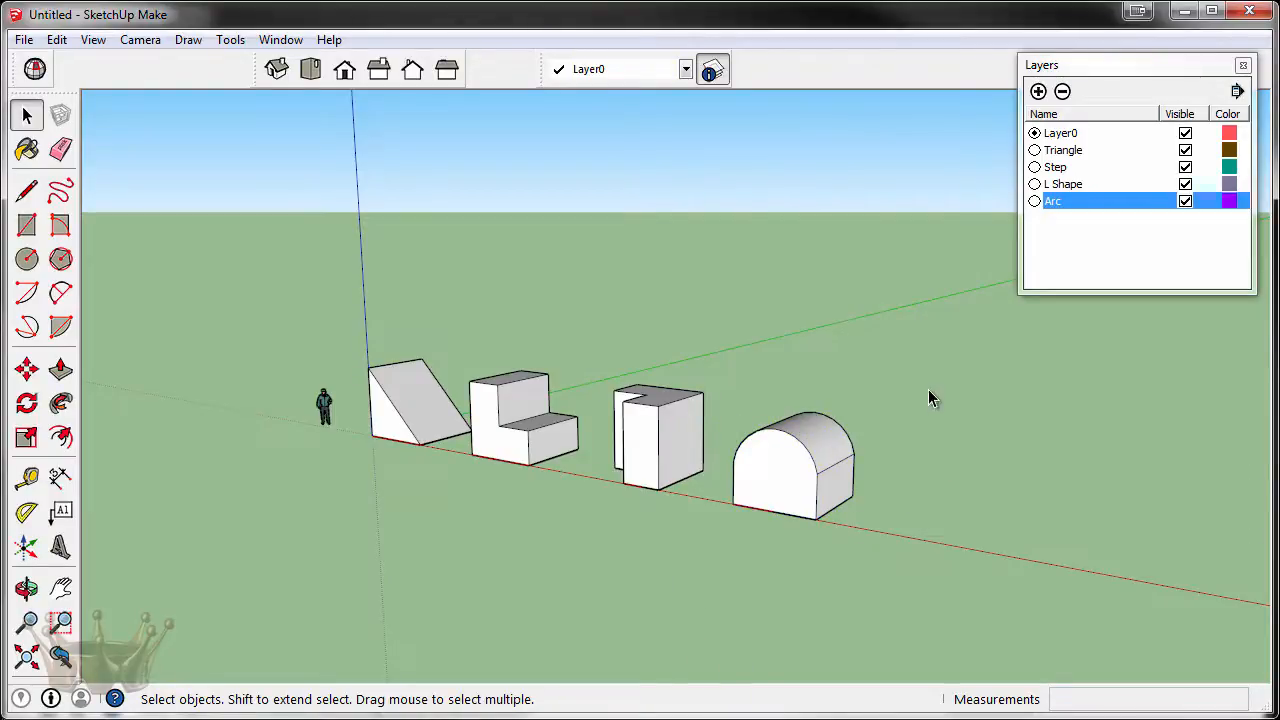
mouse_move(1048, 432)
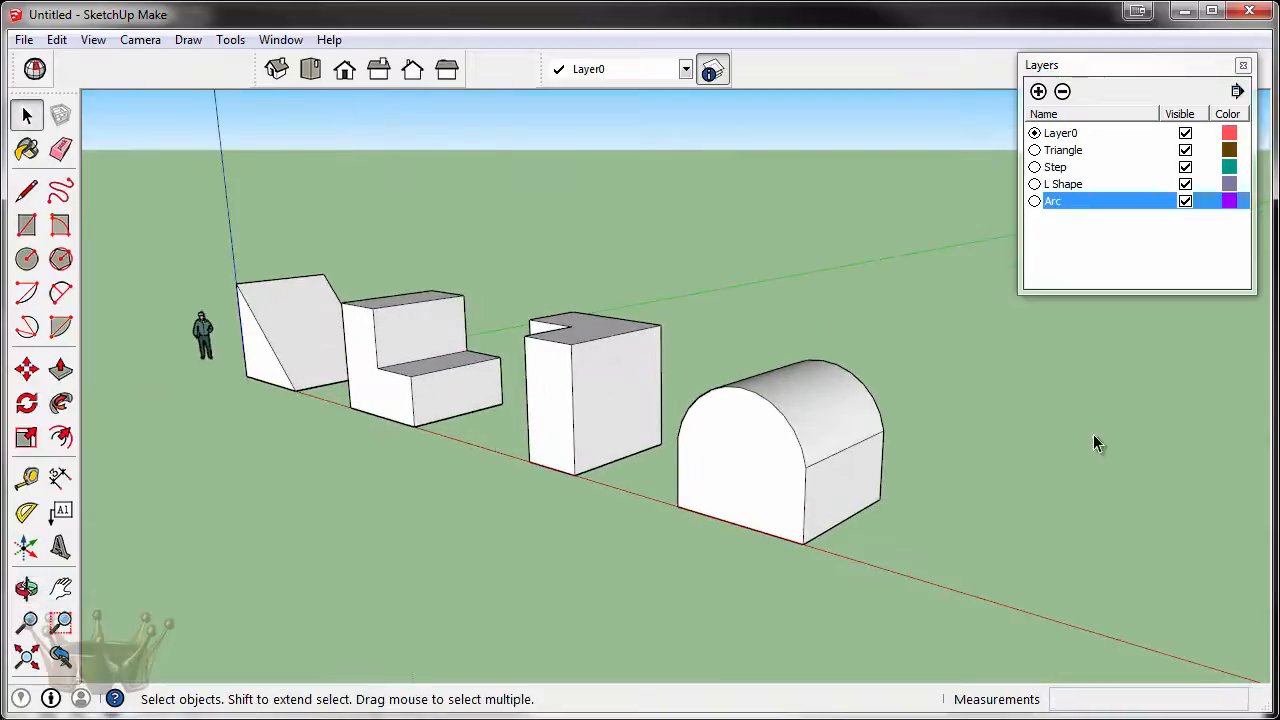
Hide the Arc, L Shape, Step and Triangle layers so no blocks show.
drag(1136, 64, 1040, 62)
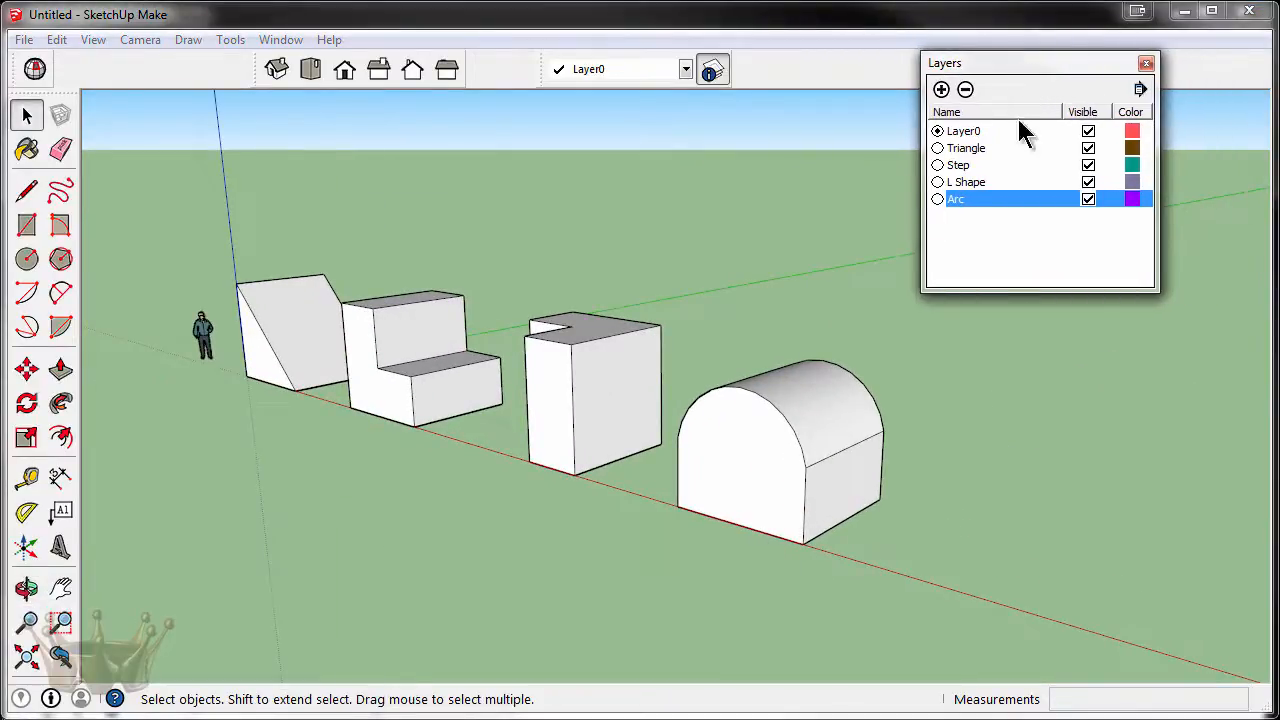
click(1088, 198)
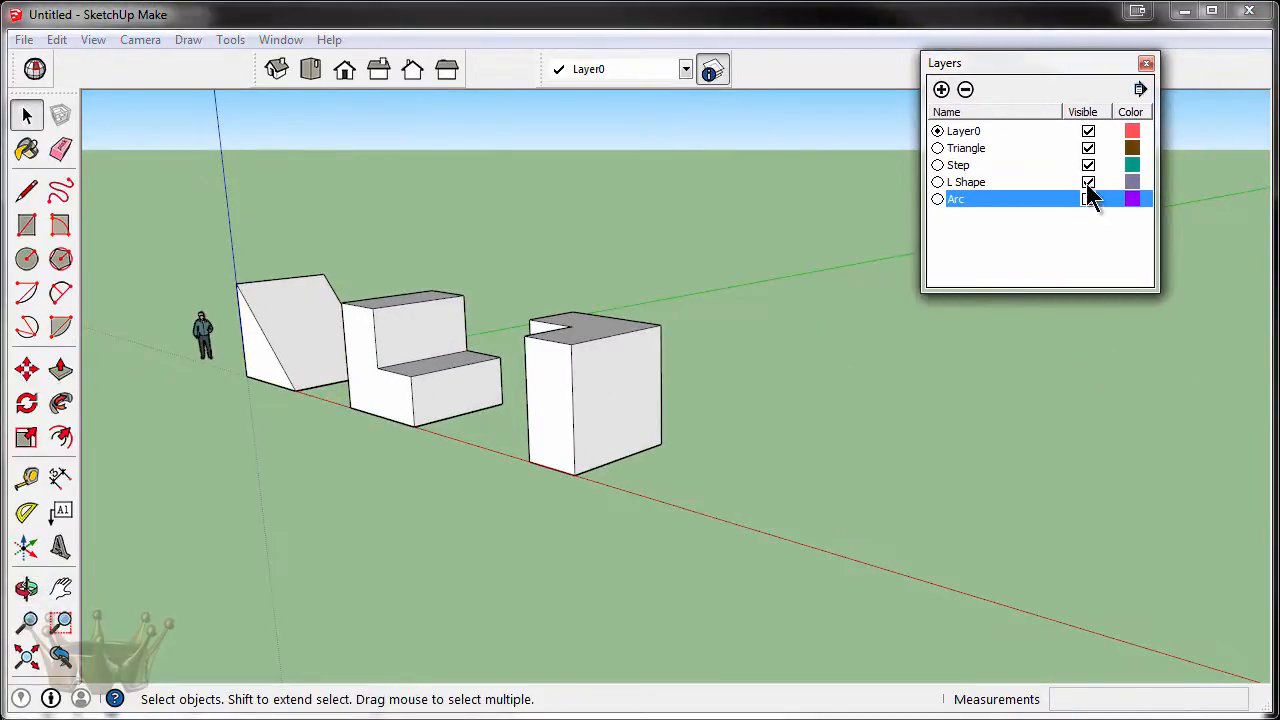
click(1088, 164)
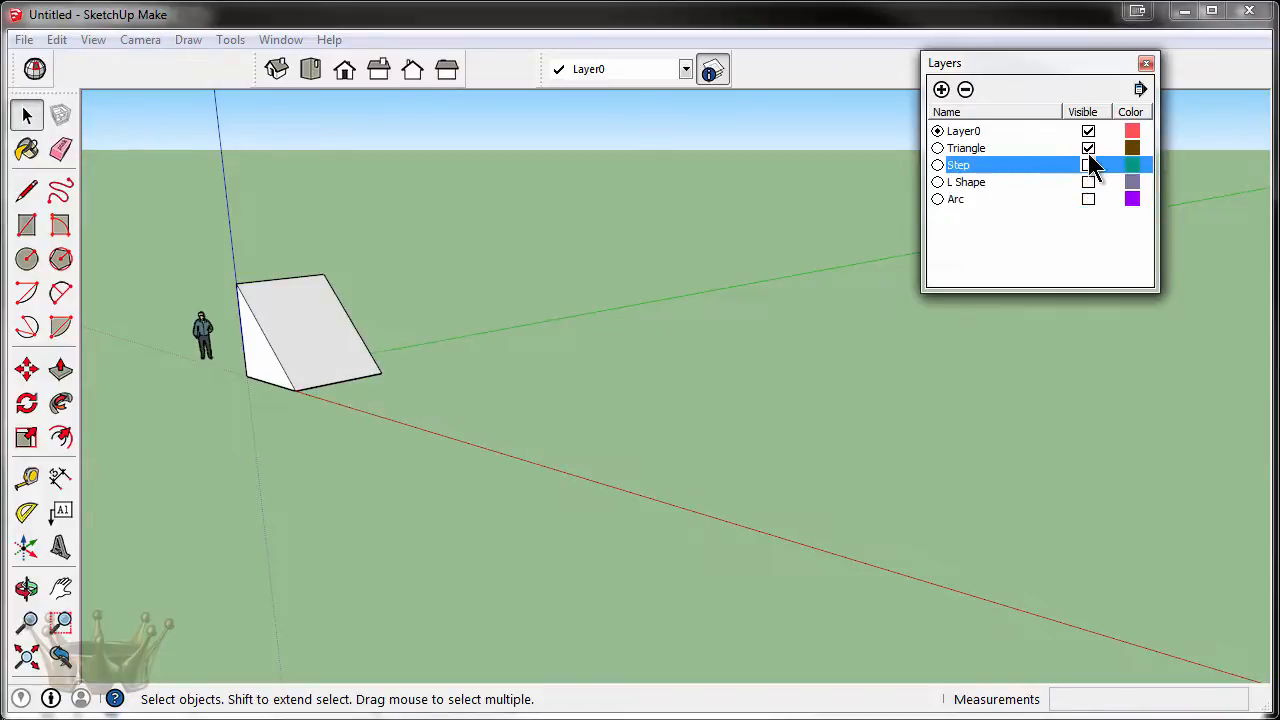
click(1088, 148)
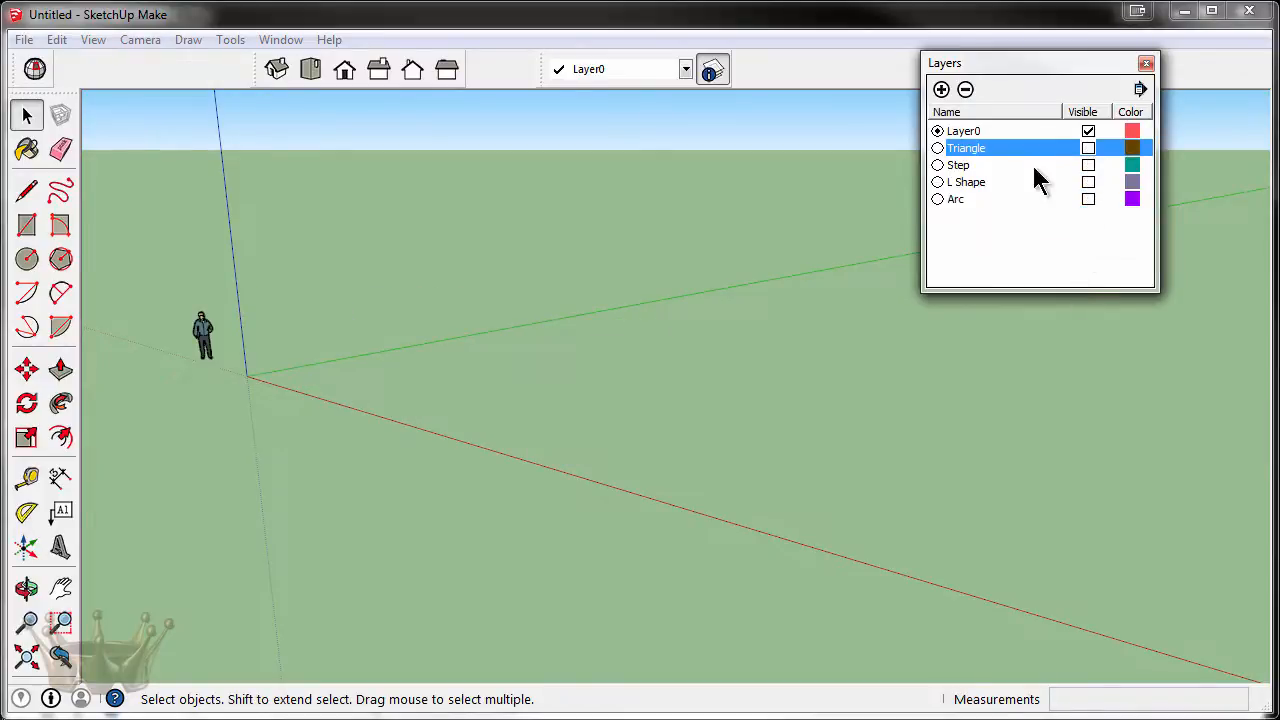
mouse_move(1060, 138)
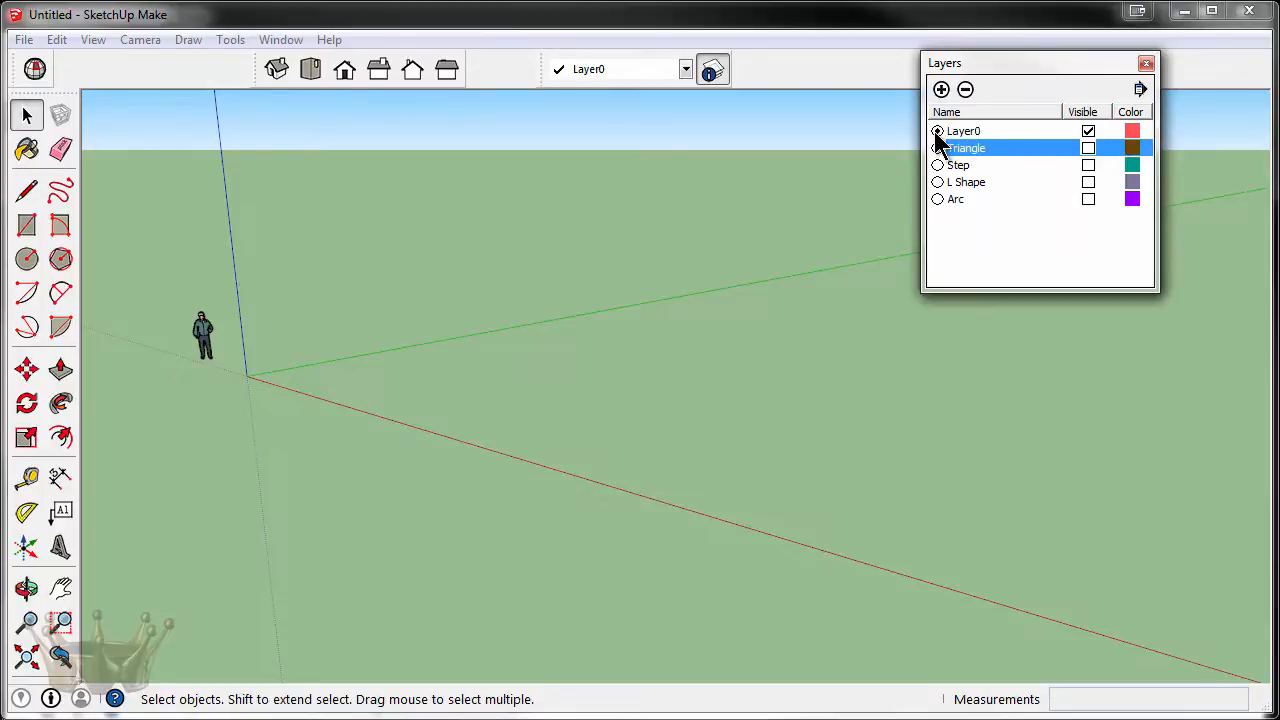
click(1088, 148)
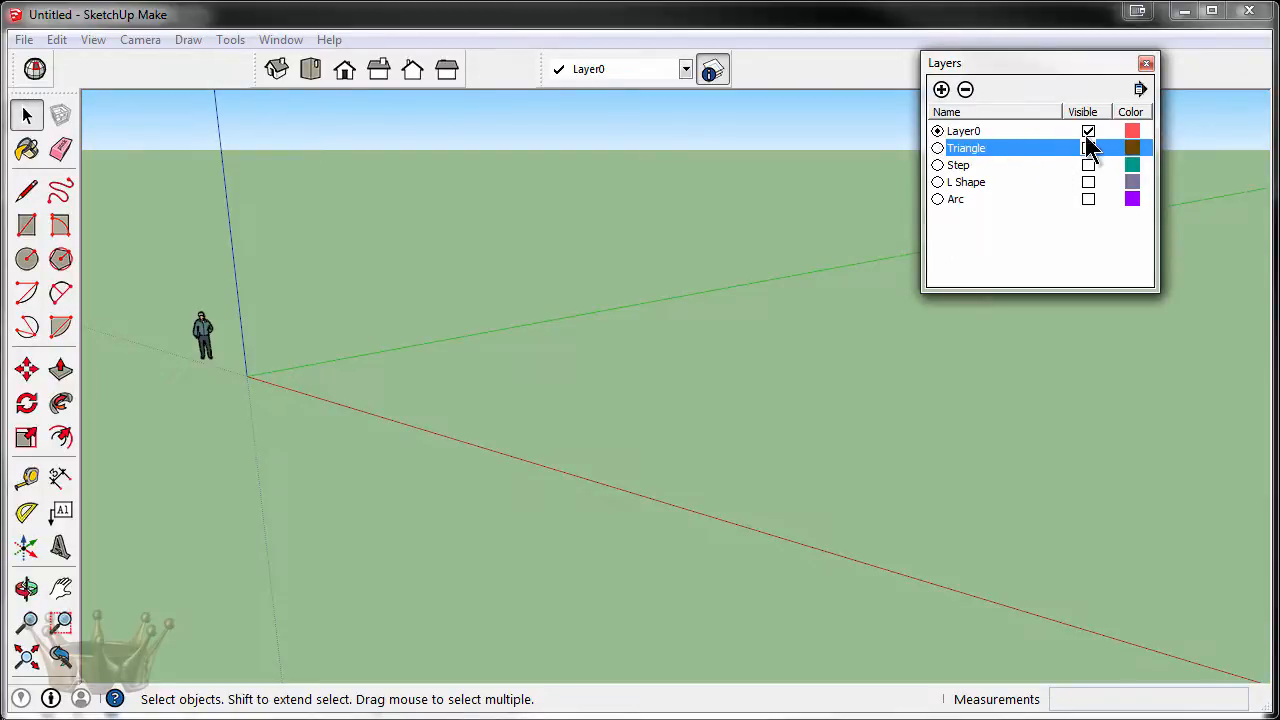
Attempt to hide the current Layer0 and dismiss the warning that it cannot be hidden.
click(1088, 148)
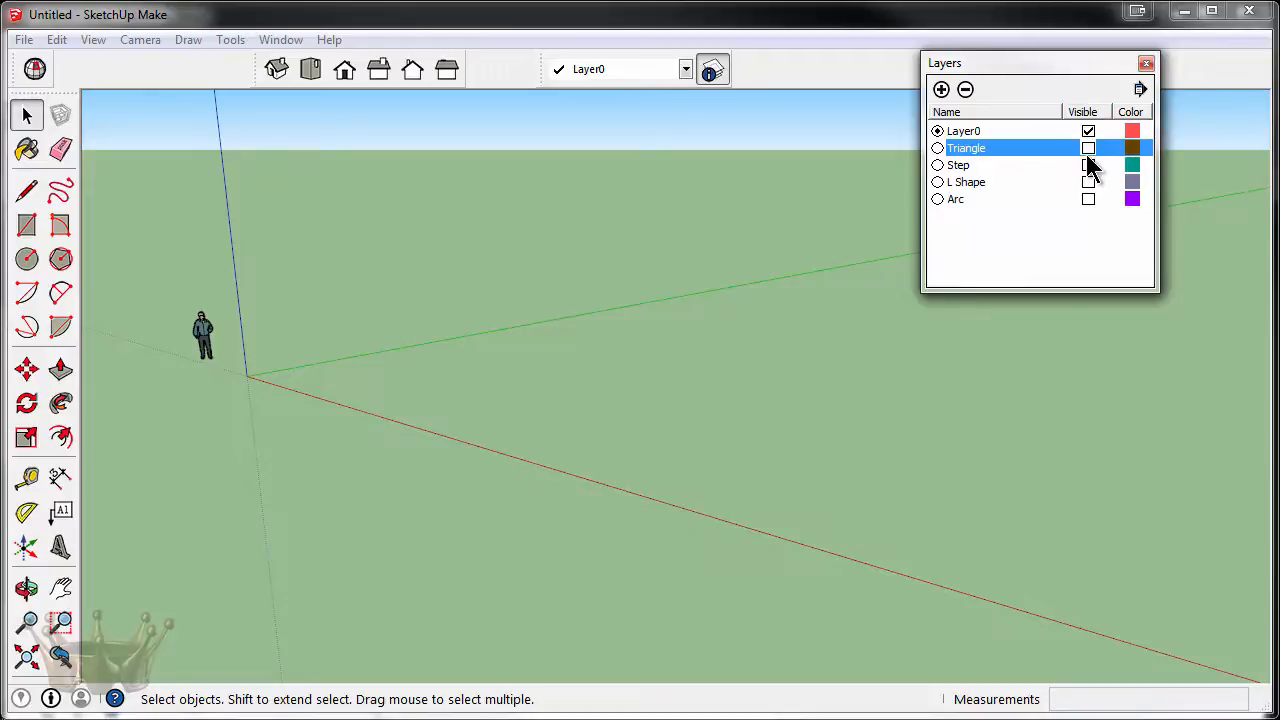
click(1088, 148)
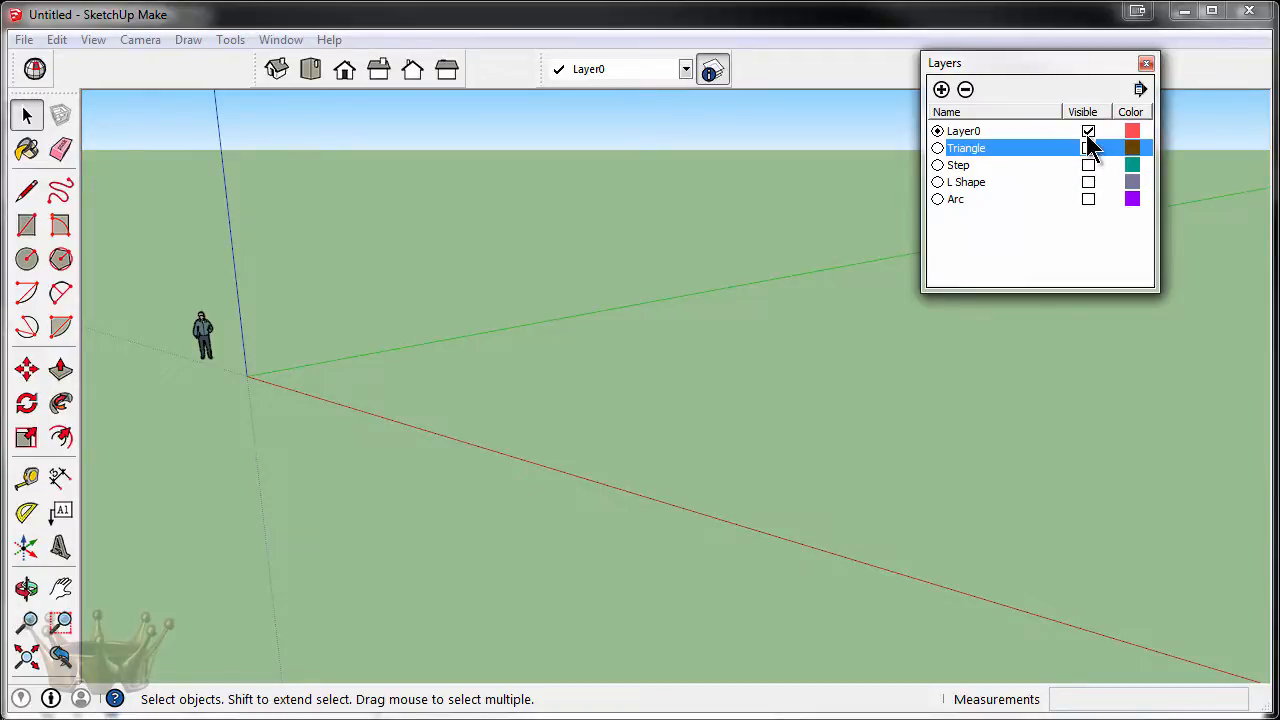
click(1088, 148)
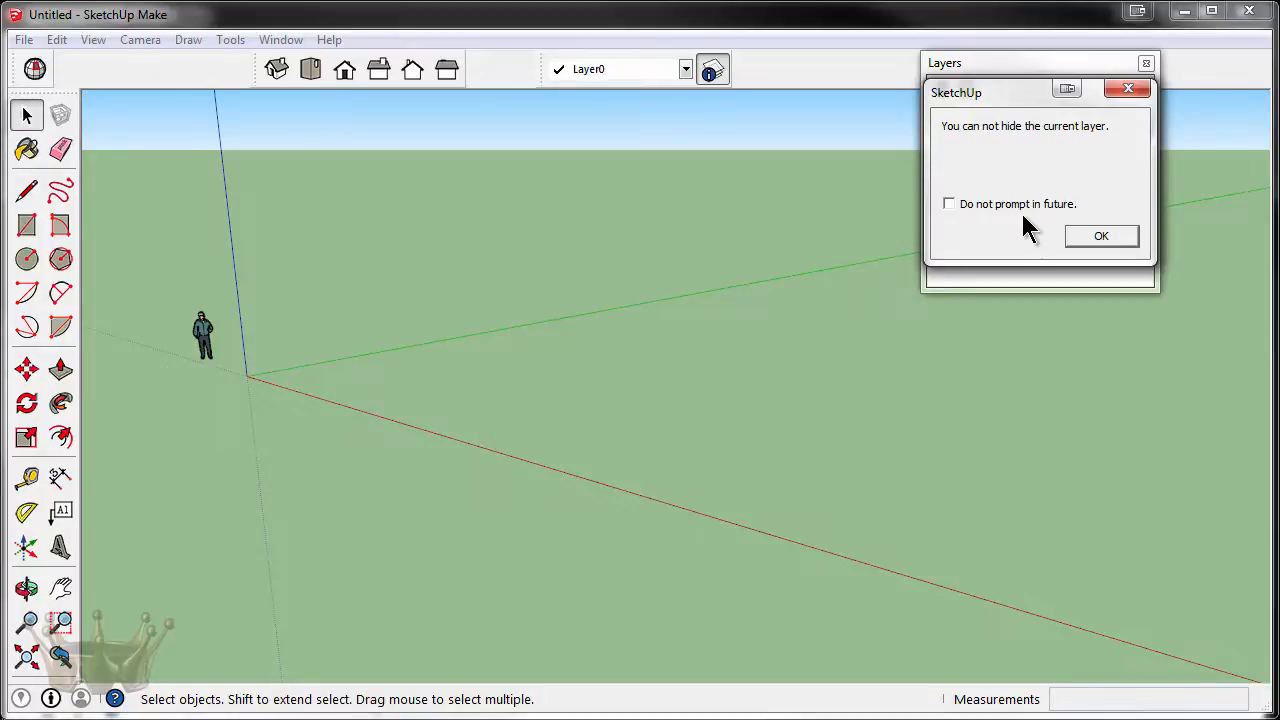
click(1100, 236)
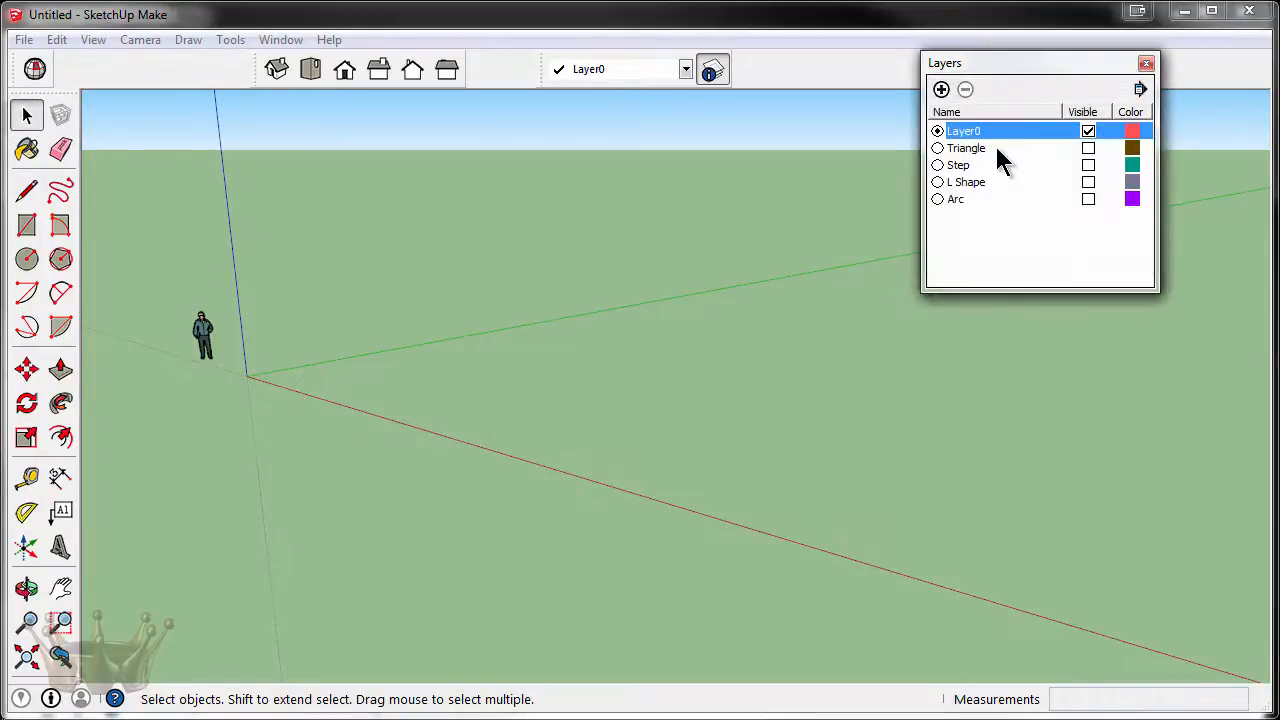
mouse_move(990, 144)
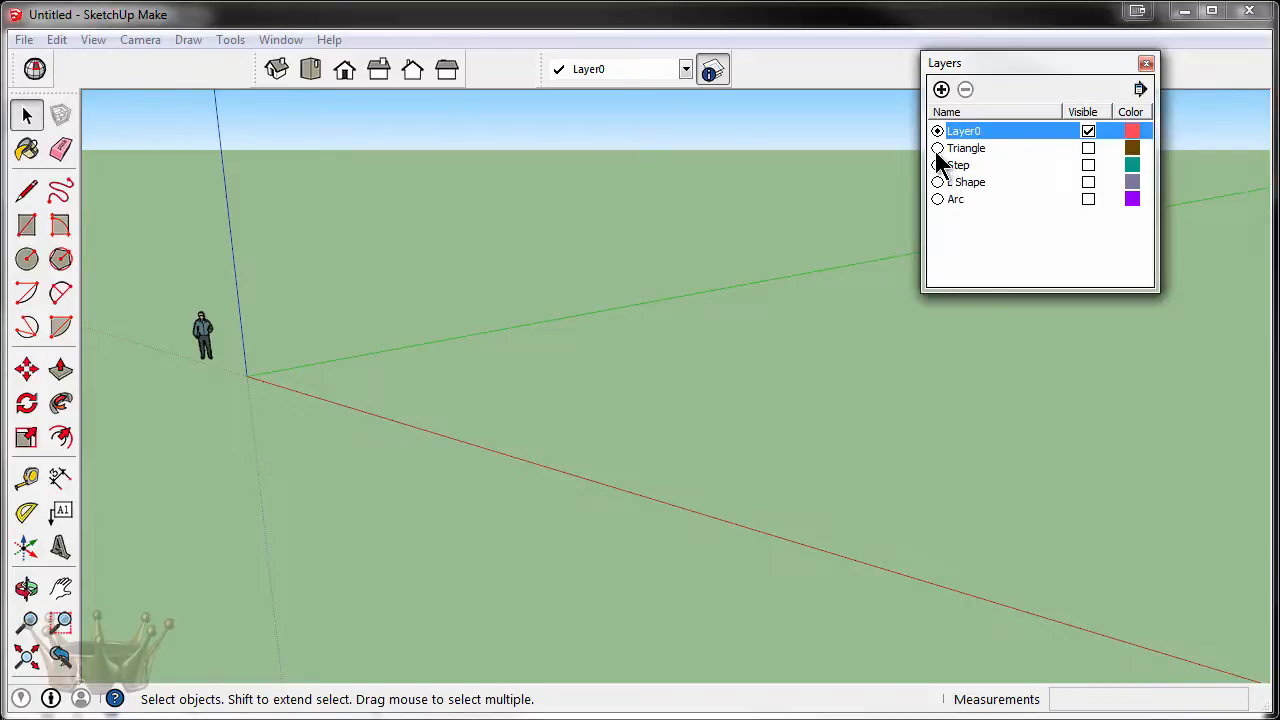
Make Triangle the current layer and toggle Layer0's visibility off and back on.
click(936, 148)
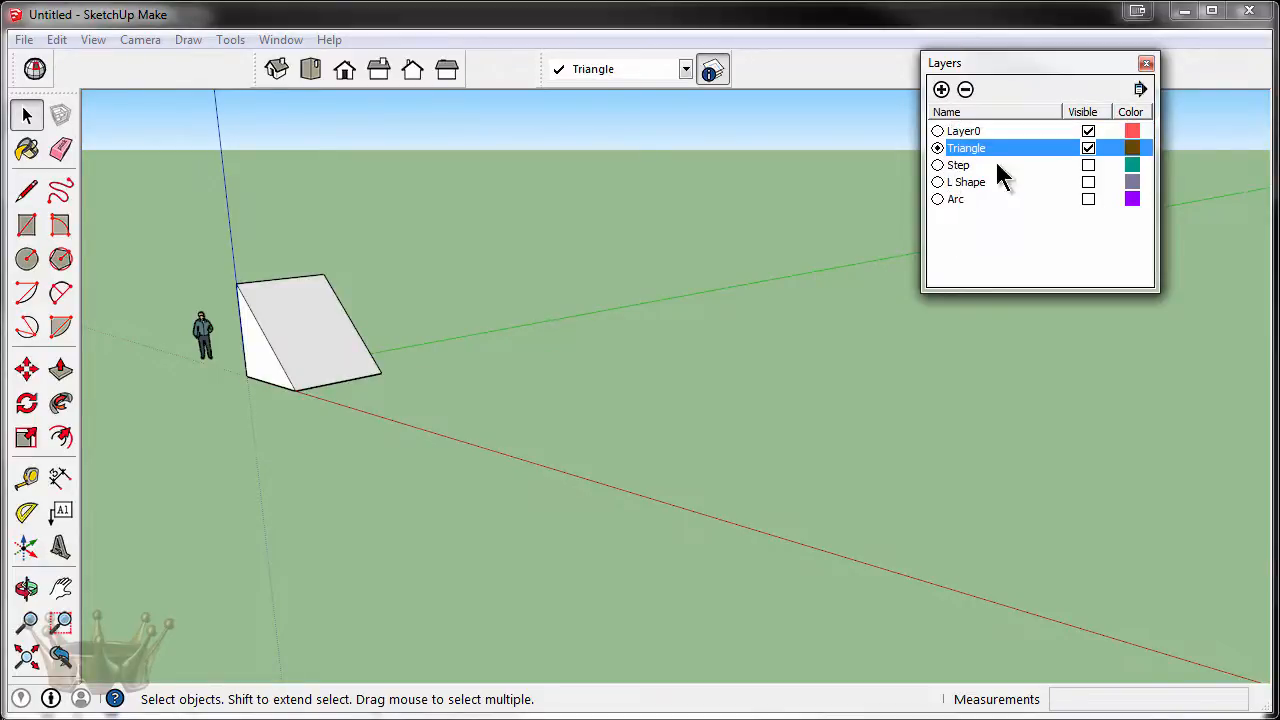
mouse_move(1076, 140)
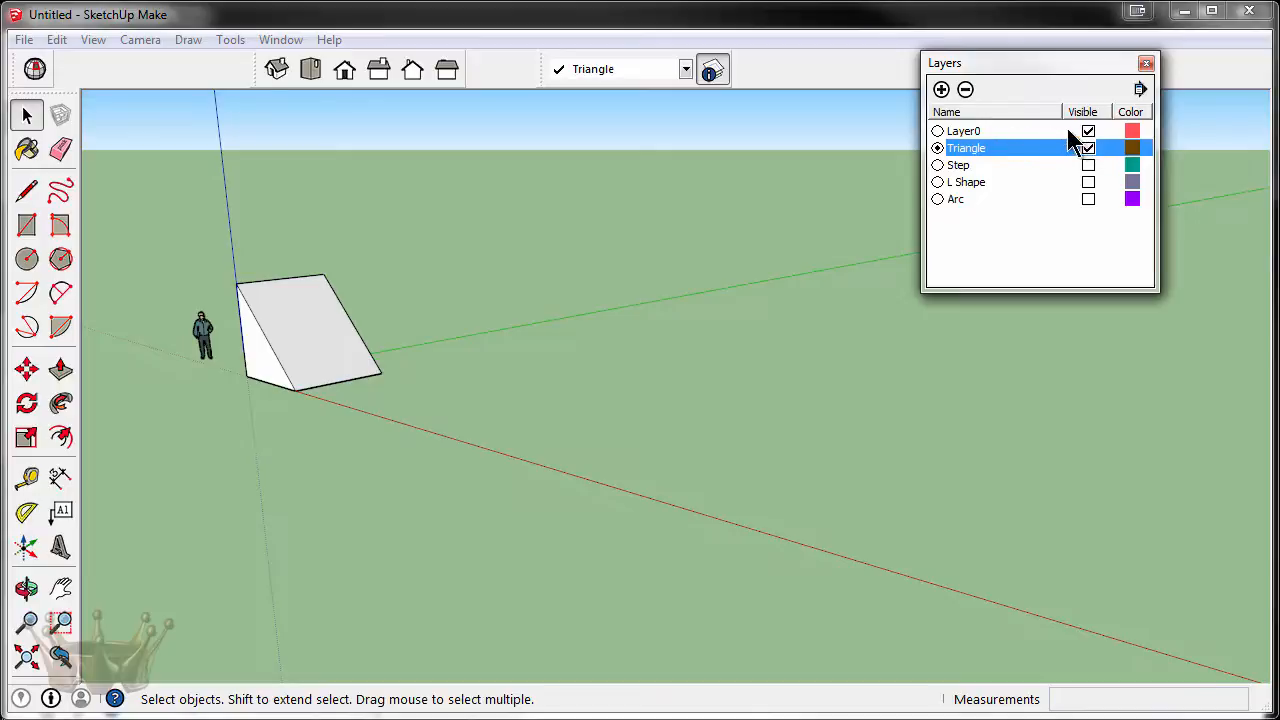
click(1088, 132)
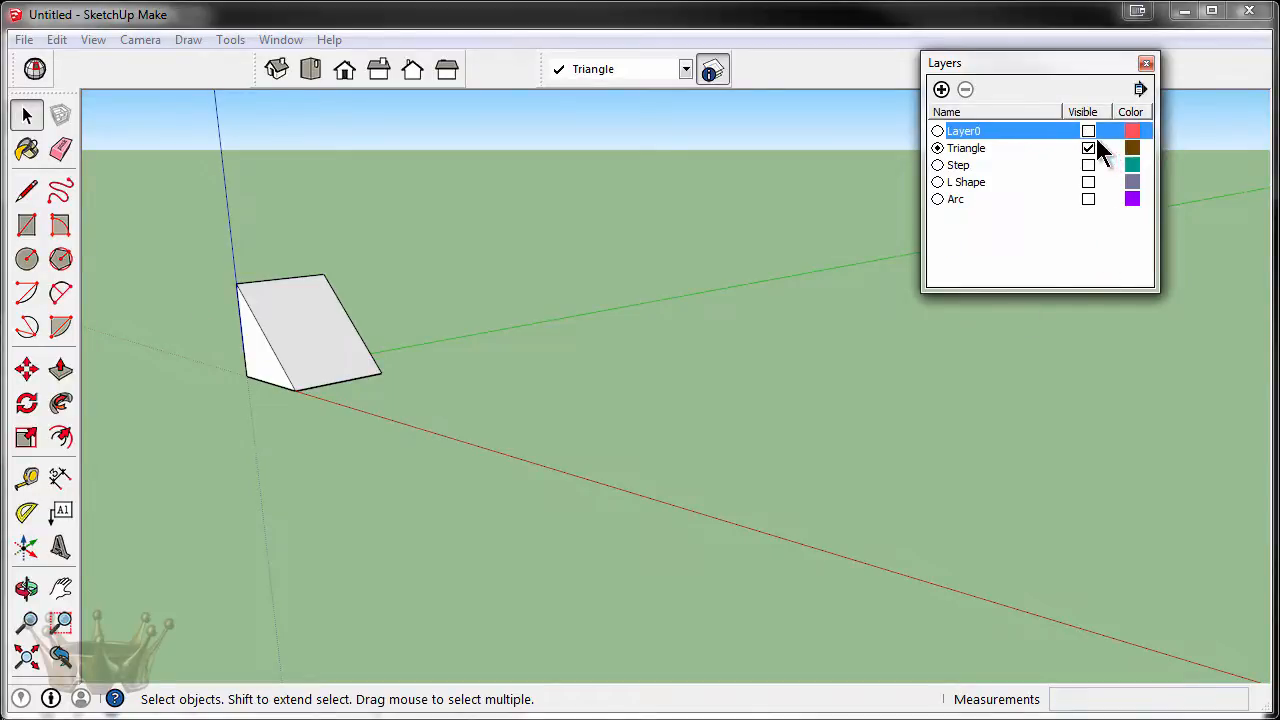
click(1088, 132)
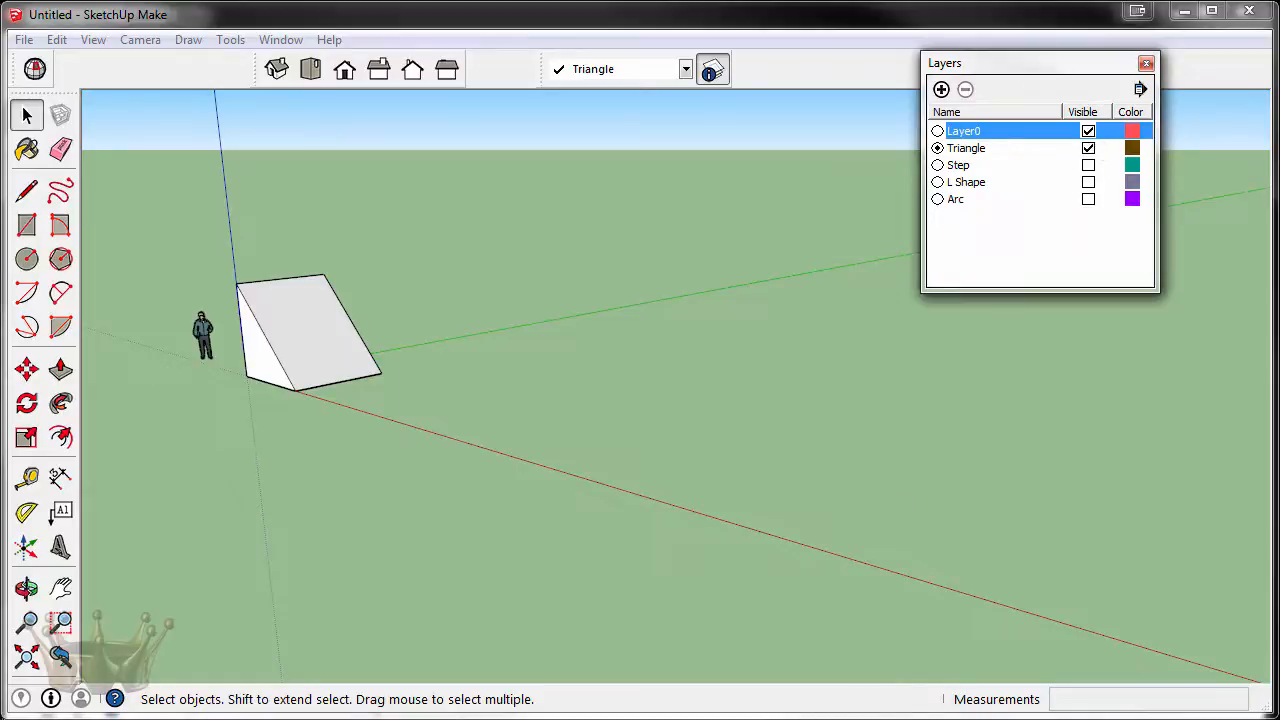
mouse_move(212, 348)
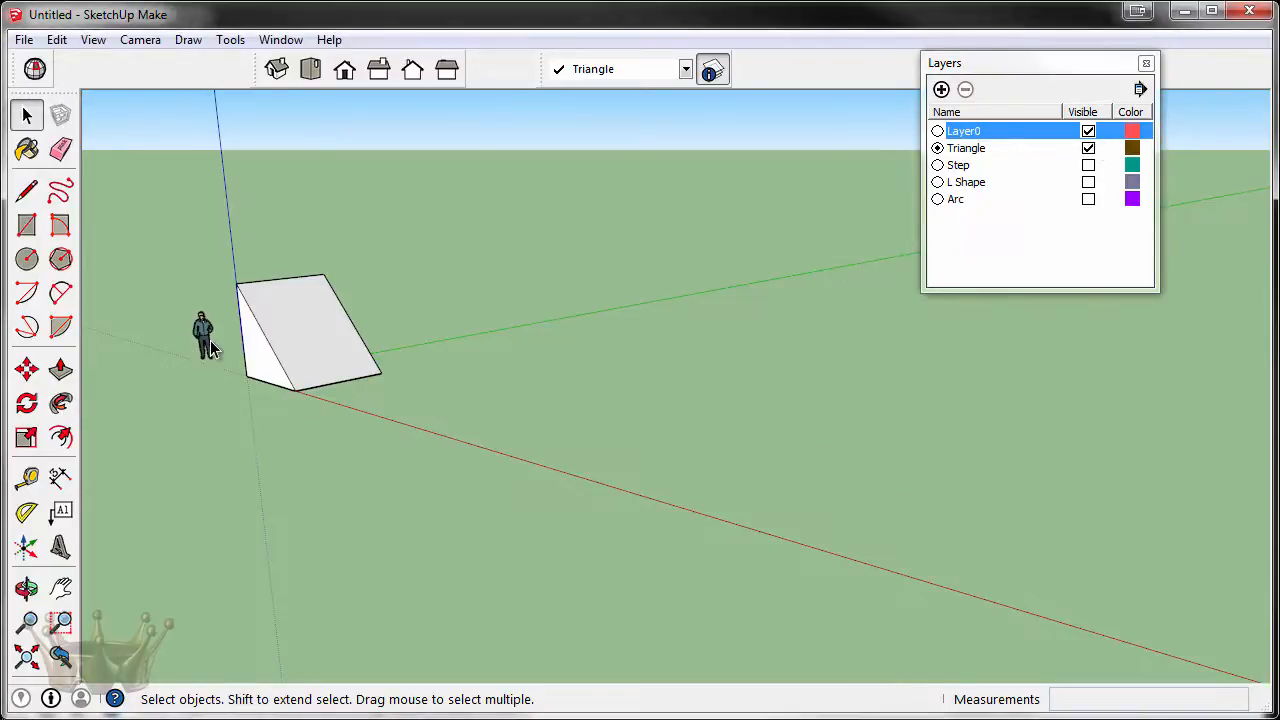
click(1088, 132)
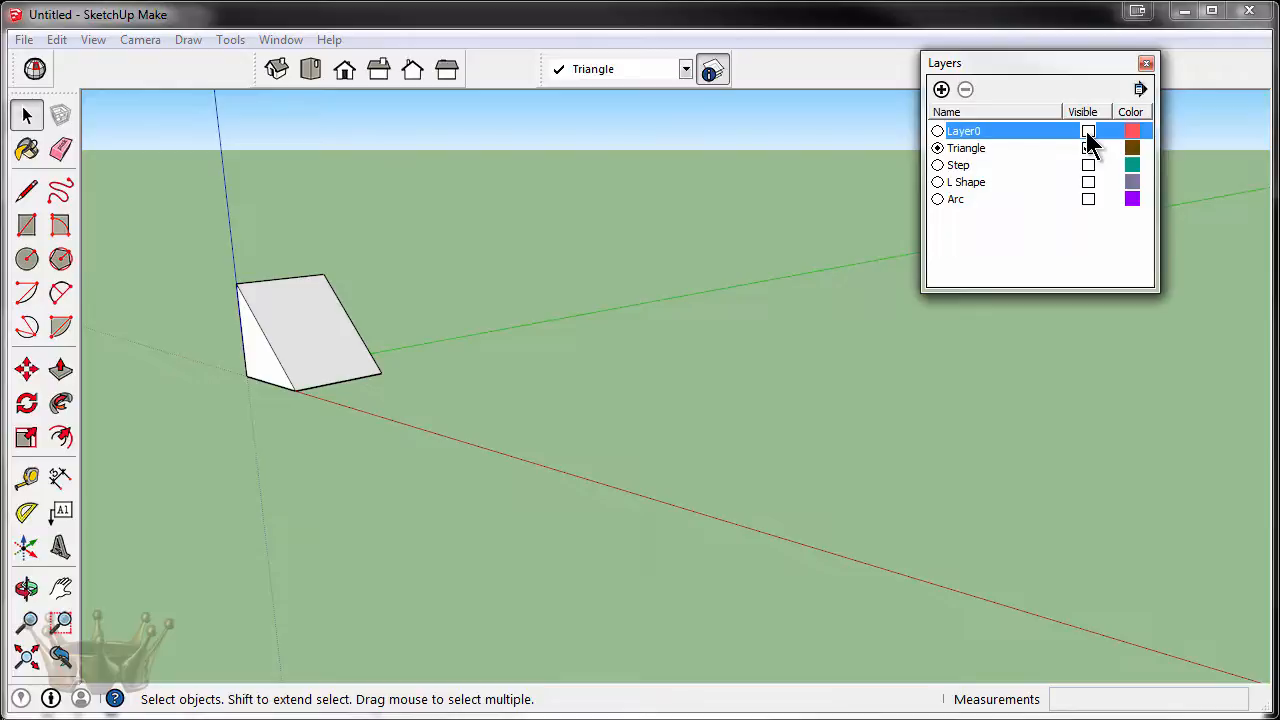
click(1088, 132)
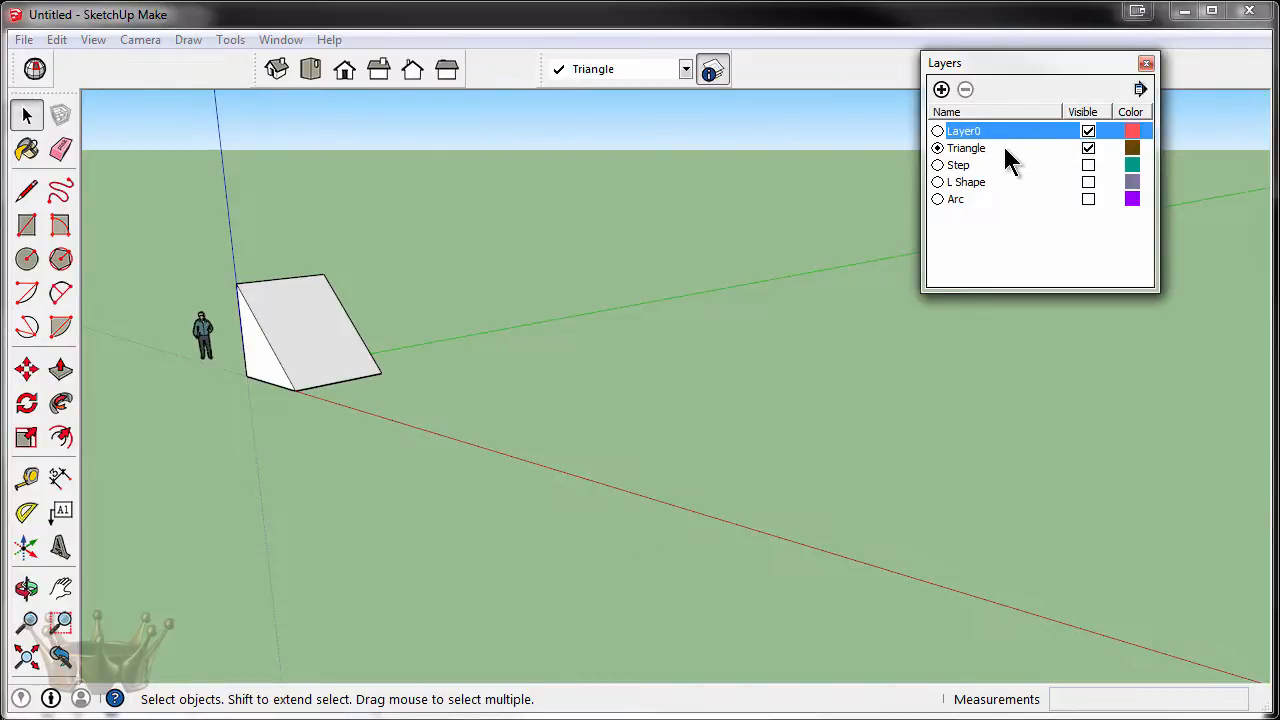
Attempt to hide the current Triangle layer and dismiss the resulting warning.
click(1088, 130)
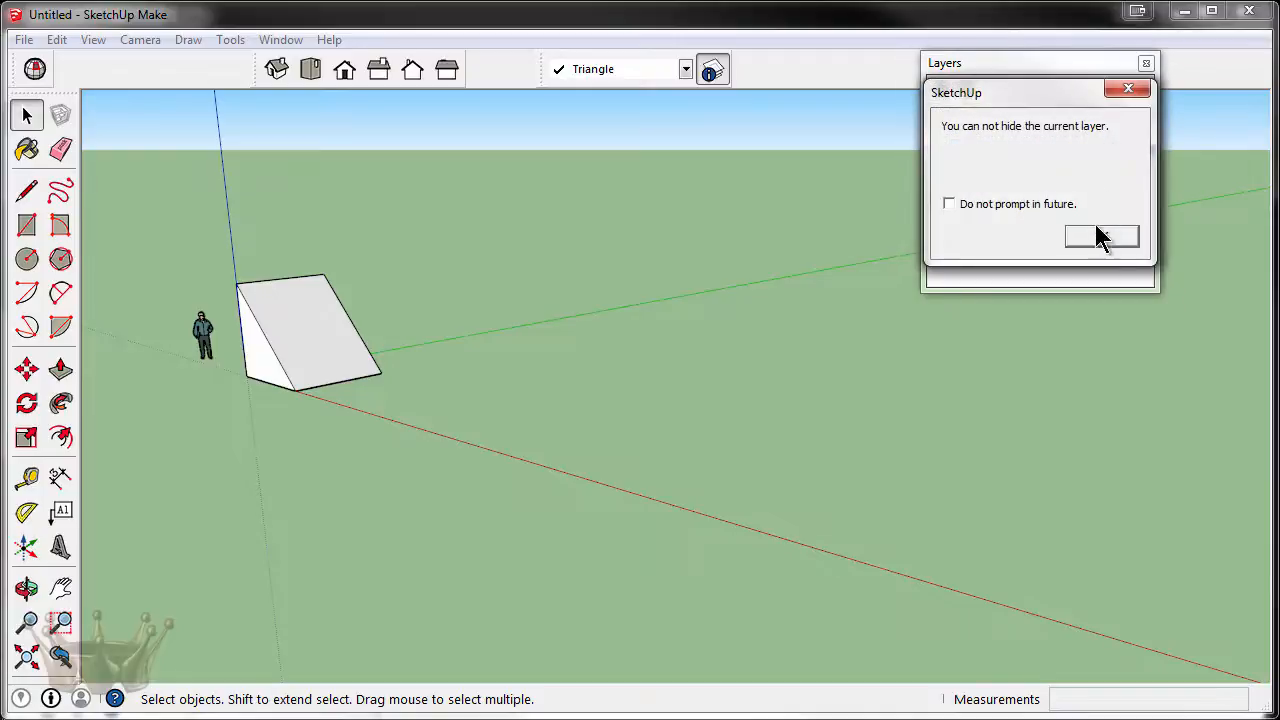
click(1102, 236)
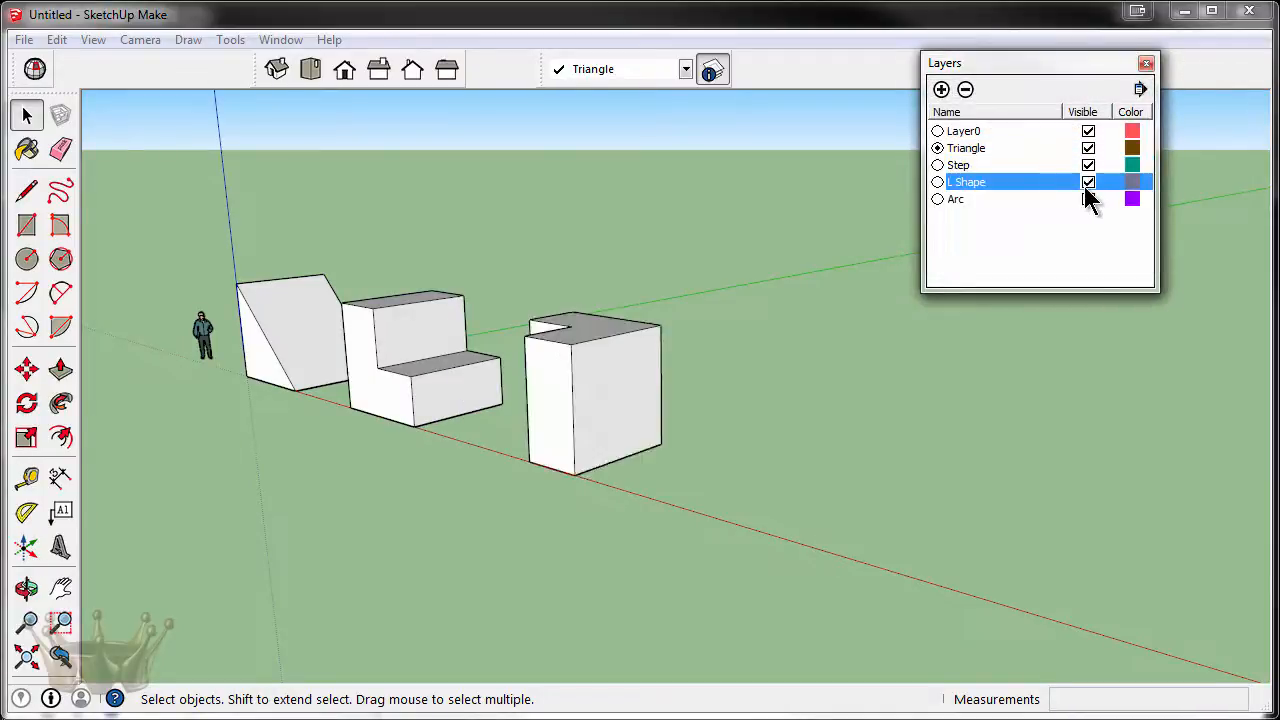
Show the Arc layer again and make Layer0 the current layer so all blocks are visible.
click(1088, 198)
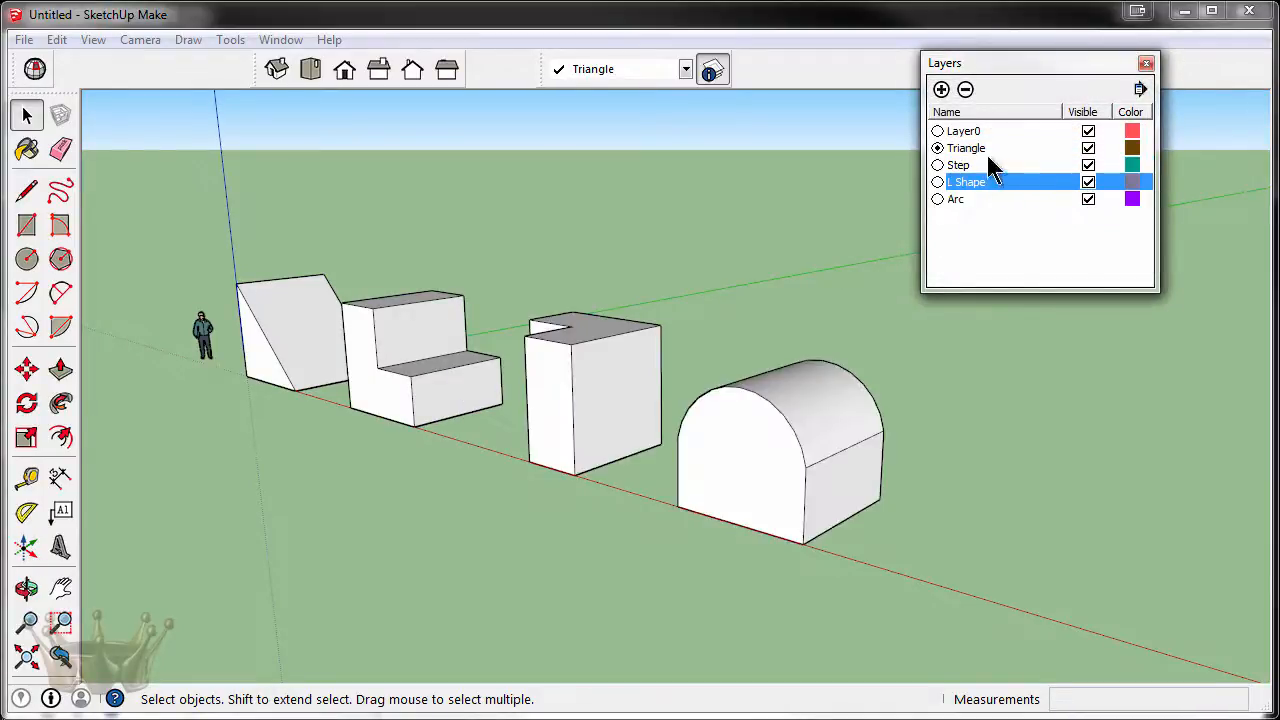
click(964, 132)
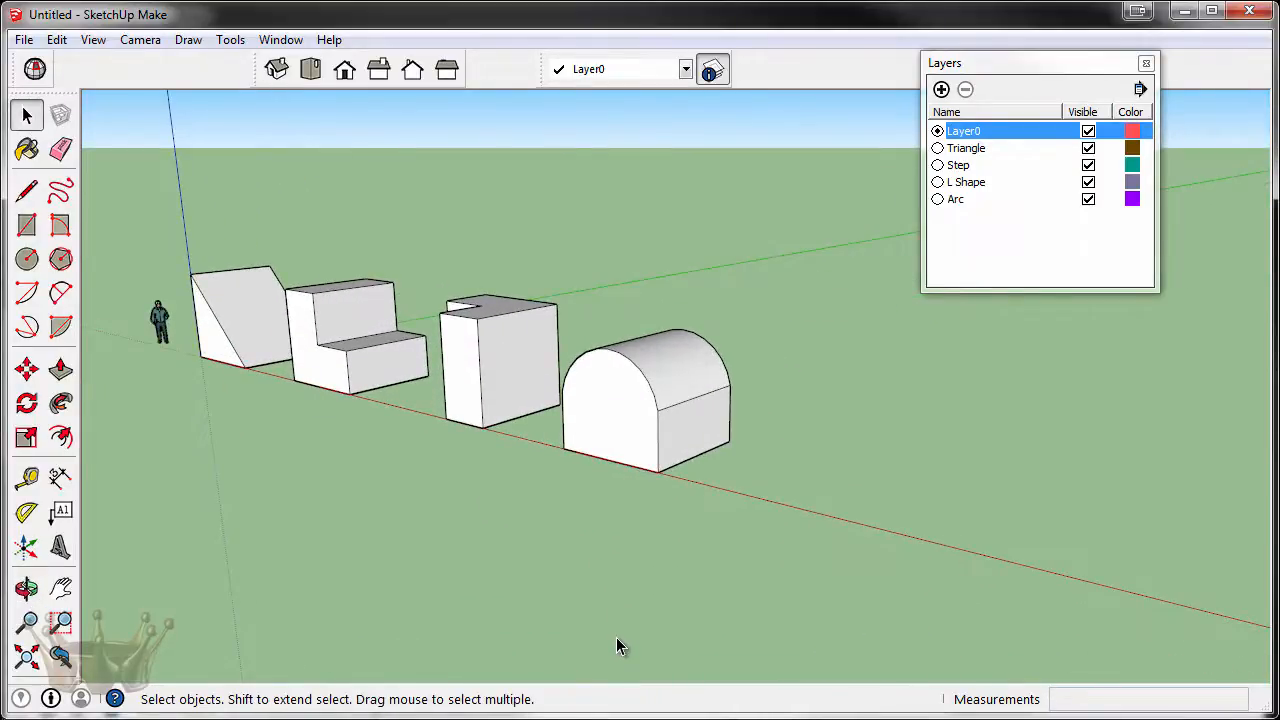
mouse_move(816, 524)
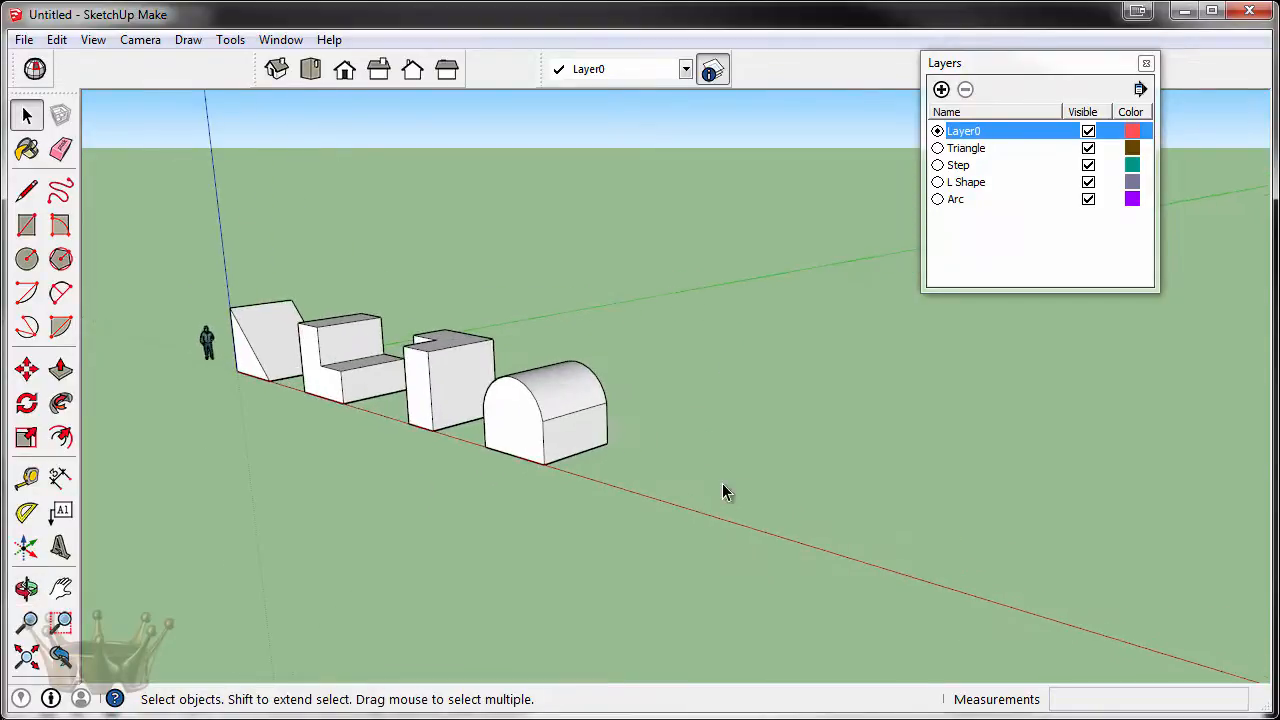
mouse_move(304, 274)
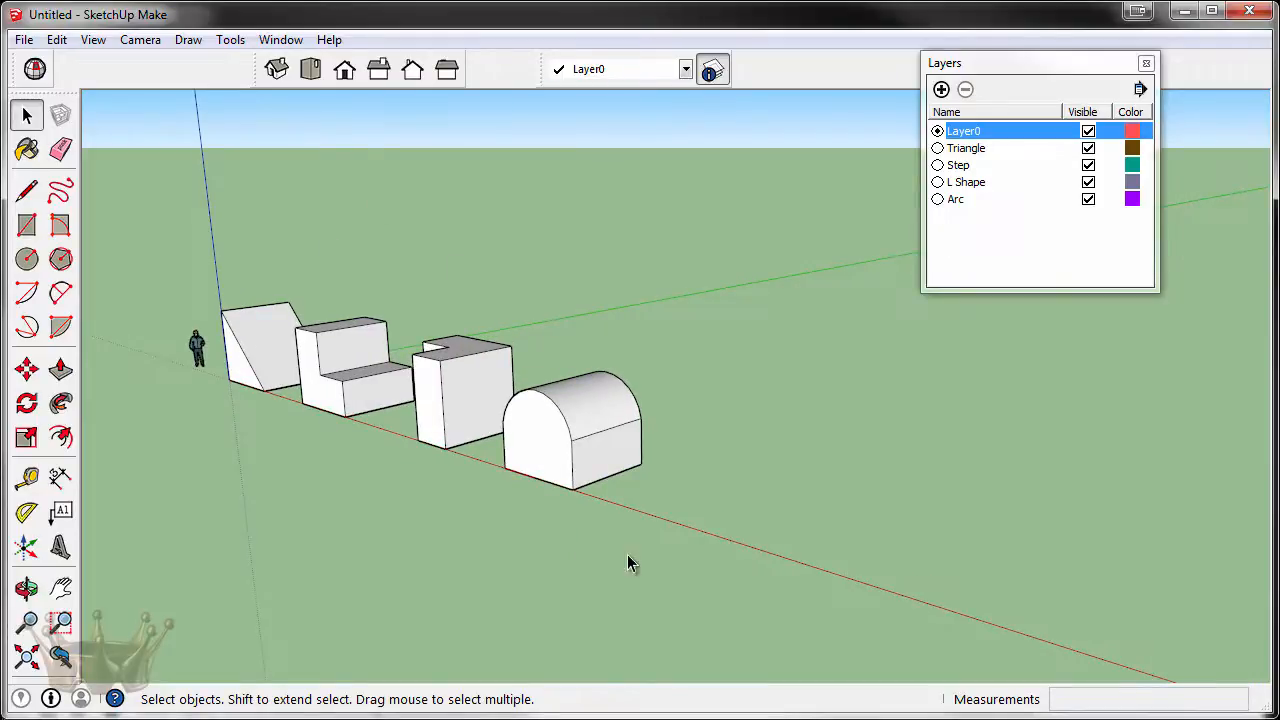
Add a new layer and rename it Circle, ready to draw with the Circle tool.
click(940, 88)
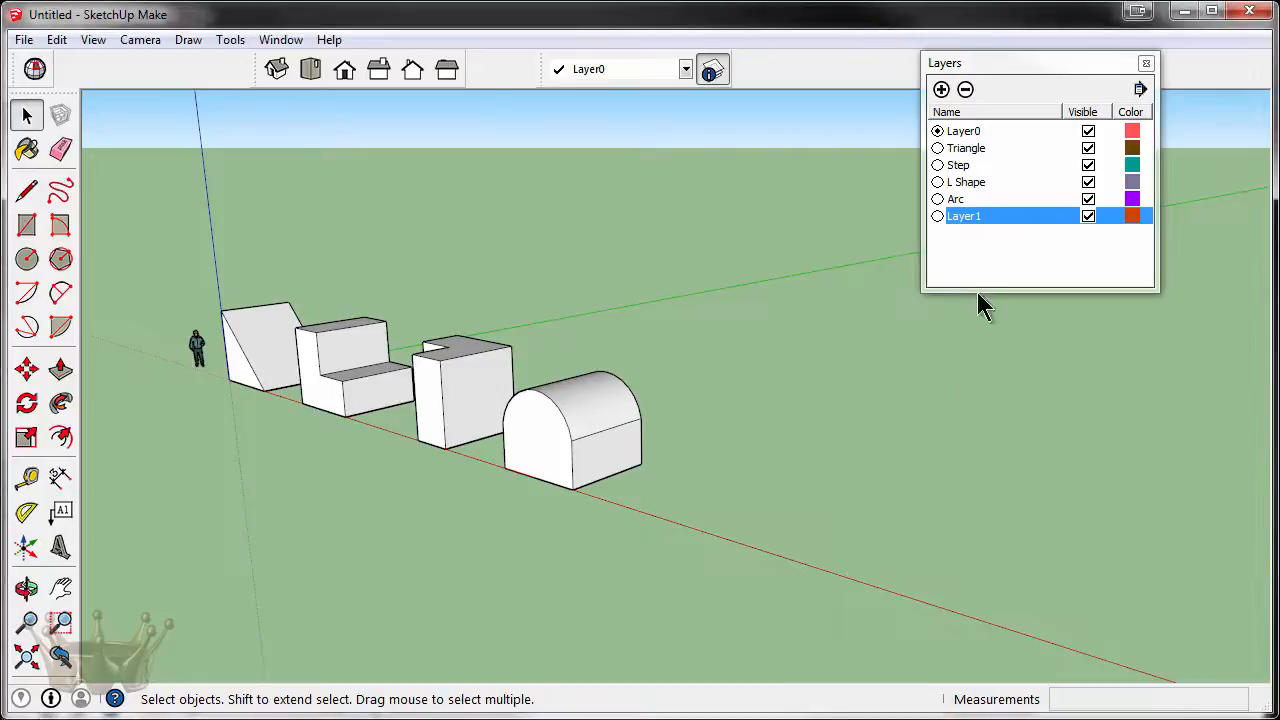
double_click(964, 216)
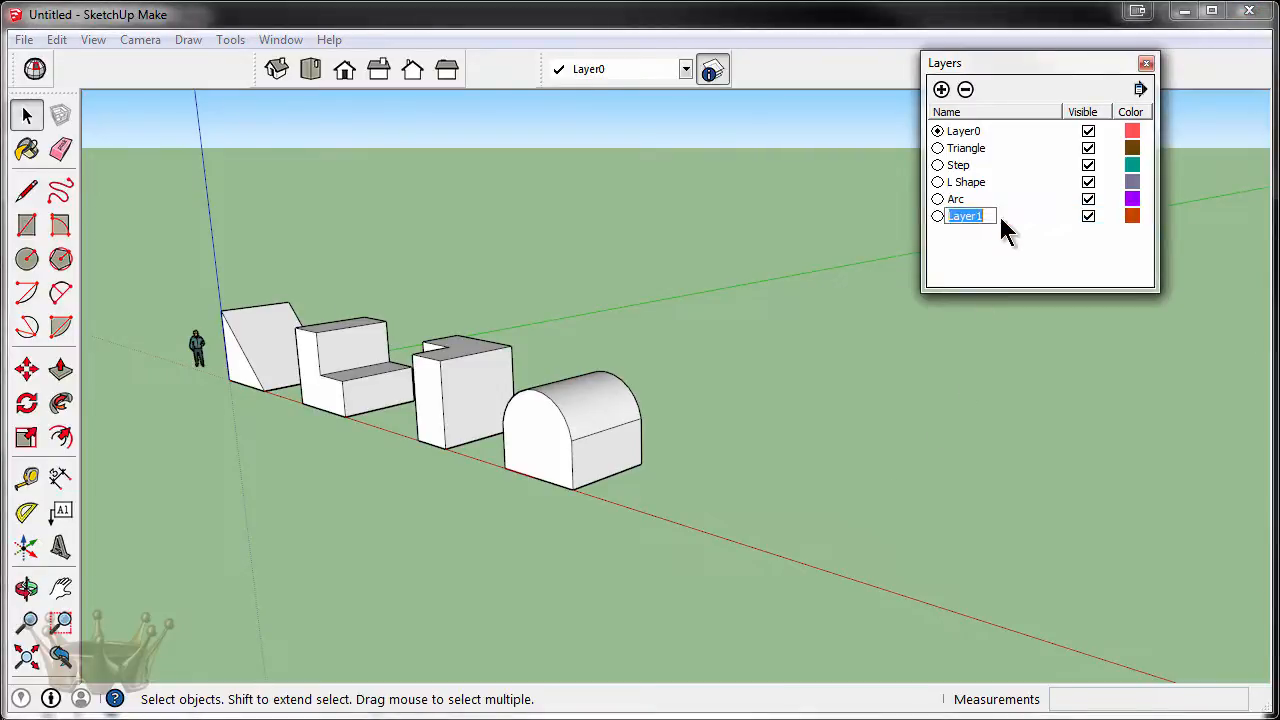
text(Circle)
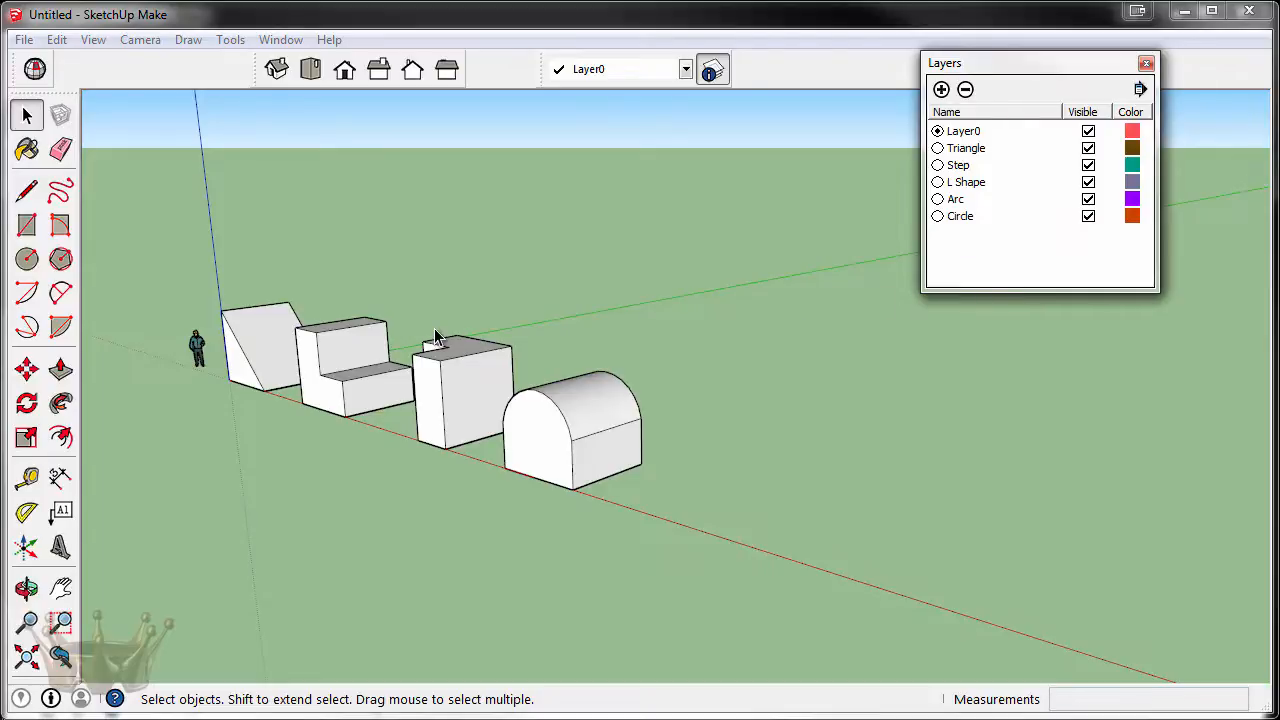
click(26, 260)
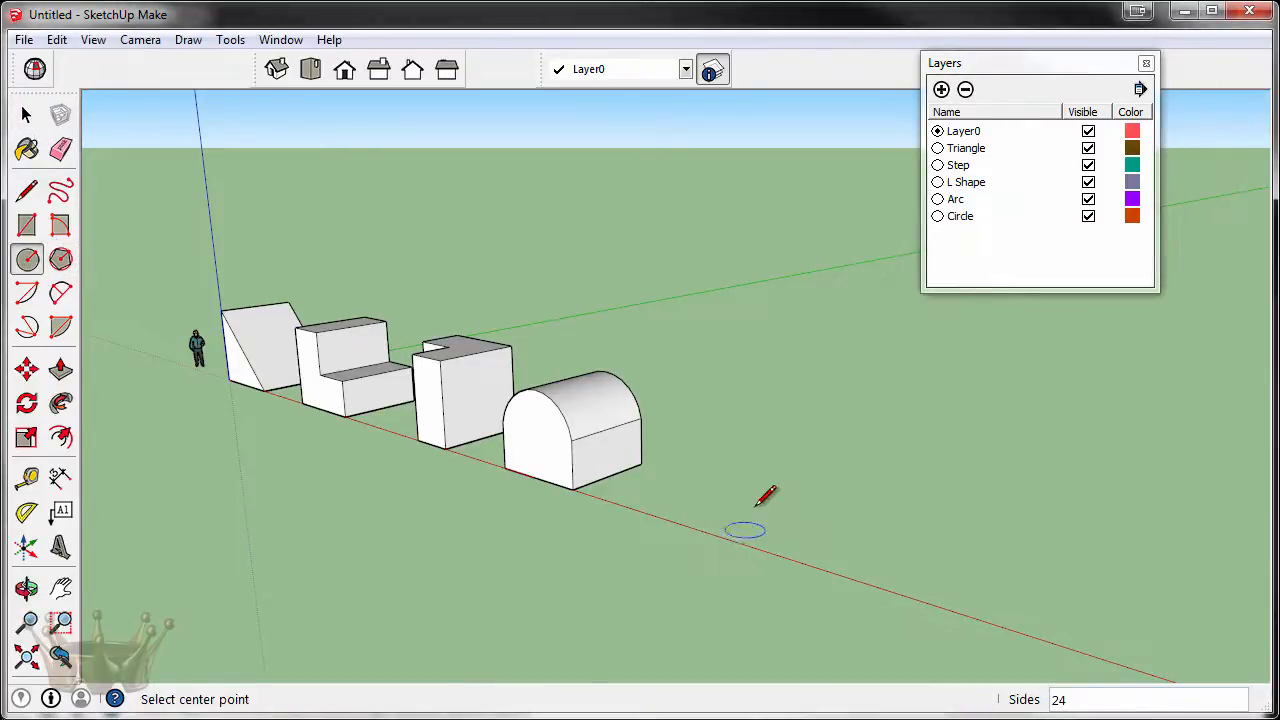
mouse_move(750, 500)
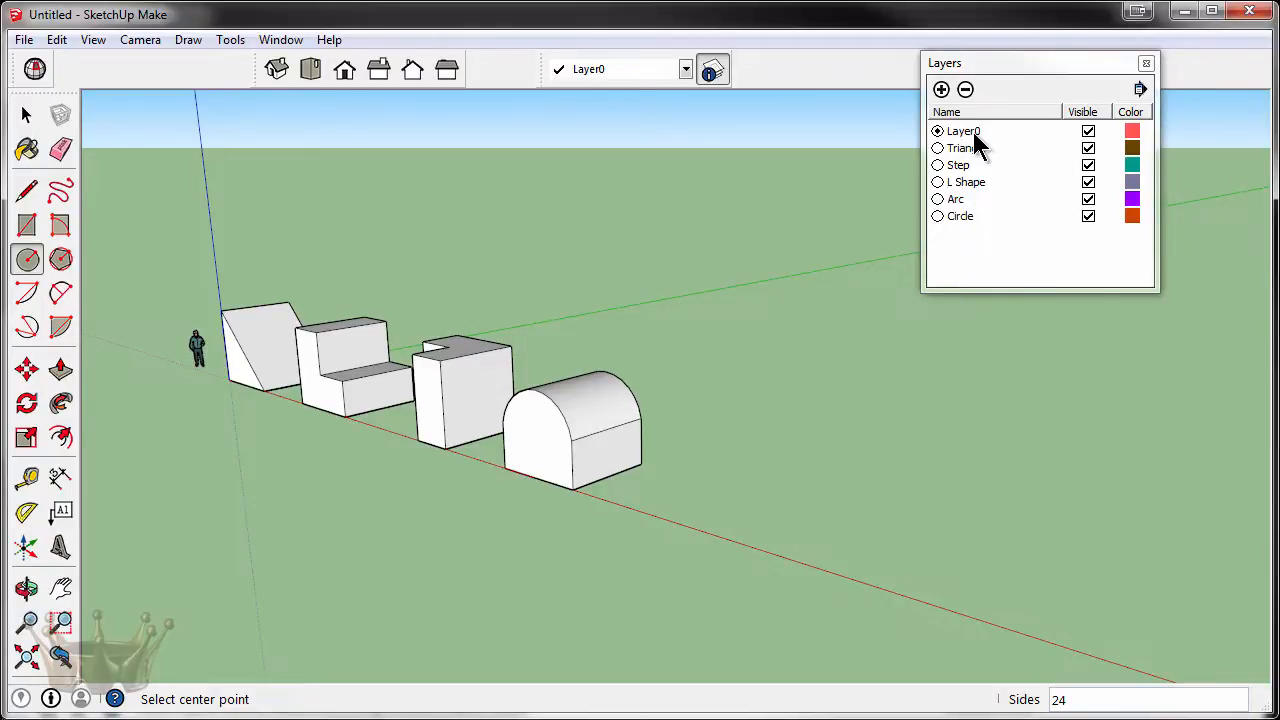
mouse_move(948, 148)
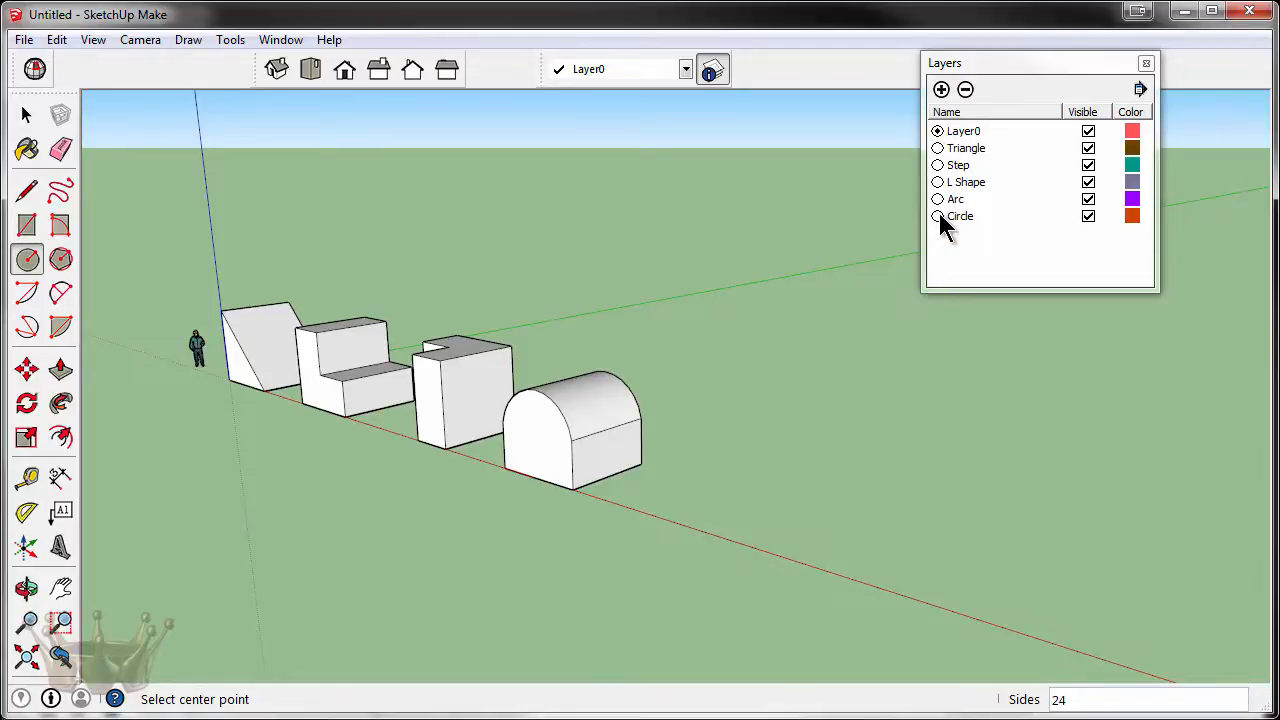
Make Circle current, draw a circle beside the arc block, pull it into a cylinder and select it for grouping.
click(936, 216)
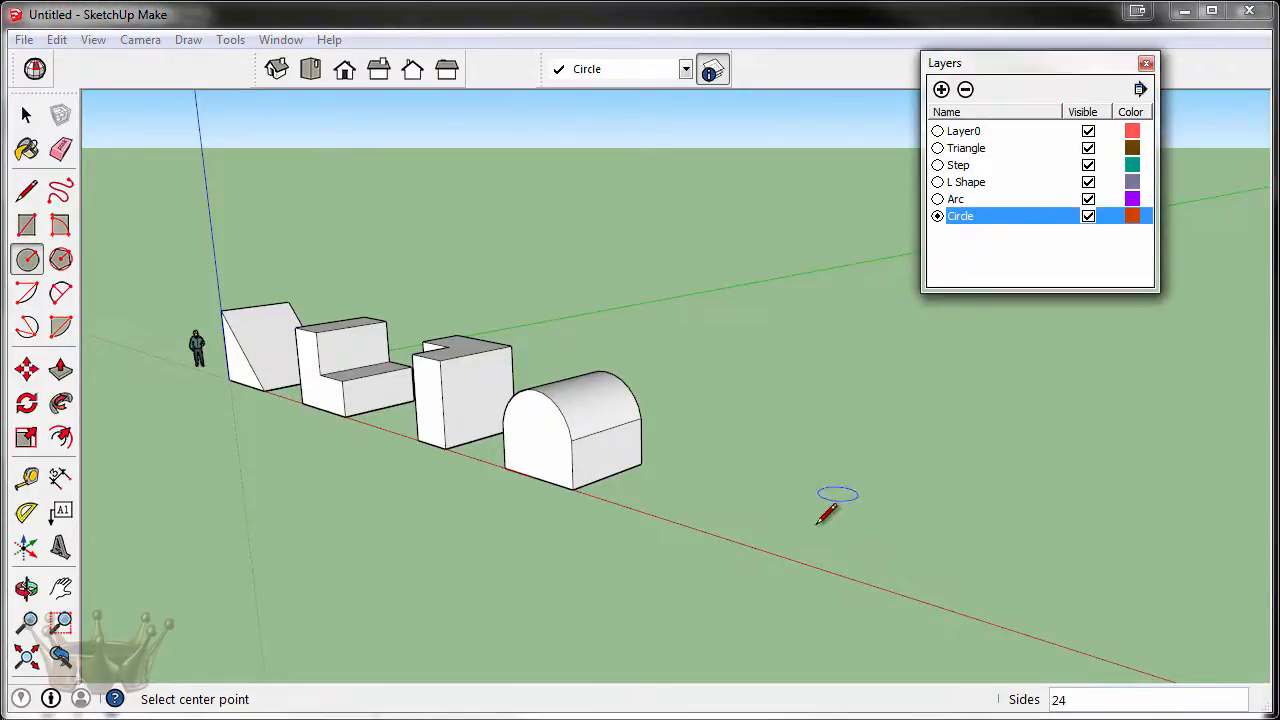
click(836, 496)
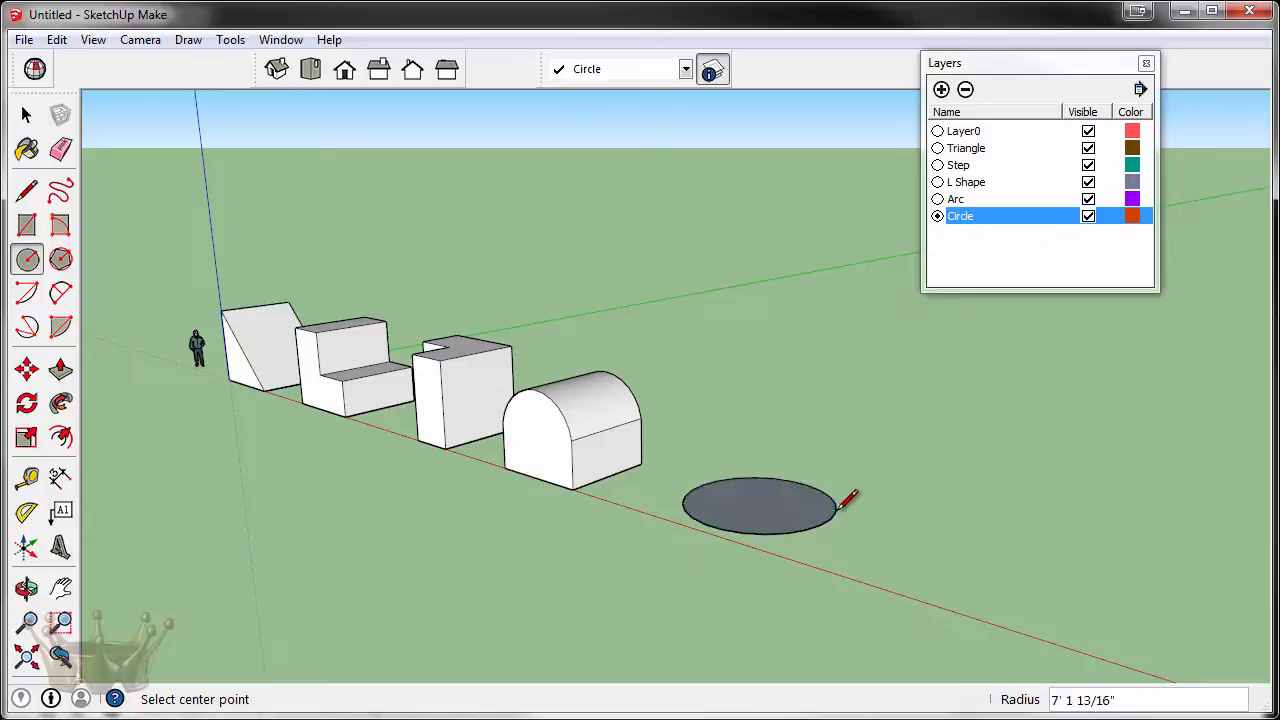
click(60, 370)
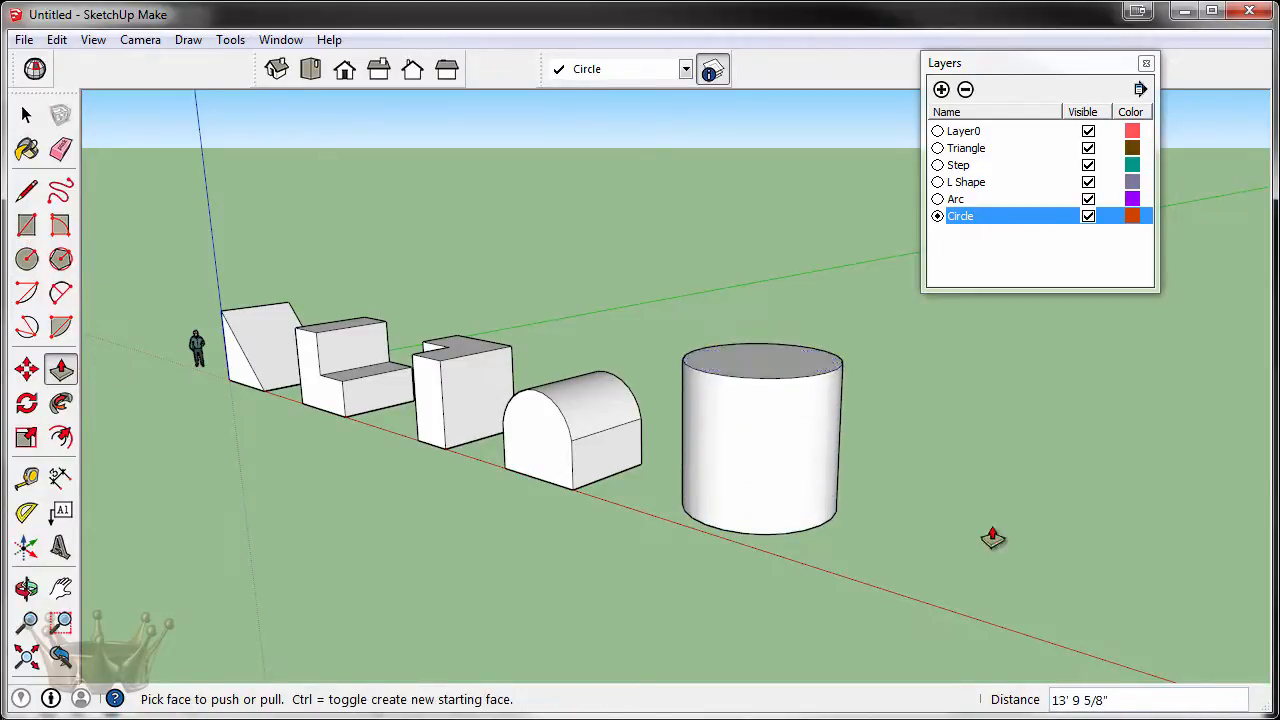
mouse_move(944, 240)
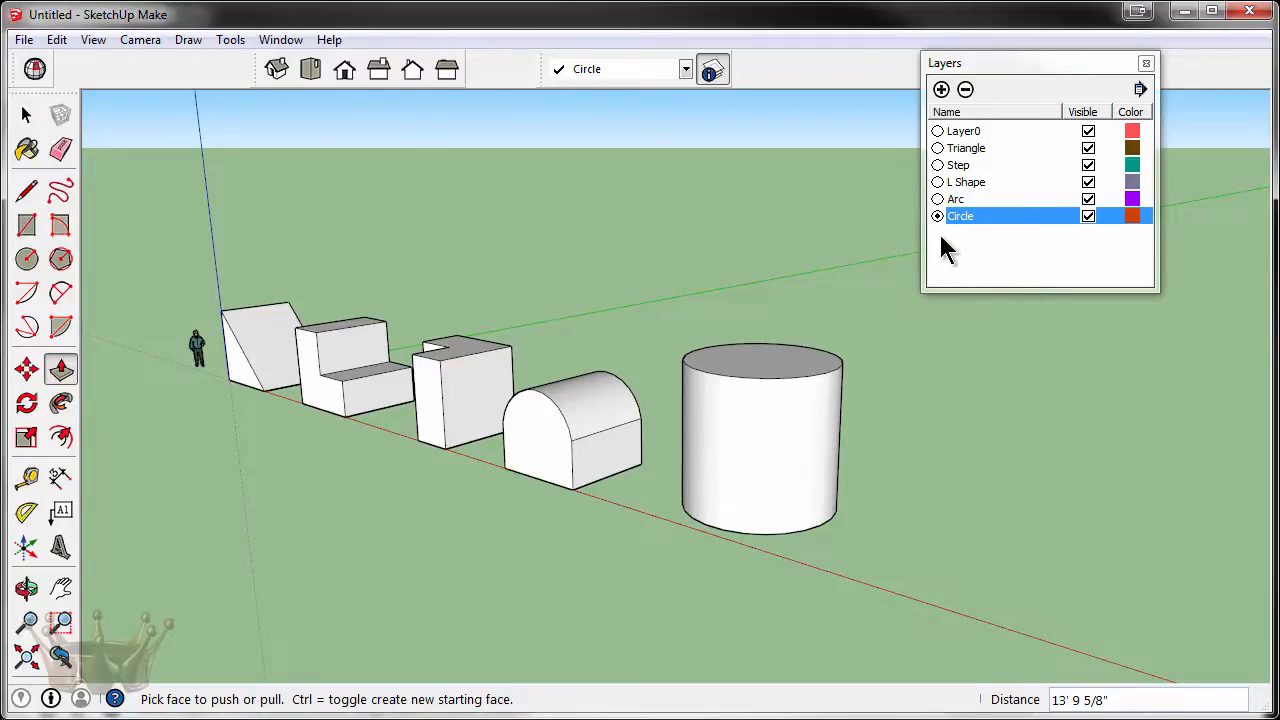
mouse_move(964, 222)
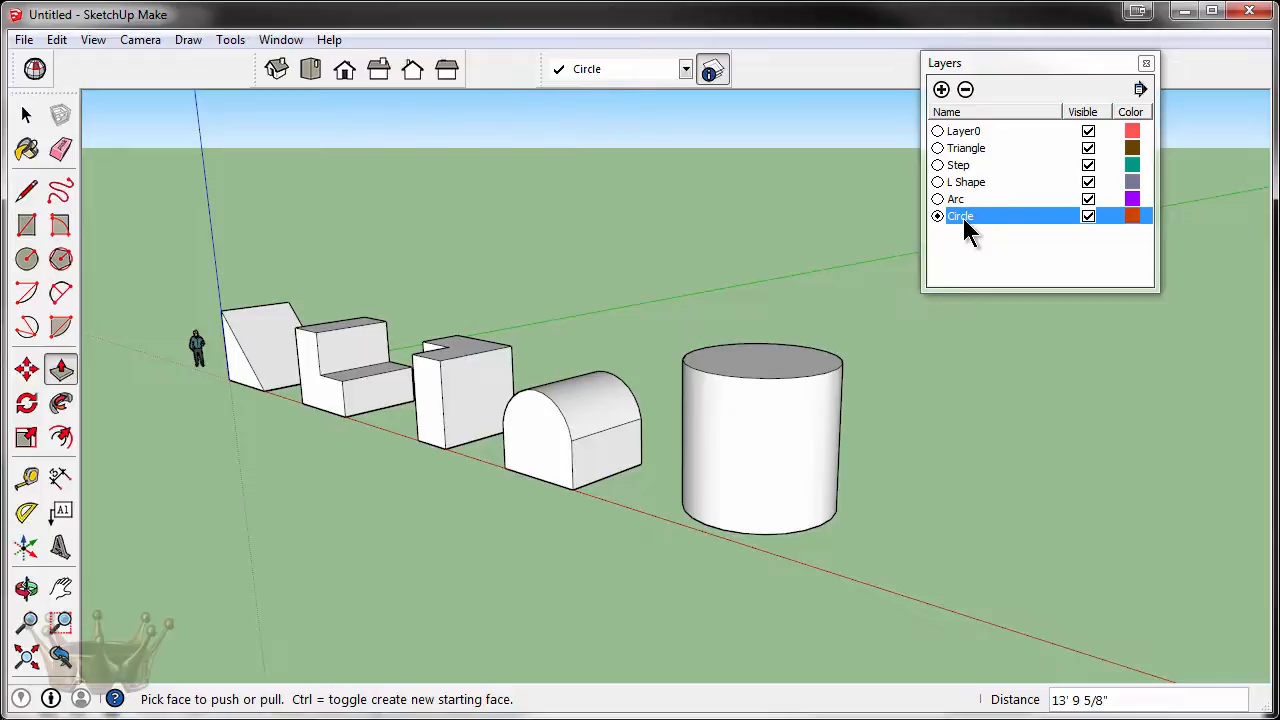
click(26, 114)
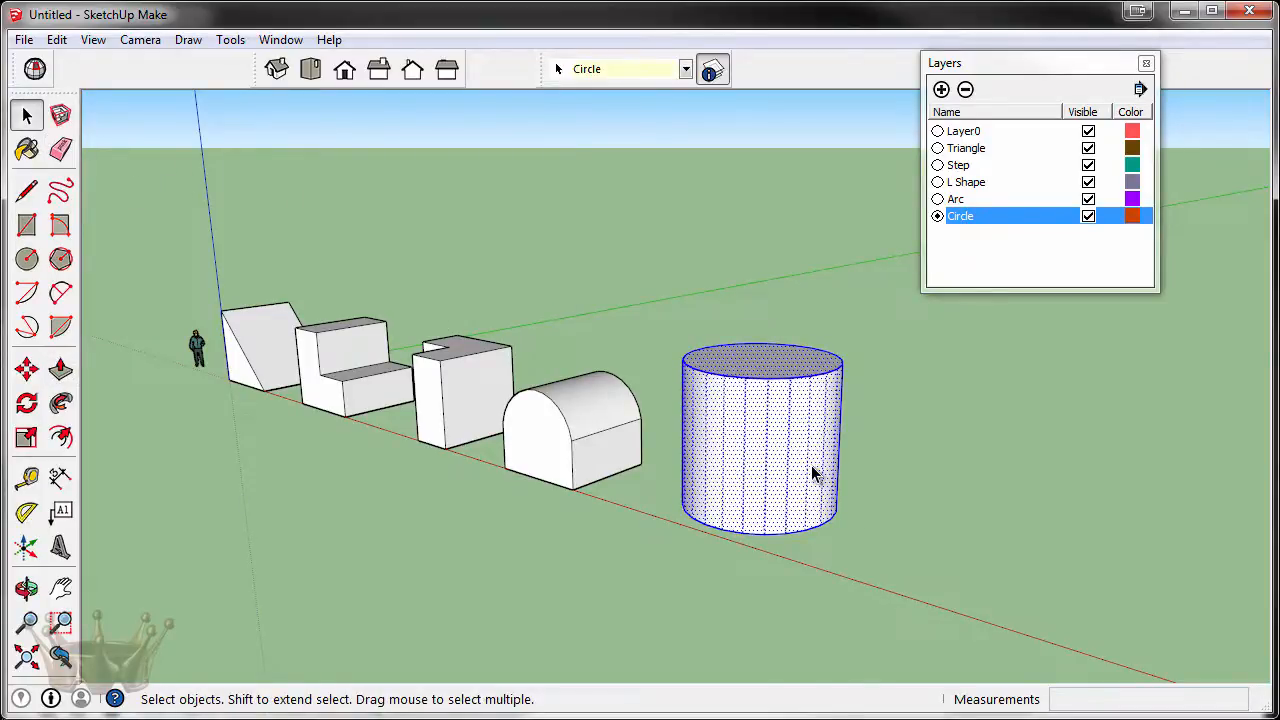
click(750, 304)
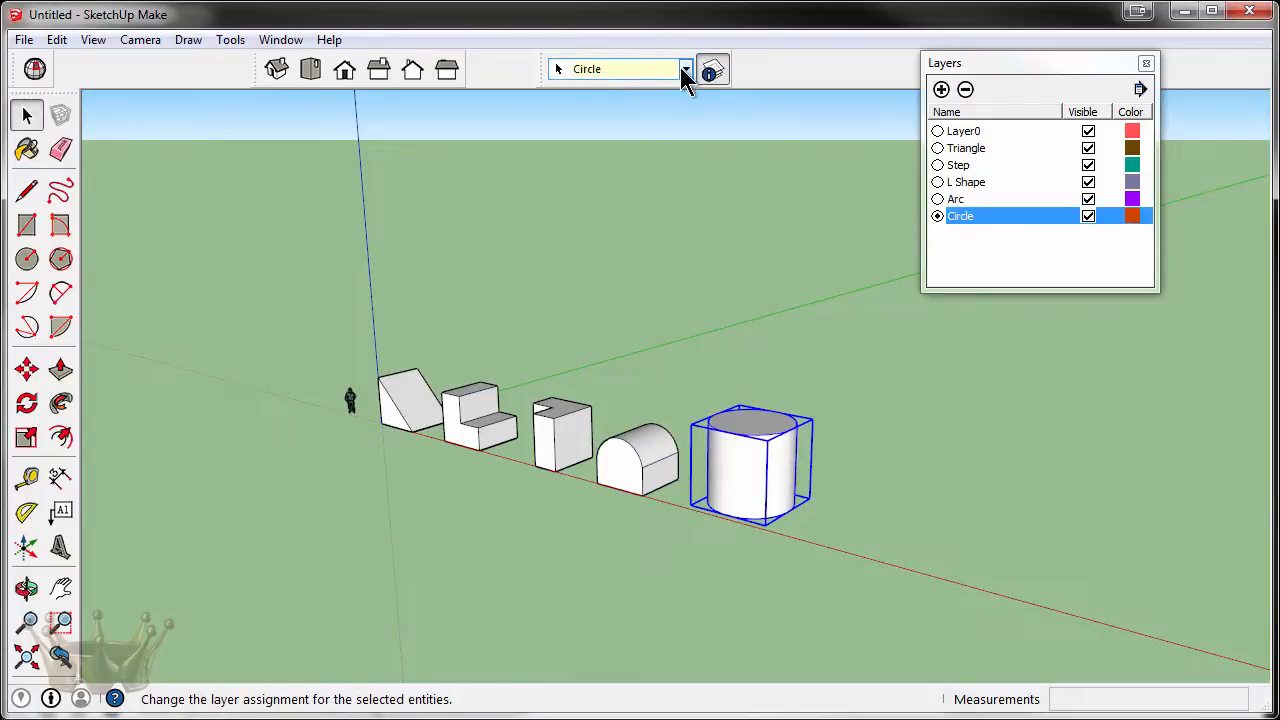
Put the cylinder on the Circle layer and make Layer0 the current layer.
click(684, 68)
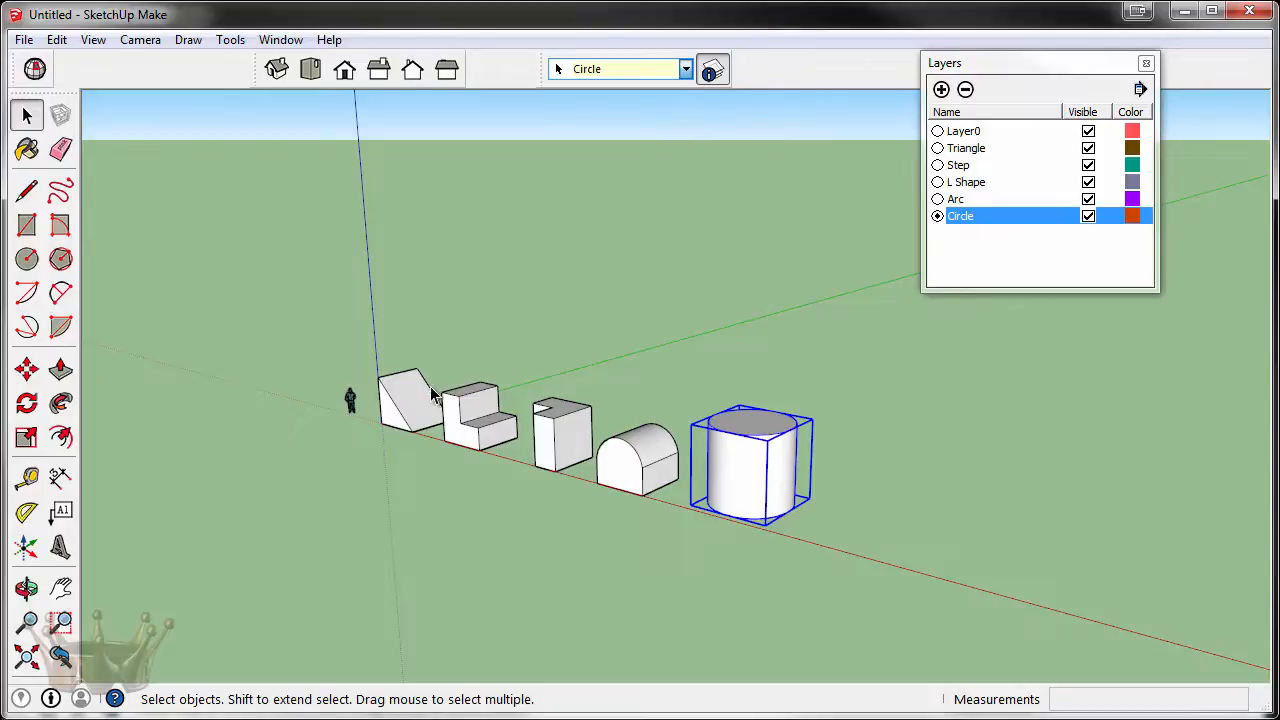
click(636, 458)
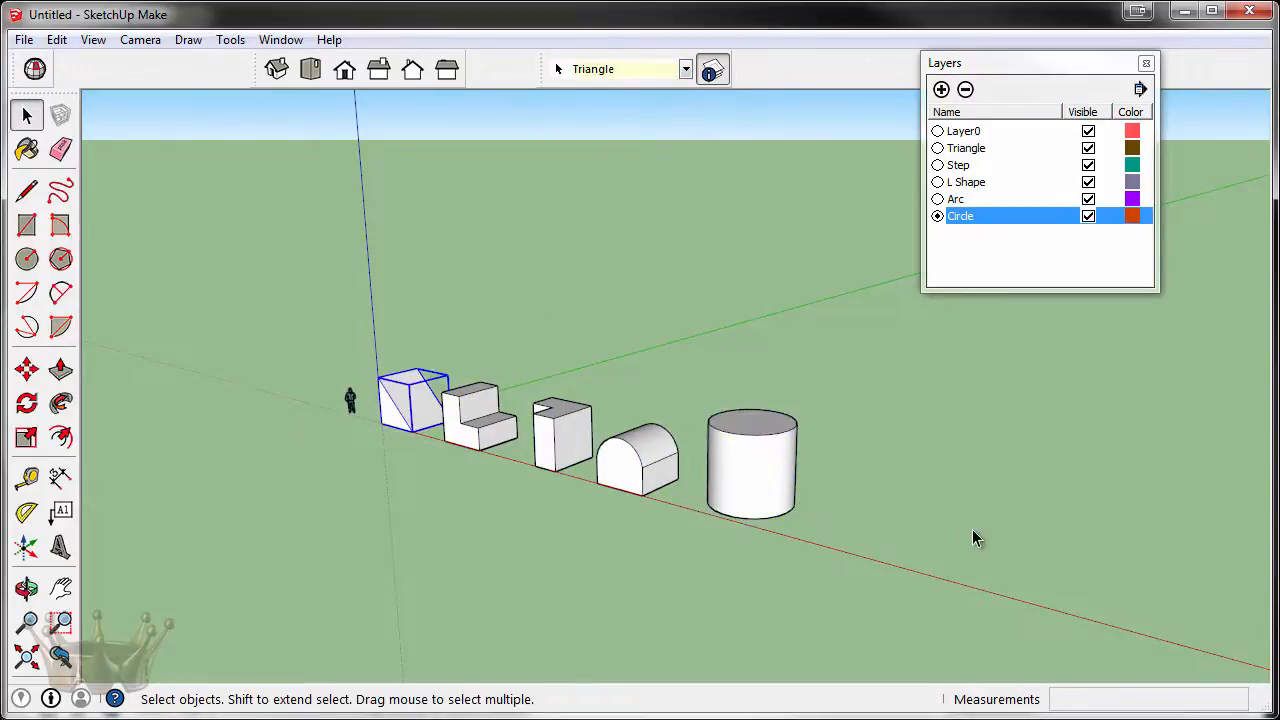
mouse_move(940, 136)
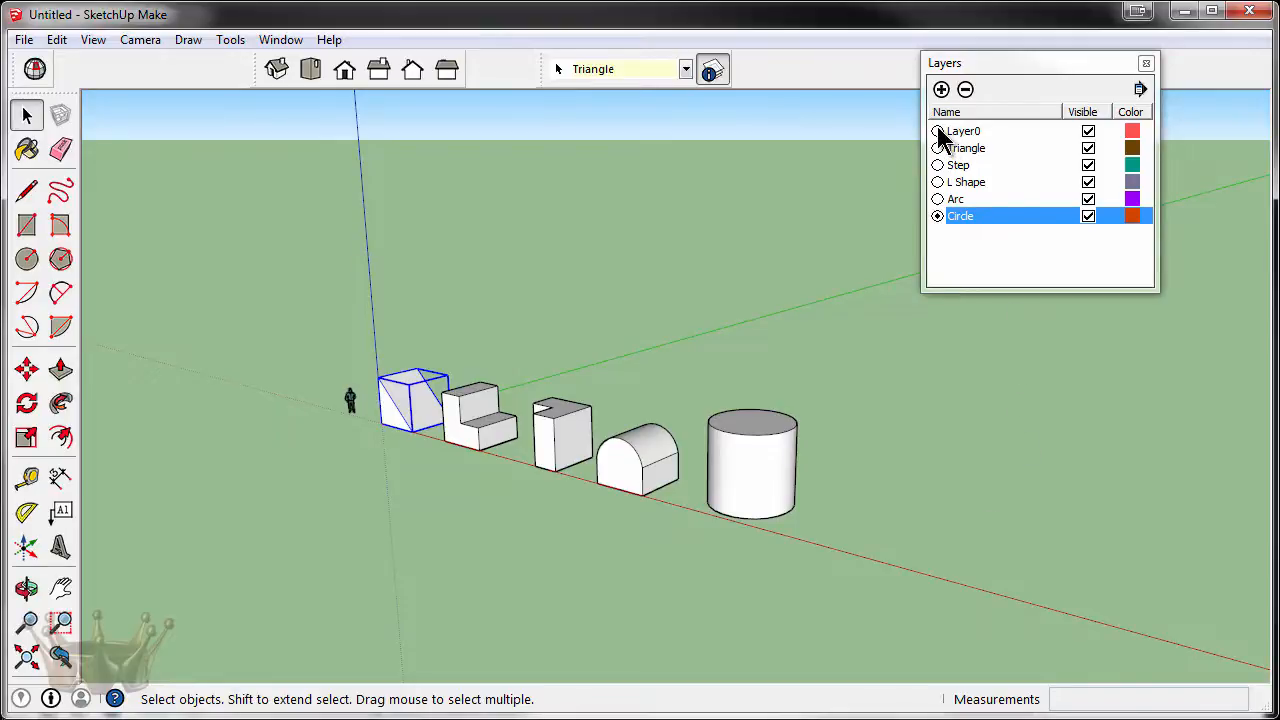
click(936, 132)
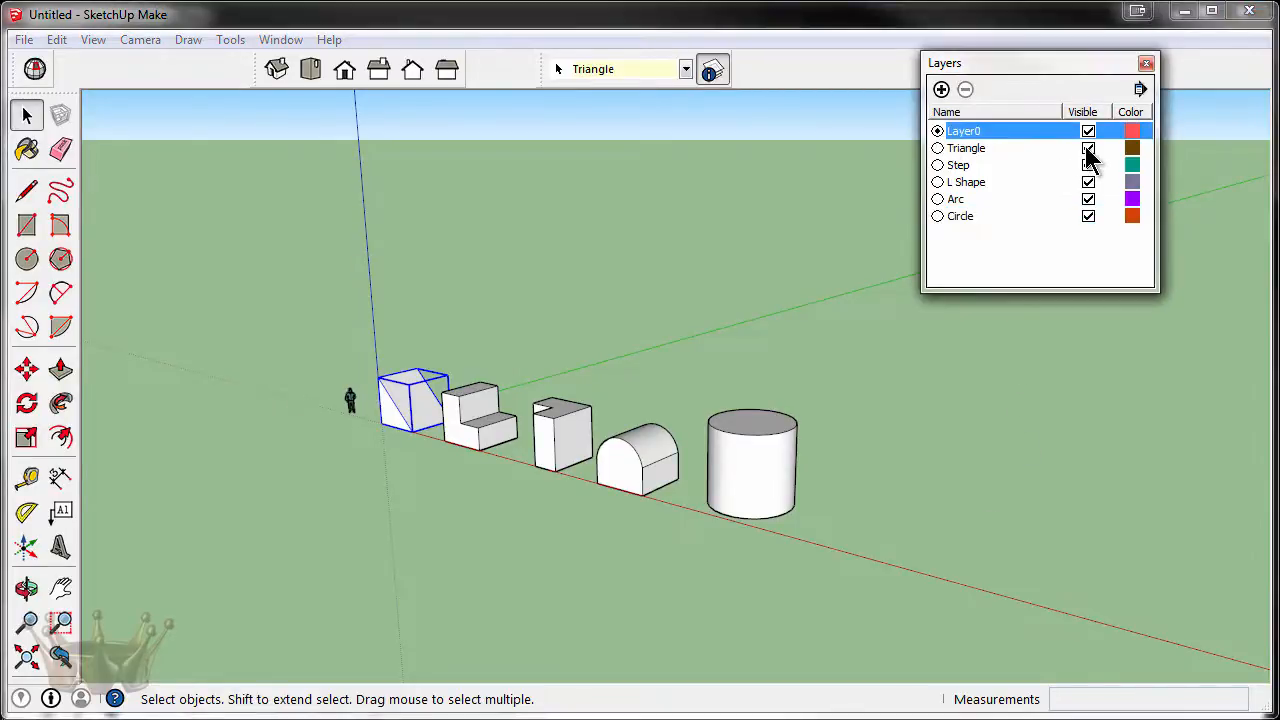
Hide the Triangle and L Shape layers.
click(1088, 164)
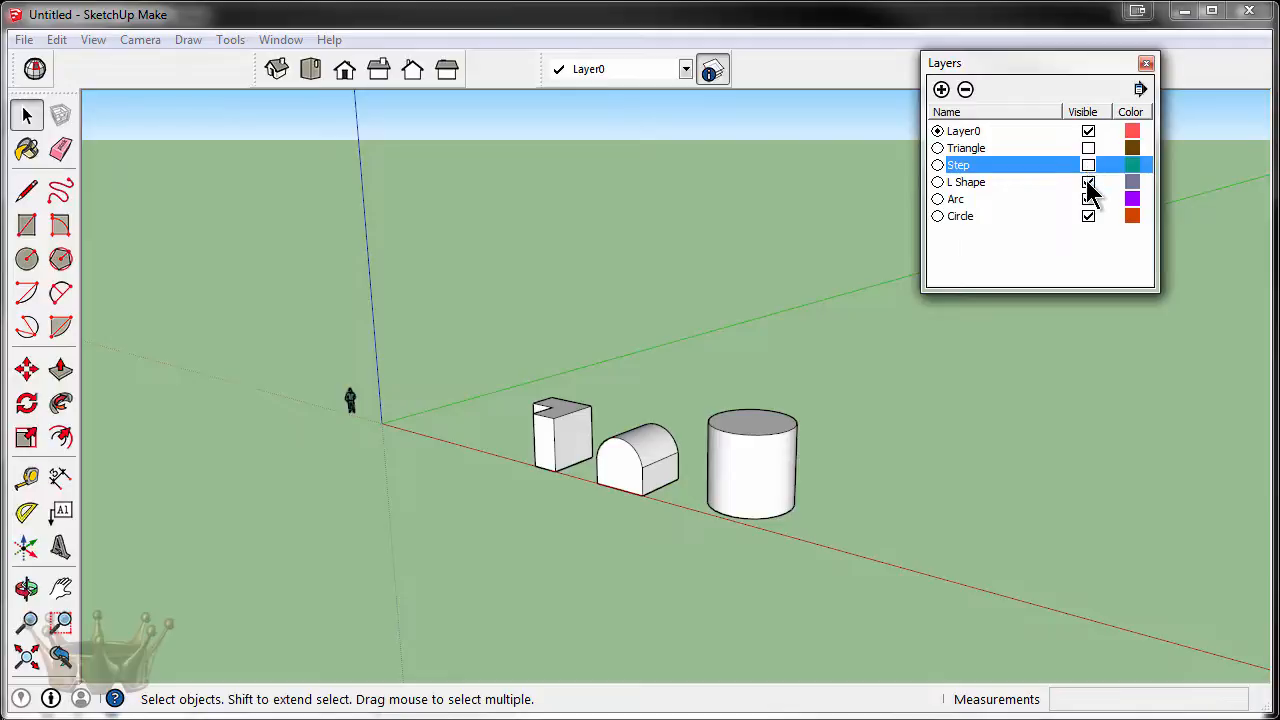
click(1088, 198)
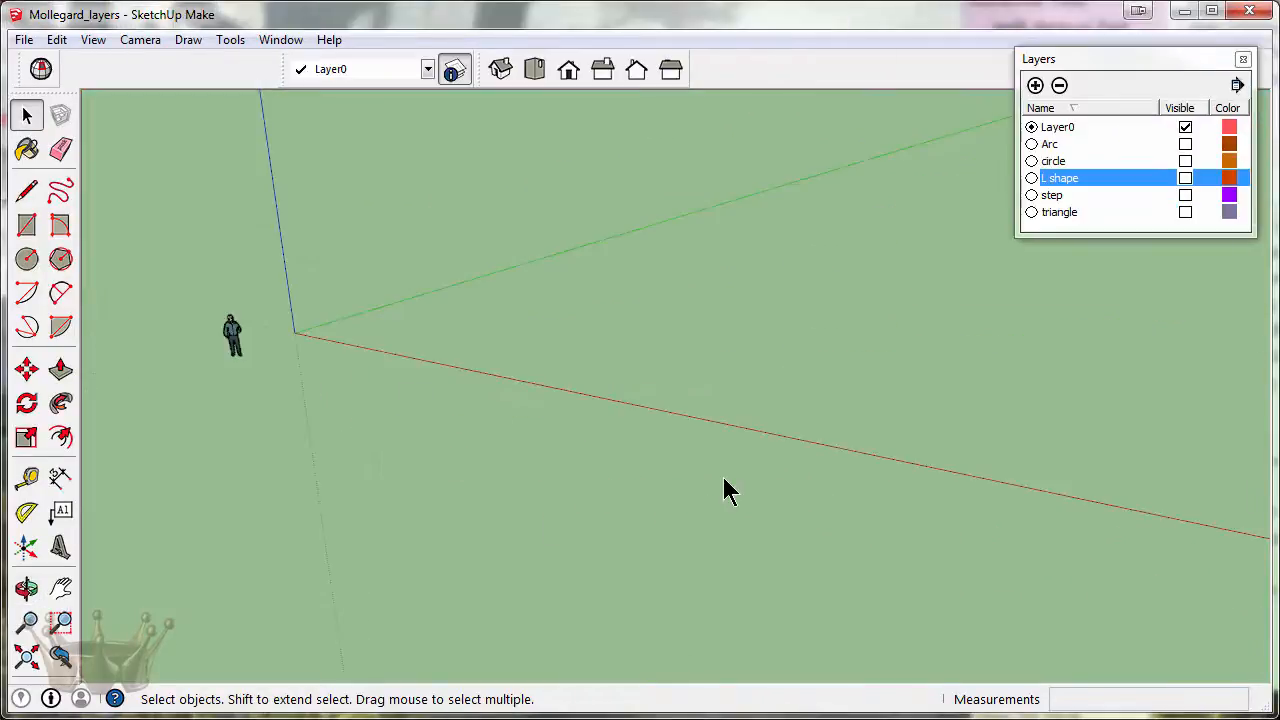
mouse_move(1150, 164)
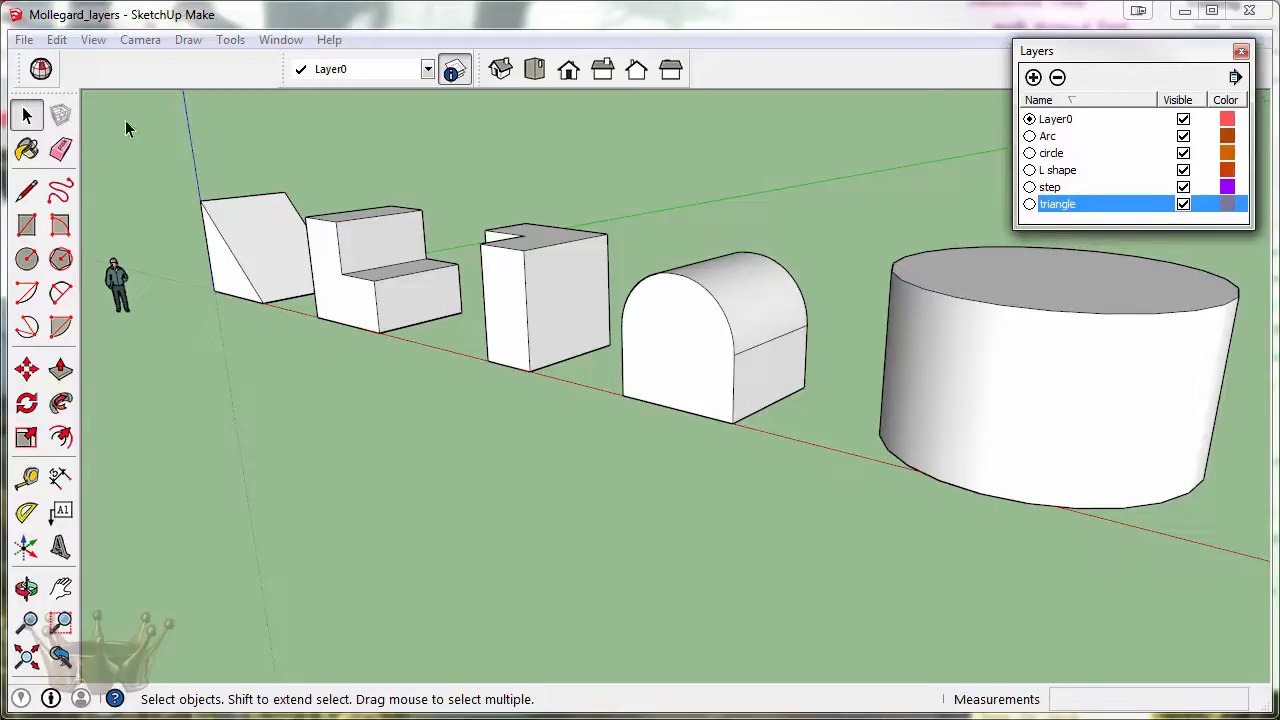
Bring up the File menu to start exporting the fully visible model.
click(24, 40)
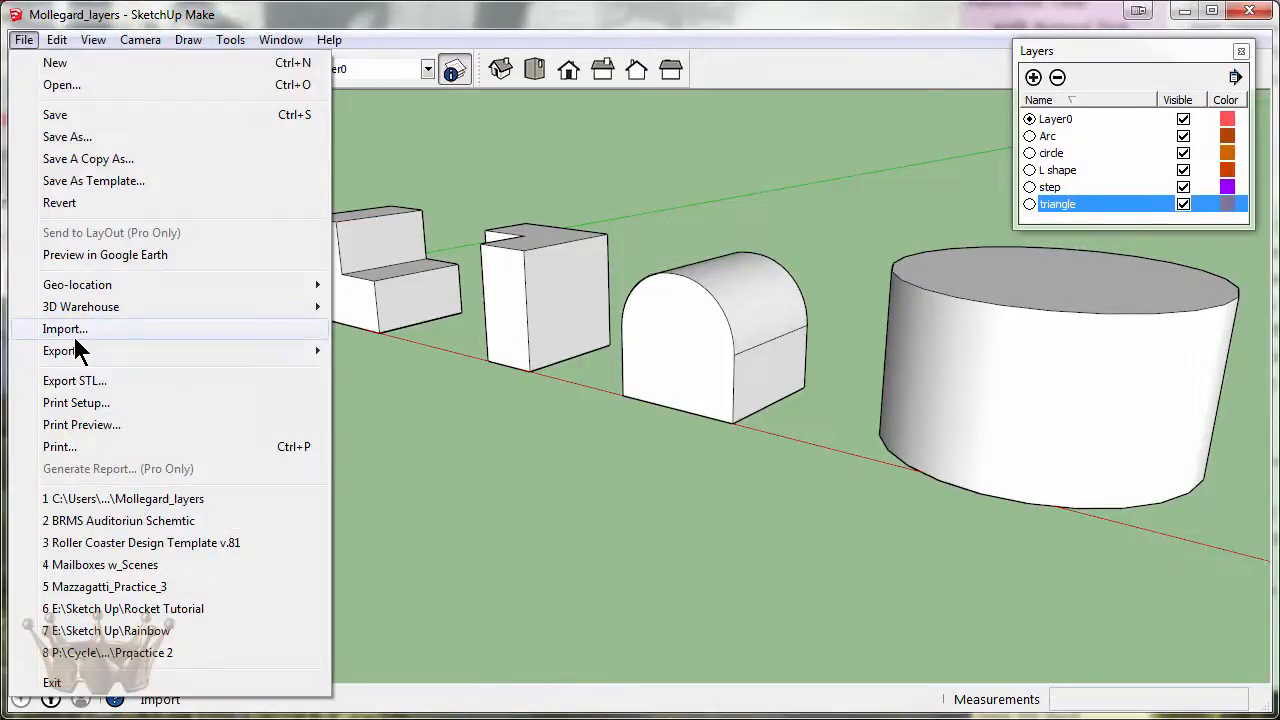
Cancel an accidental Import and choose File > Export > 2D Graphic for the model.
click(64, 328)
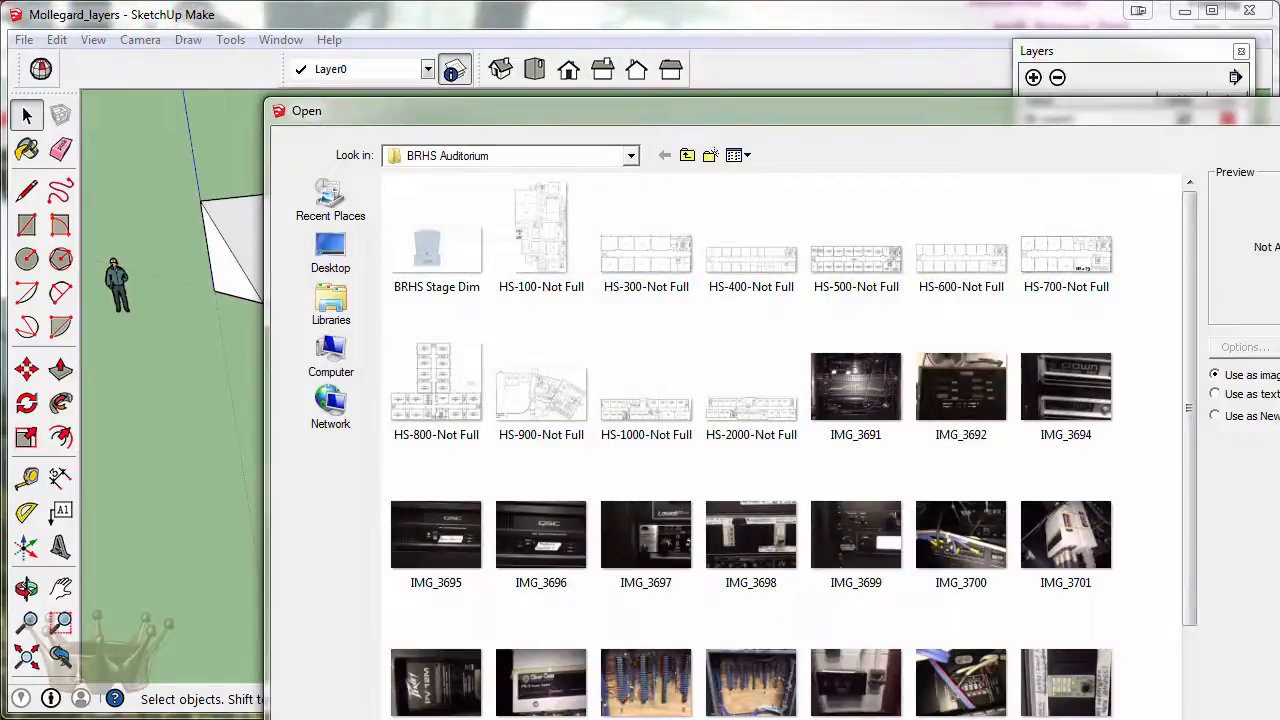
click(24, 40)
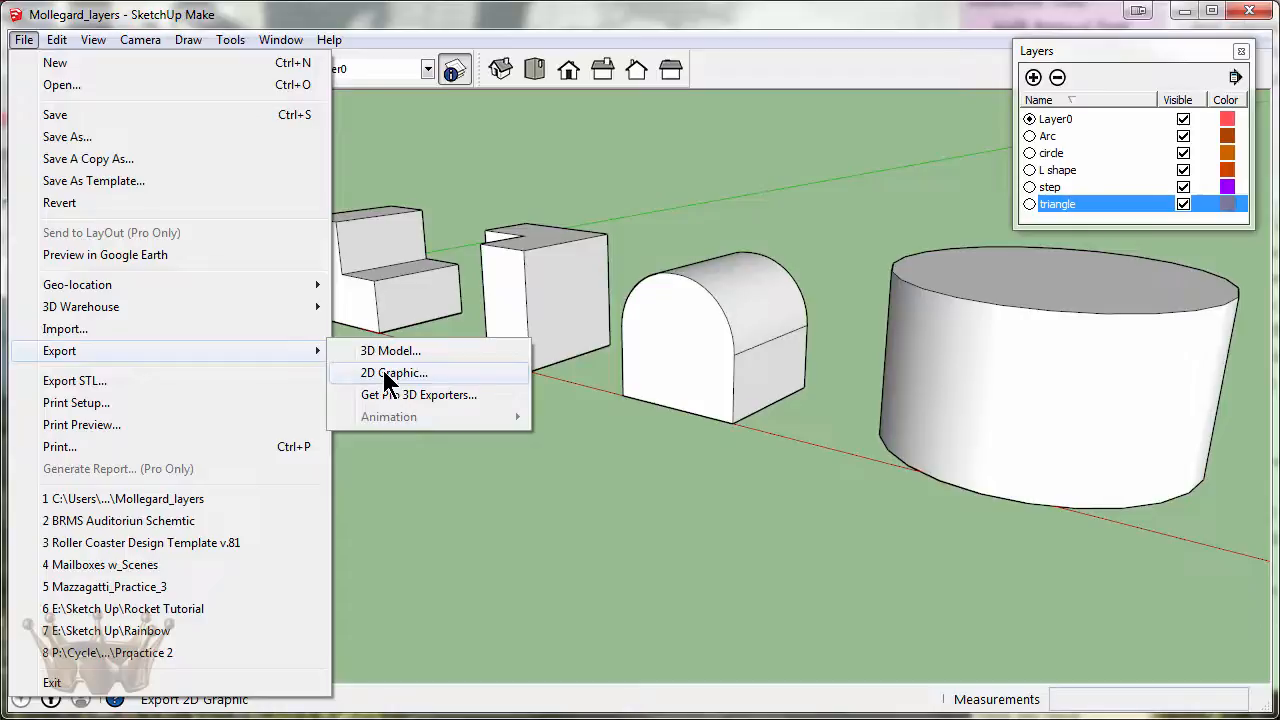
click(392, 372)
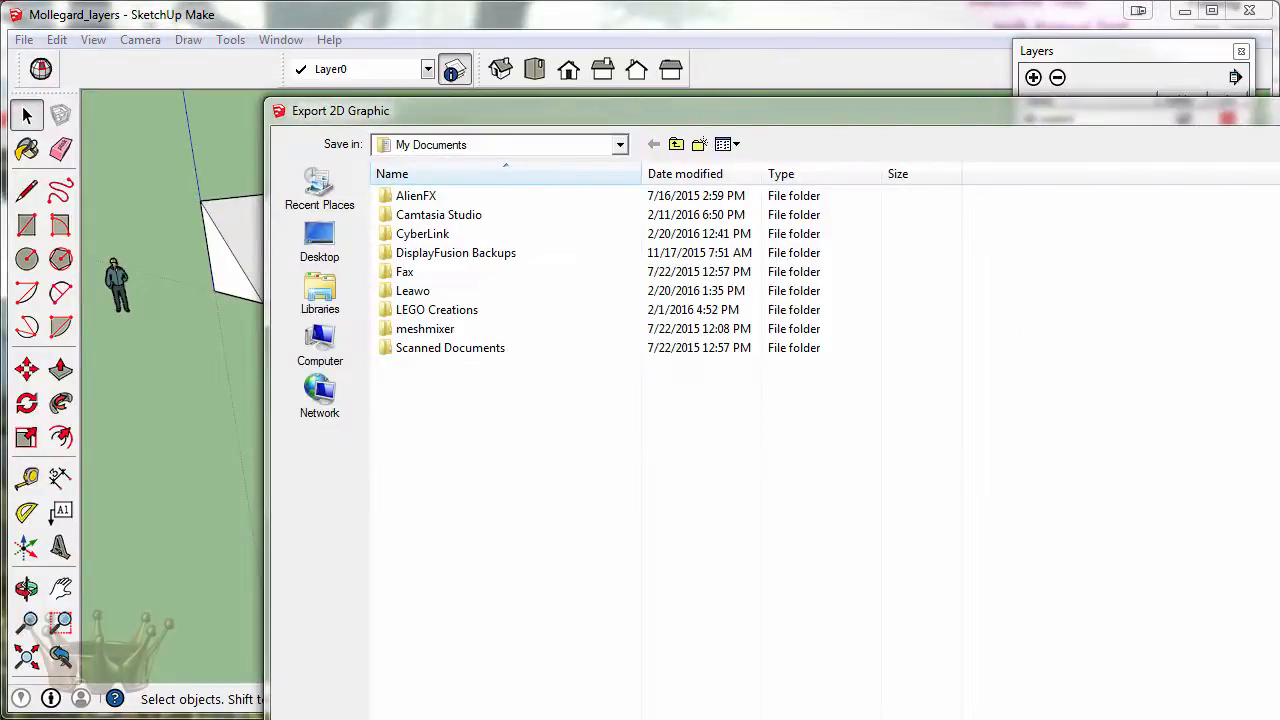